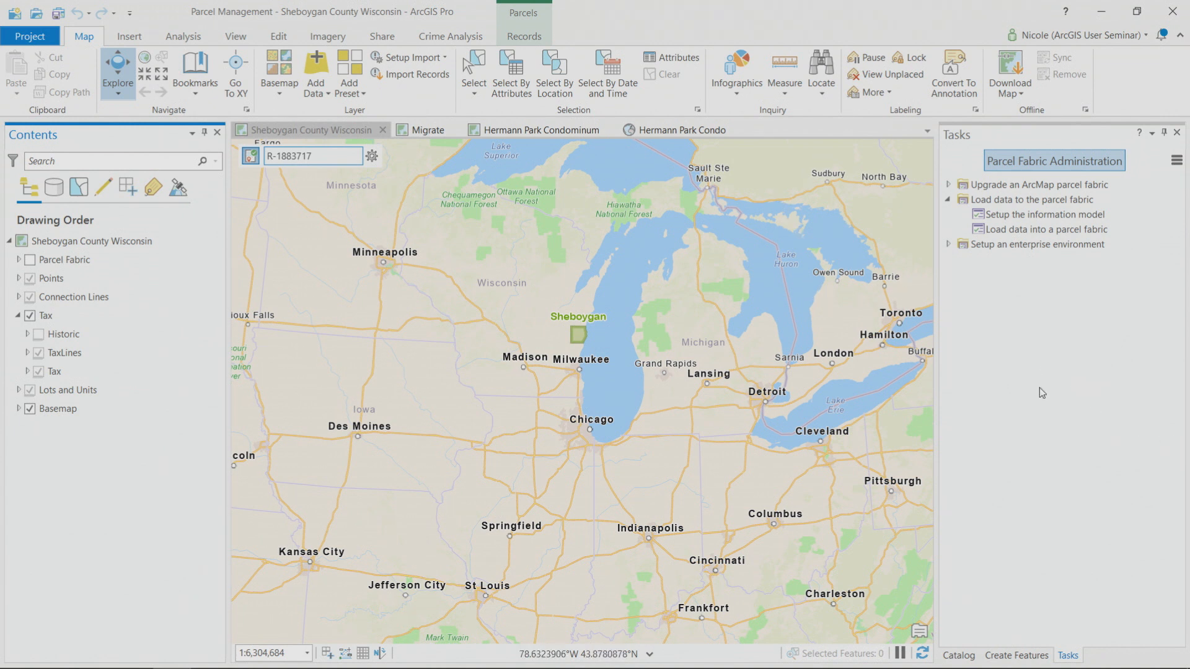
{"action": "mouse_move", "coordinate": [563, 343]}
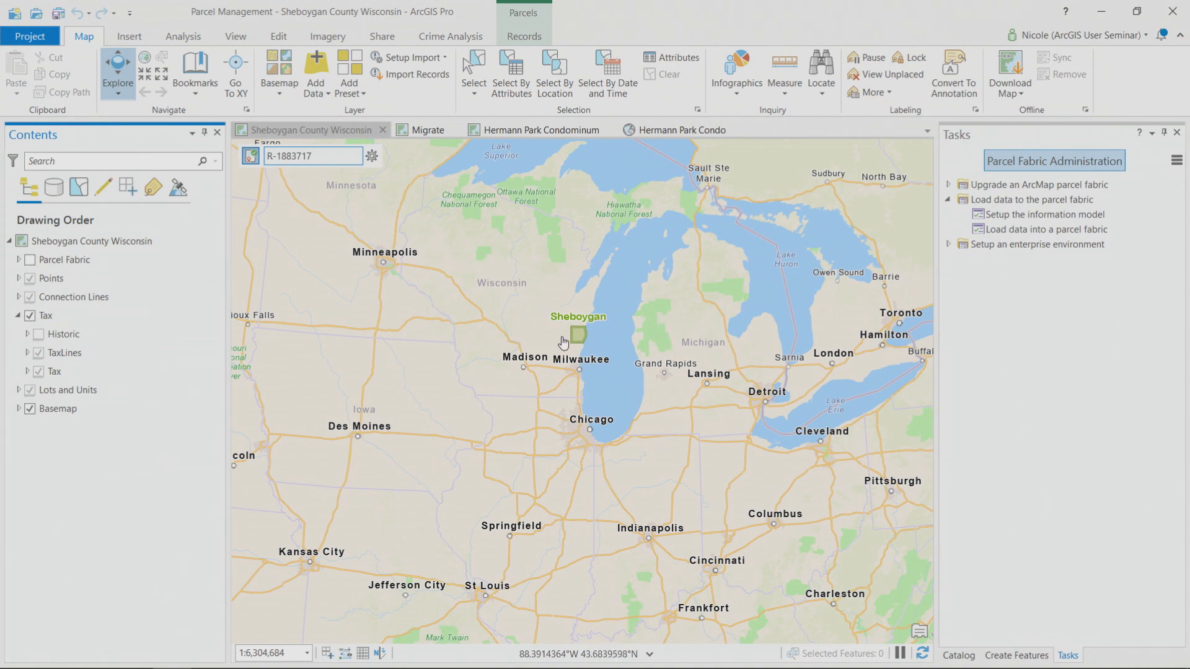
Switch to the Migrate map and select the SheboyganPolygons layer in Contents.
{"action": "left_click", "coordinate": [428, 130]}
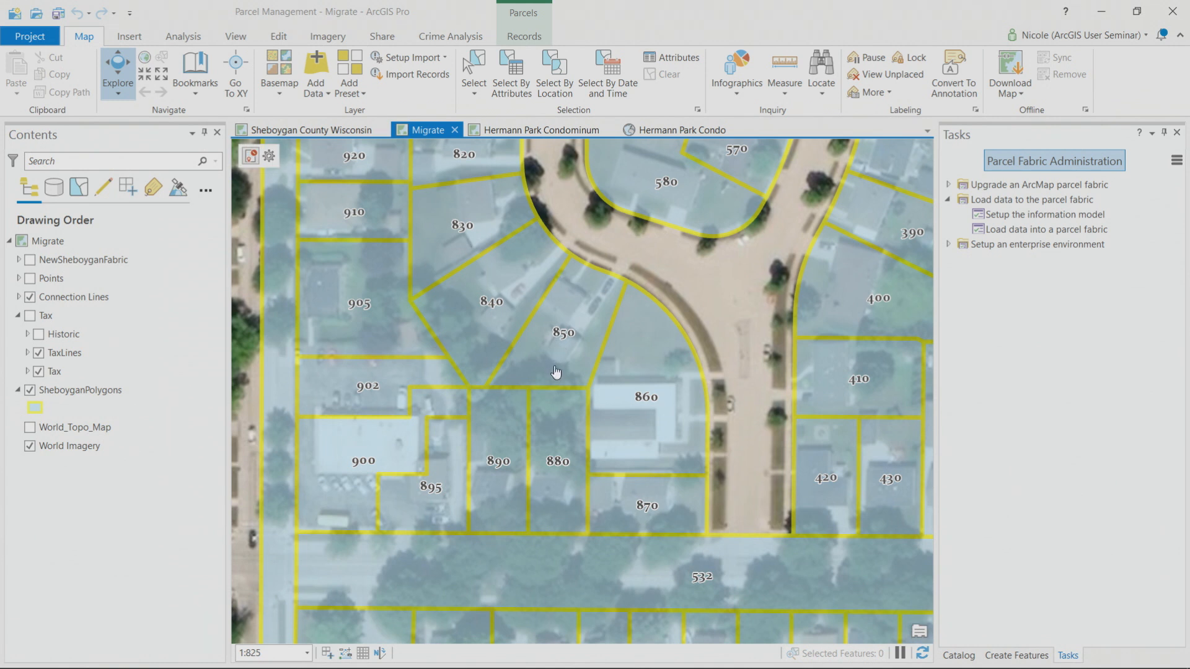
{"action": "mouse_move", "coordinate": [535, 352]}
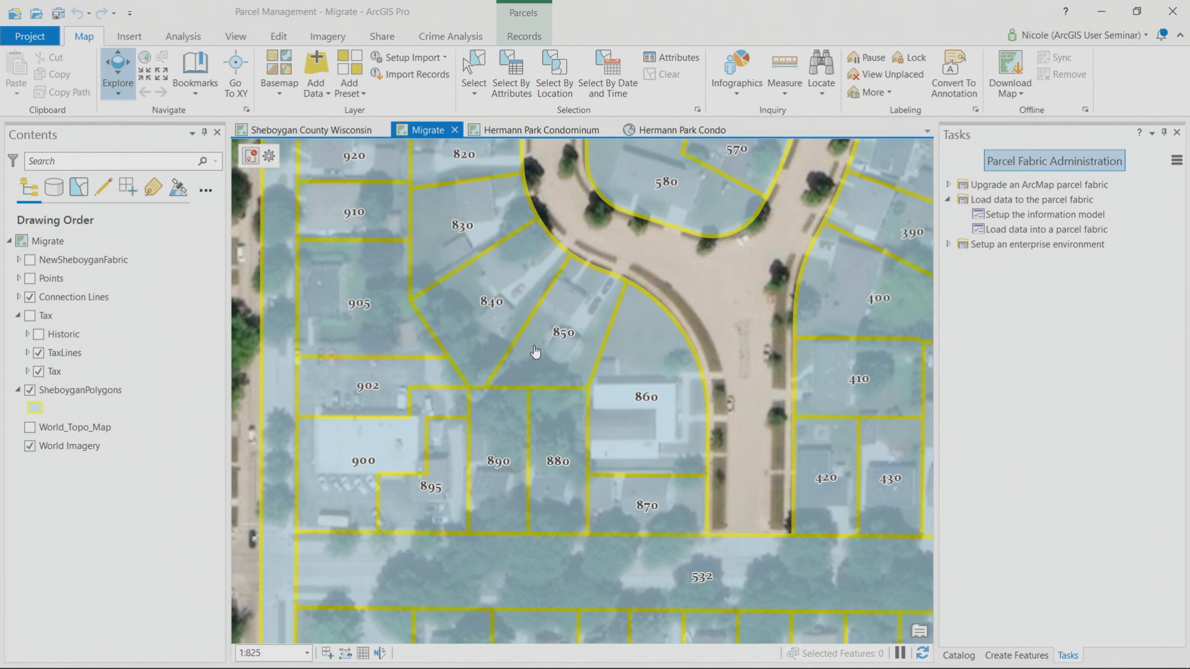
{"action": "mouse_move", "coordinate": [535, 307]}
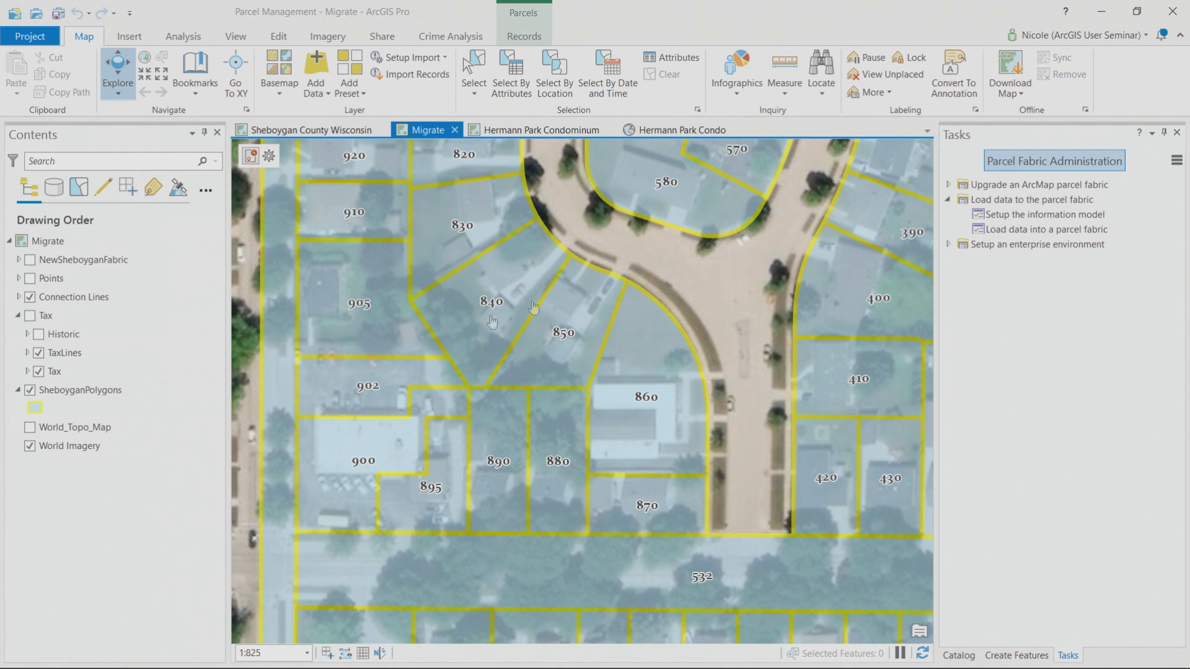
{"action": "left_click", "coordinate": [80, 390]}
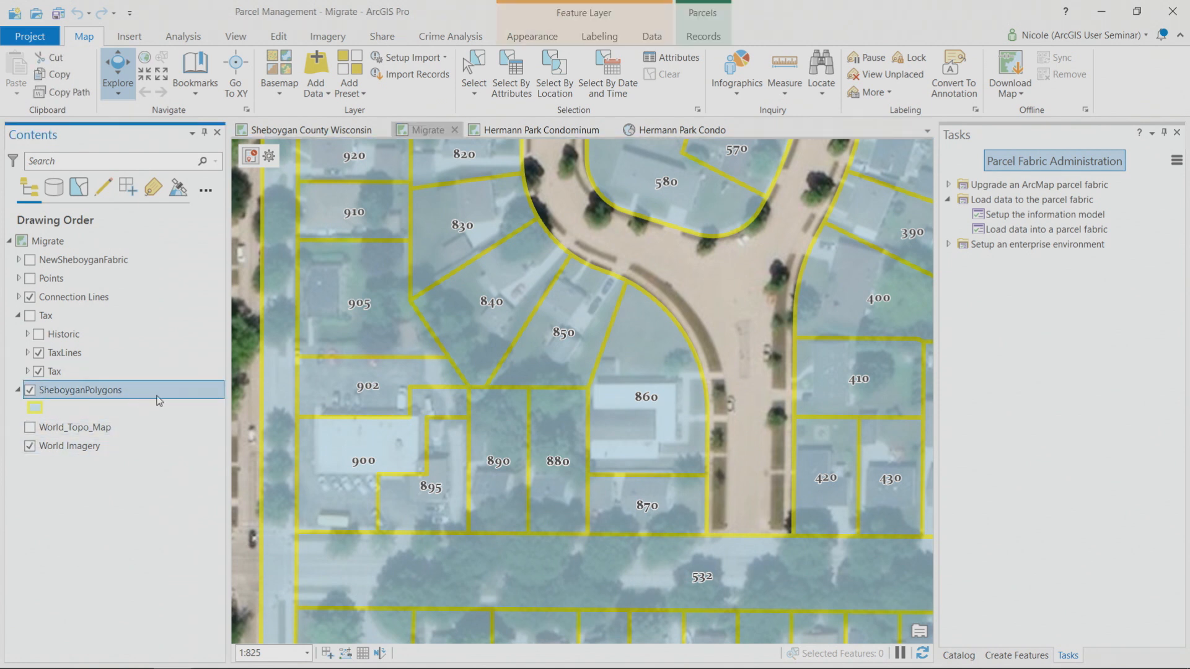
{"action": "mouse_move", "coordinate": [168, 399]}
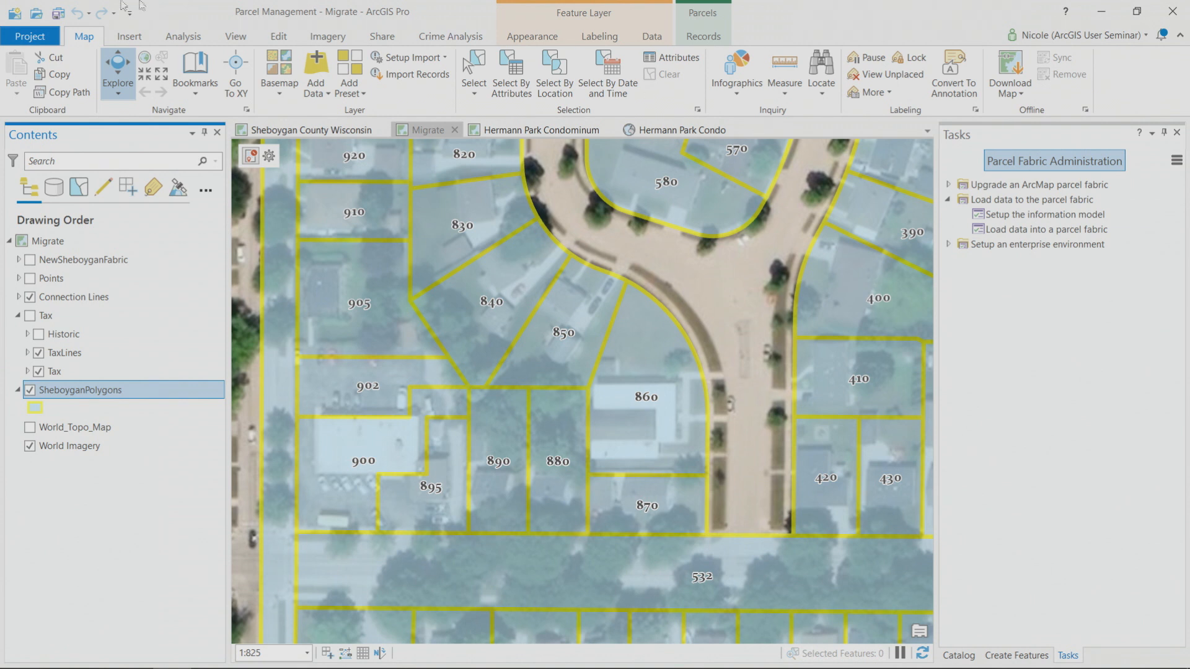
Show the Insert ribbon's project options and expand the Task dropdown.
{"action": "left_click", "coordinate": [127, 36]}
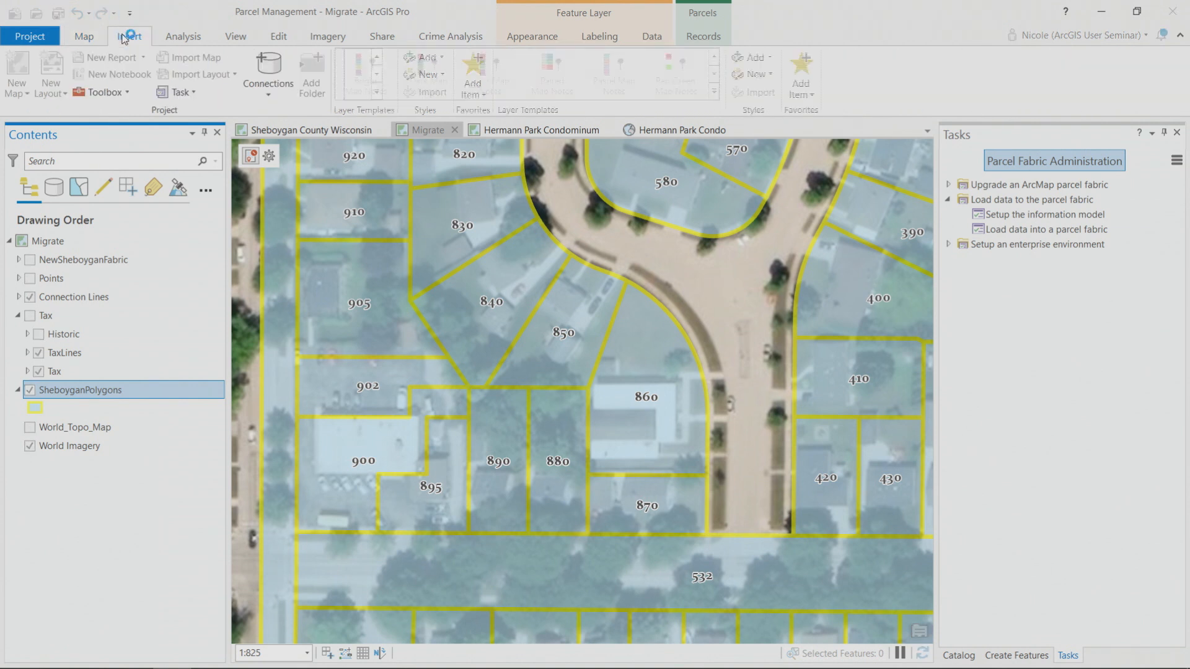
{"action": "left_click", "coordinate": [128, 36]}
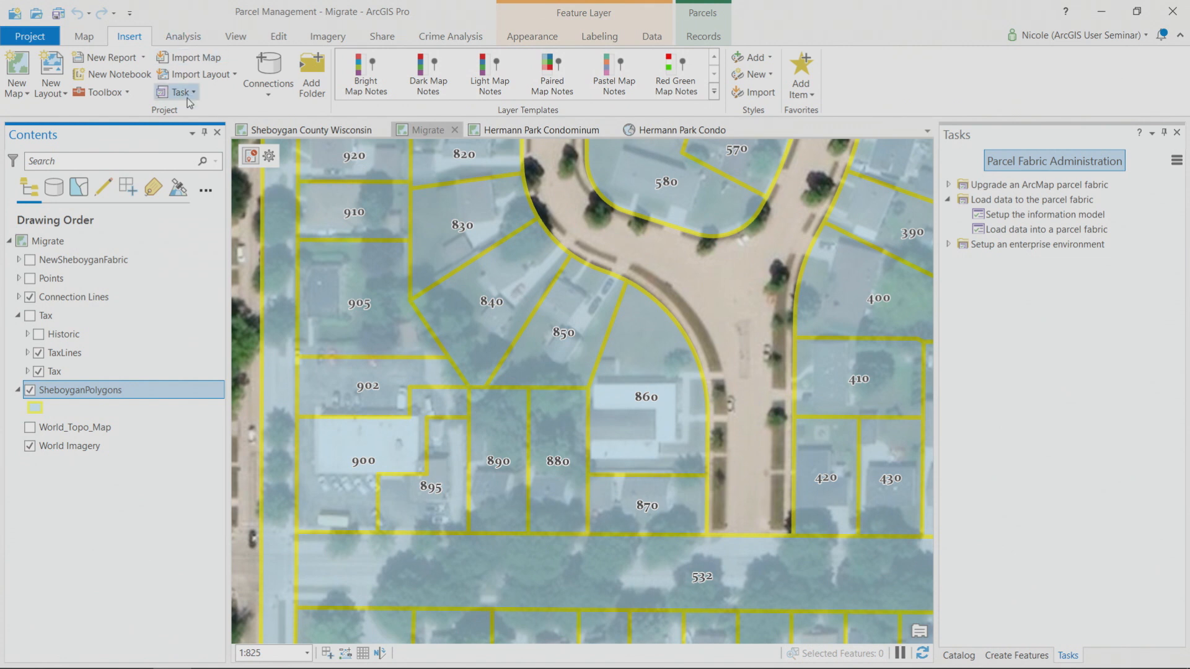
{"action": "mouse_move", "coordinate": [176, 92]}
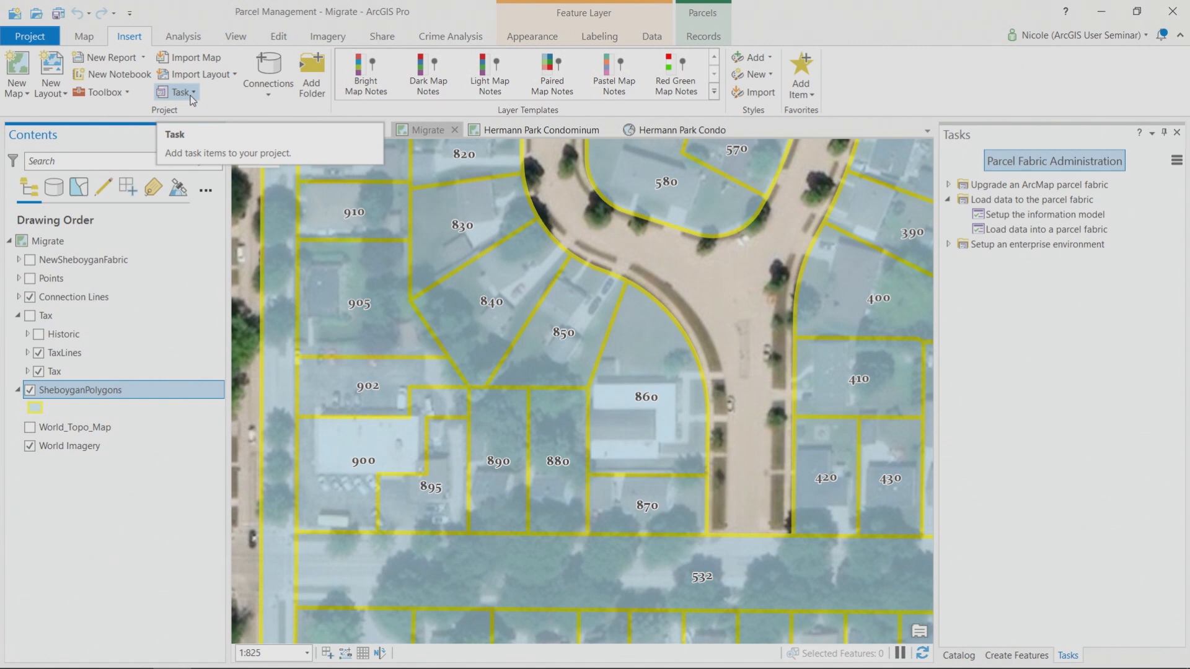
{"action": "left_click", "coordinate": [180, 92]}
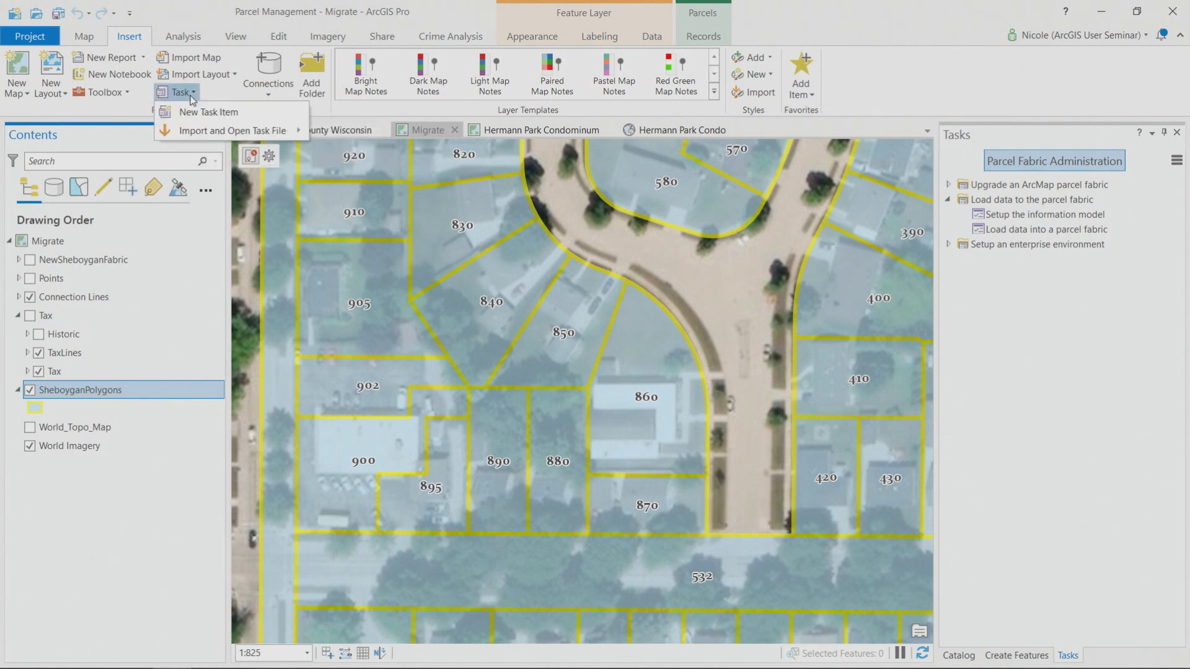
{"action": "mouse_move", "coordinate": [208, 111]}
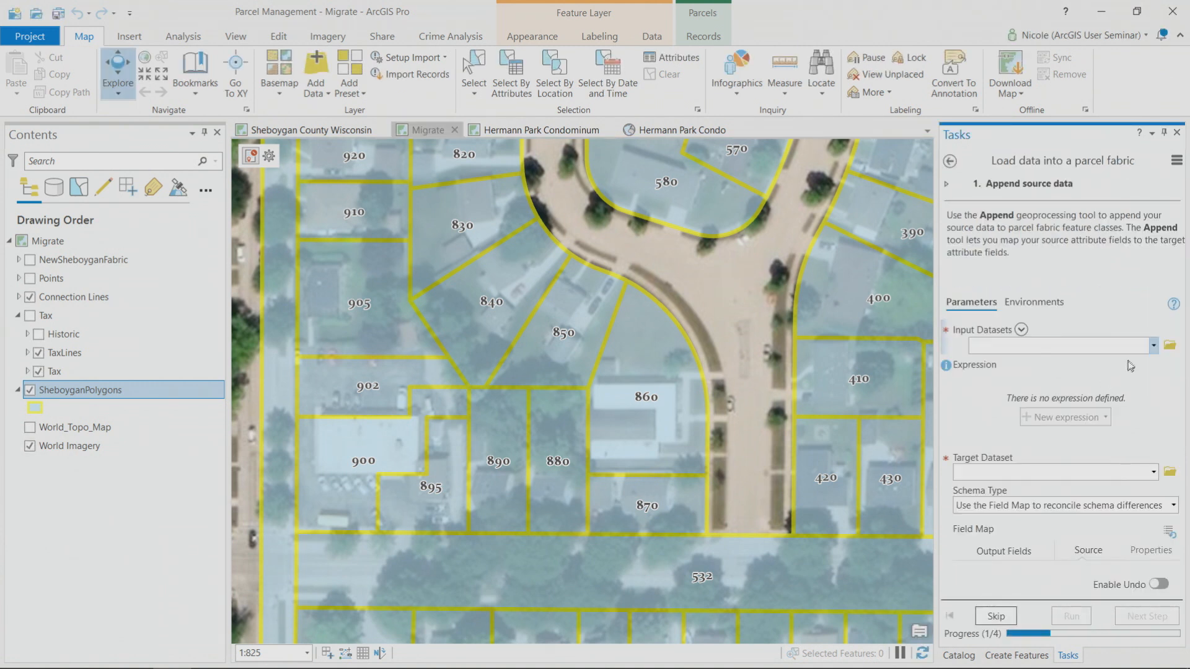
Choose SheboyganPolygons as the input dataset, review the field map, and skip to the topology step.
{"action": "left_click", "coordinate": [1153, 346]}
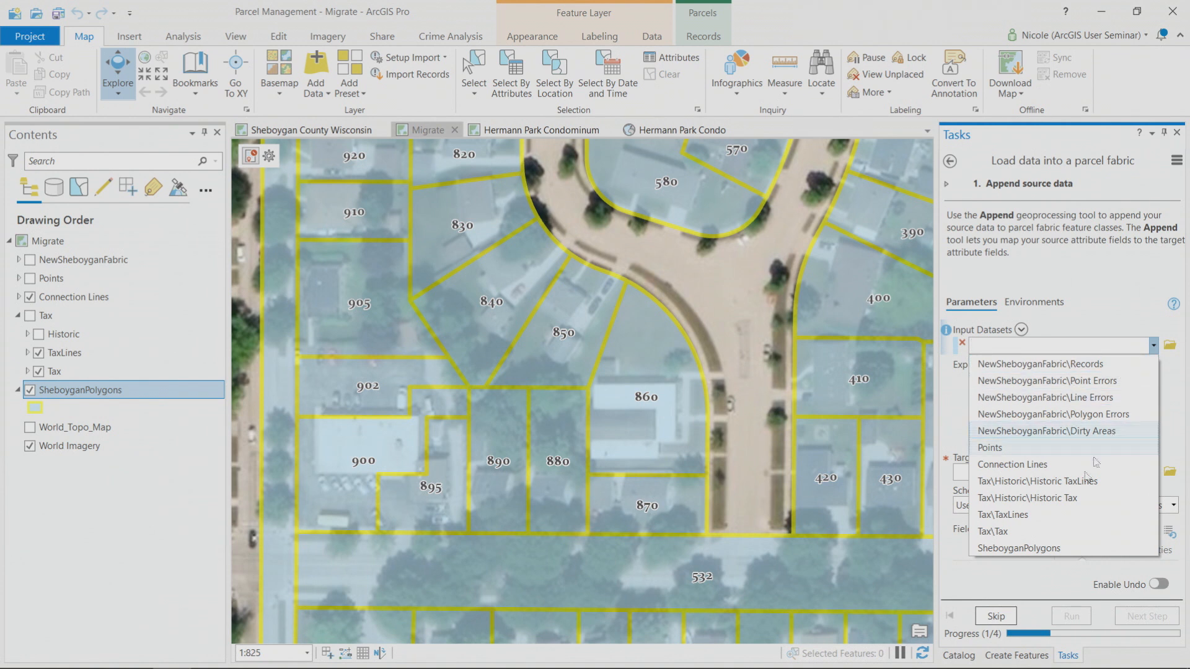
{"action": "left_click", "coordinate": [1019, 548]}
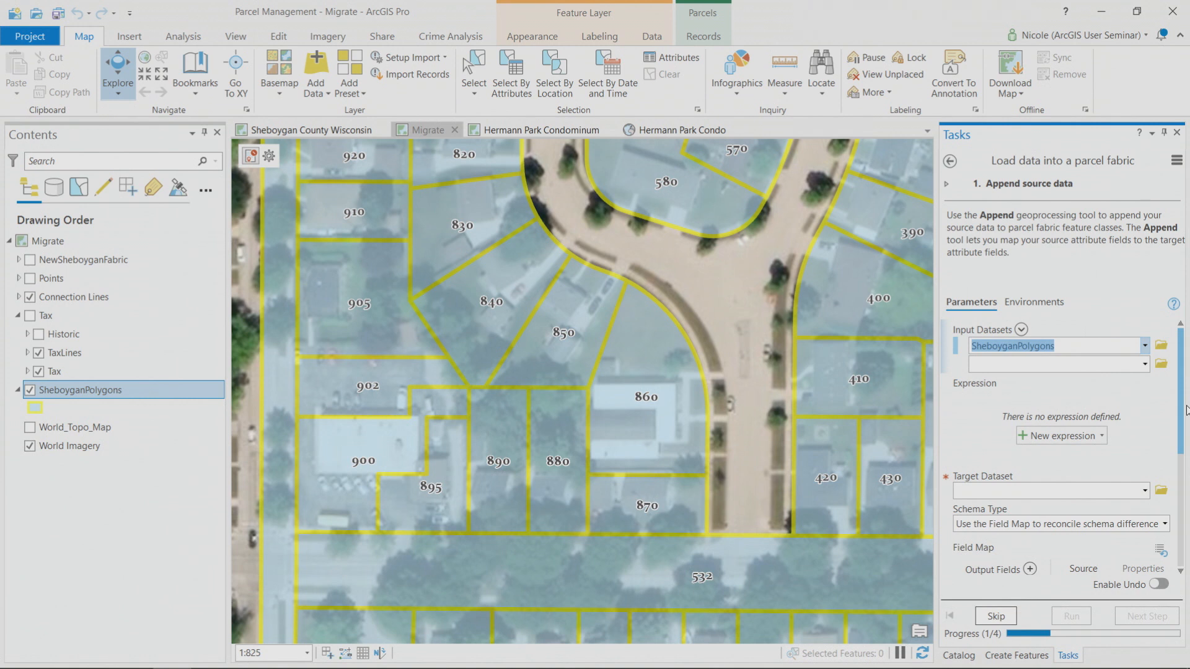
{"action": "mouse_move", "coordinate": [1185, 411]}
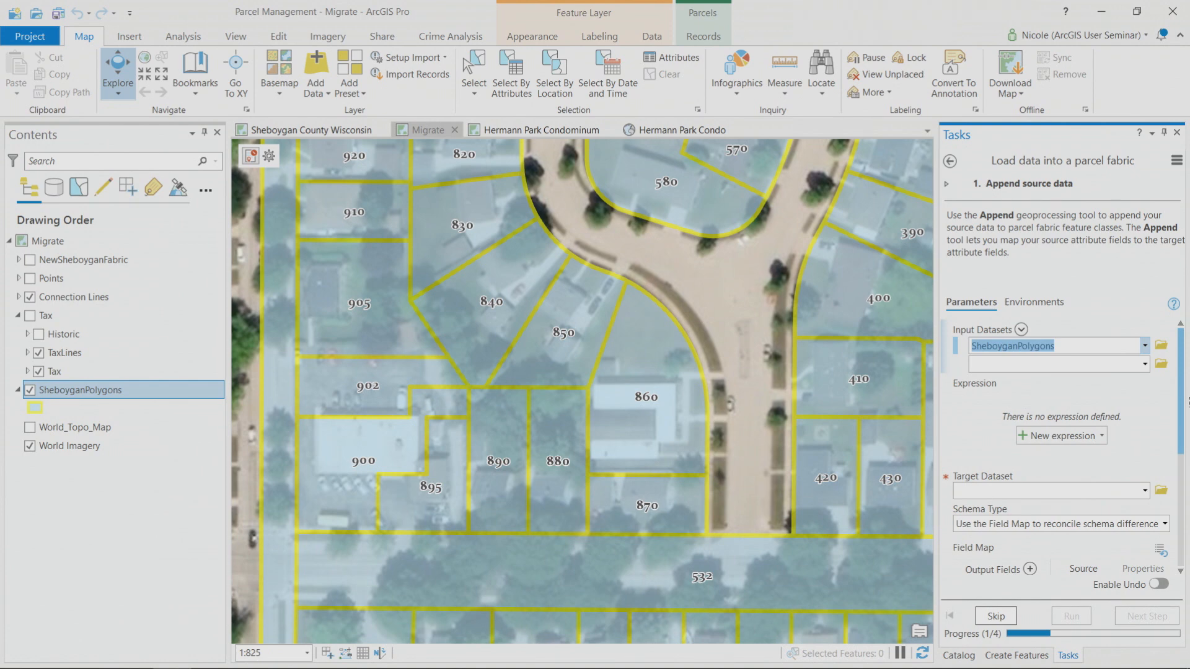
{"action": "scroll", "scroll_direction": "down", "scroll_amount": 3}
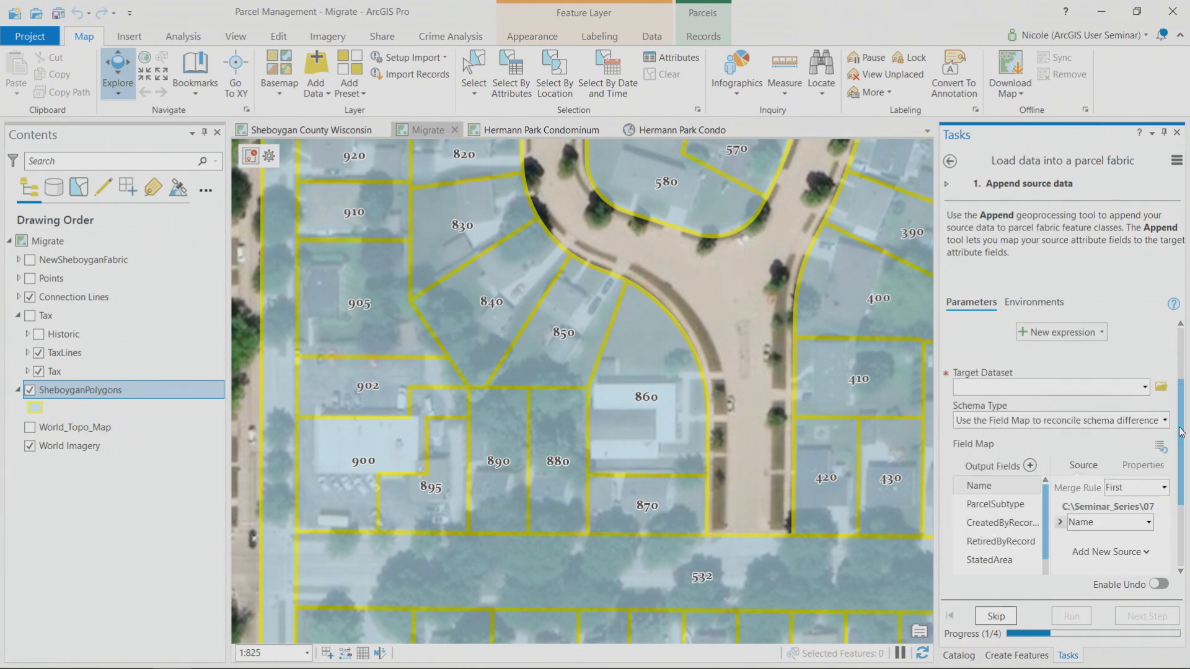
{"action": "left_click", "coordinate": [1051, 387]}
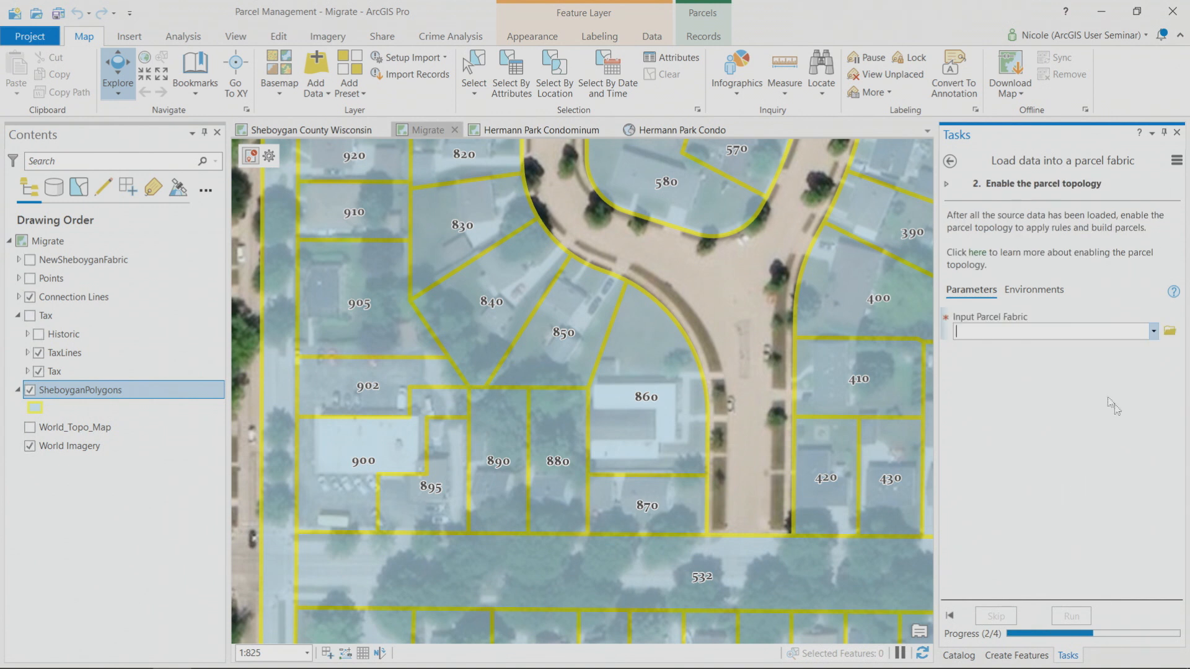
{"action": "mouse_move", "coordinate": [1062, 348]}
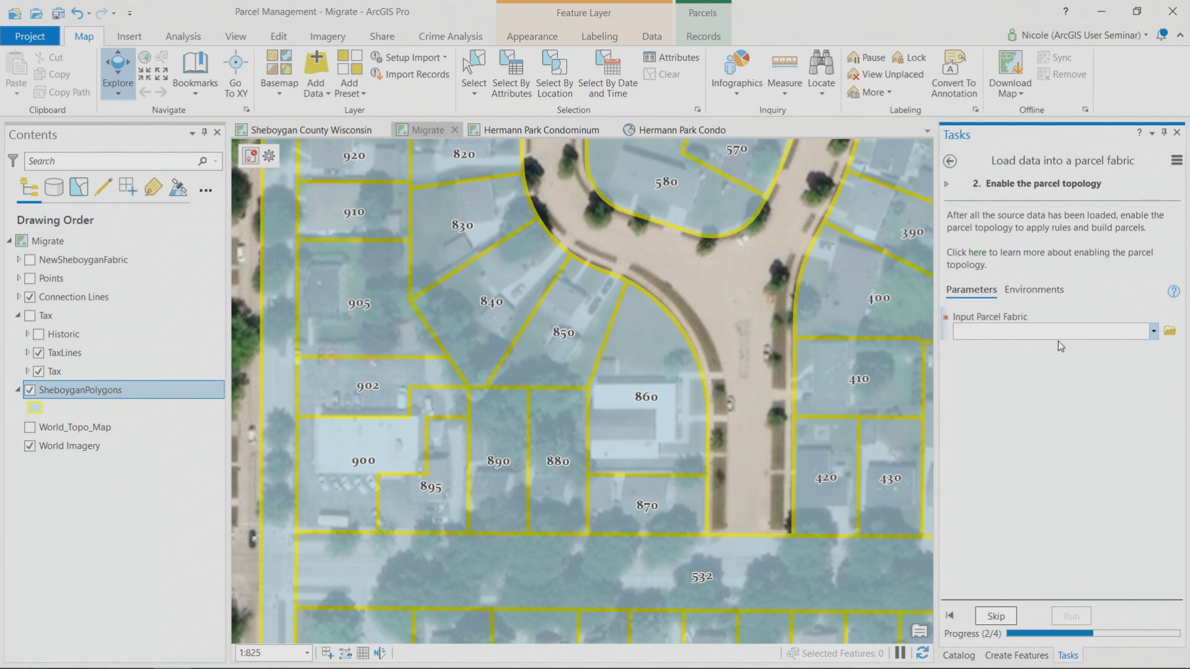
{"action": "mouse_move", "coordinate": [1057, 583]}
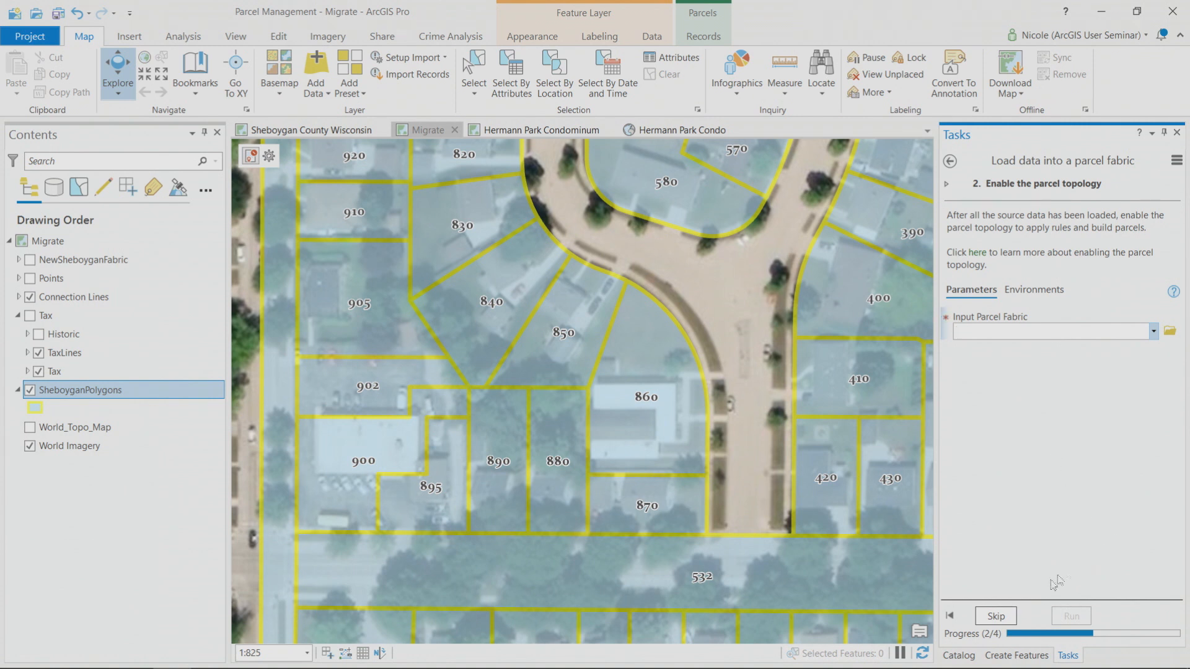
Skip the Enable parcel topology step to reach Create parcel records.
{"action": "left_click", "coordinate": [996, 616]}
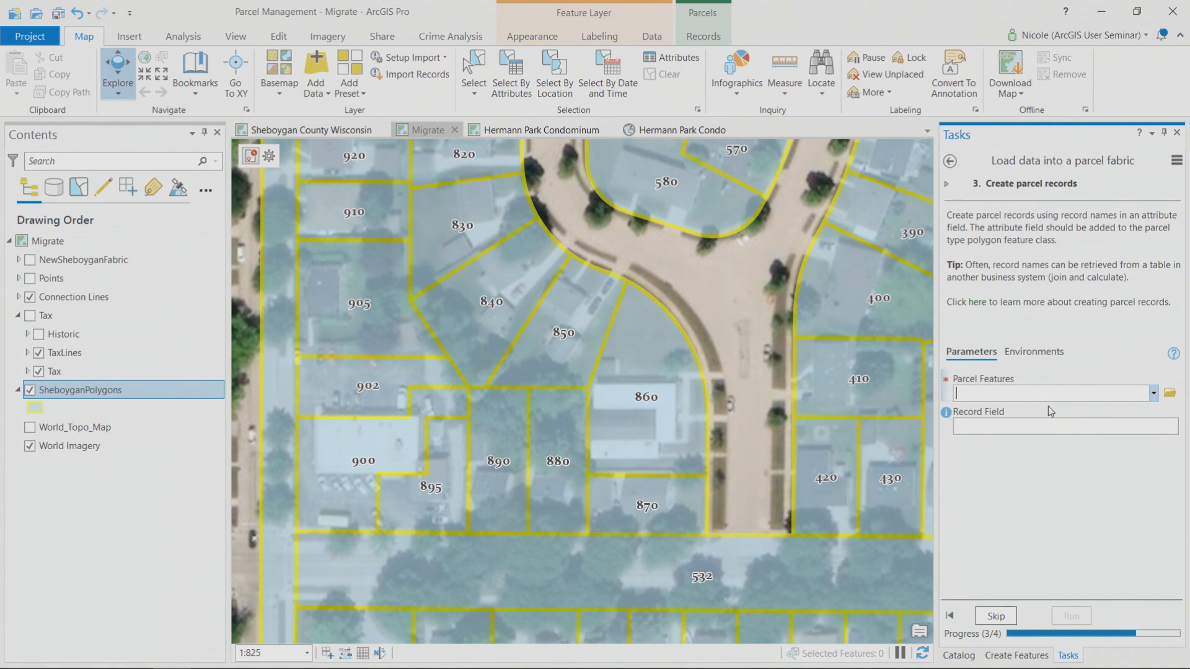
{"action": "mouse_move", "coordinate": [1027, 432]}
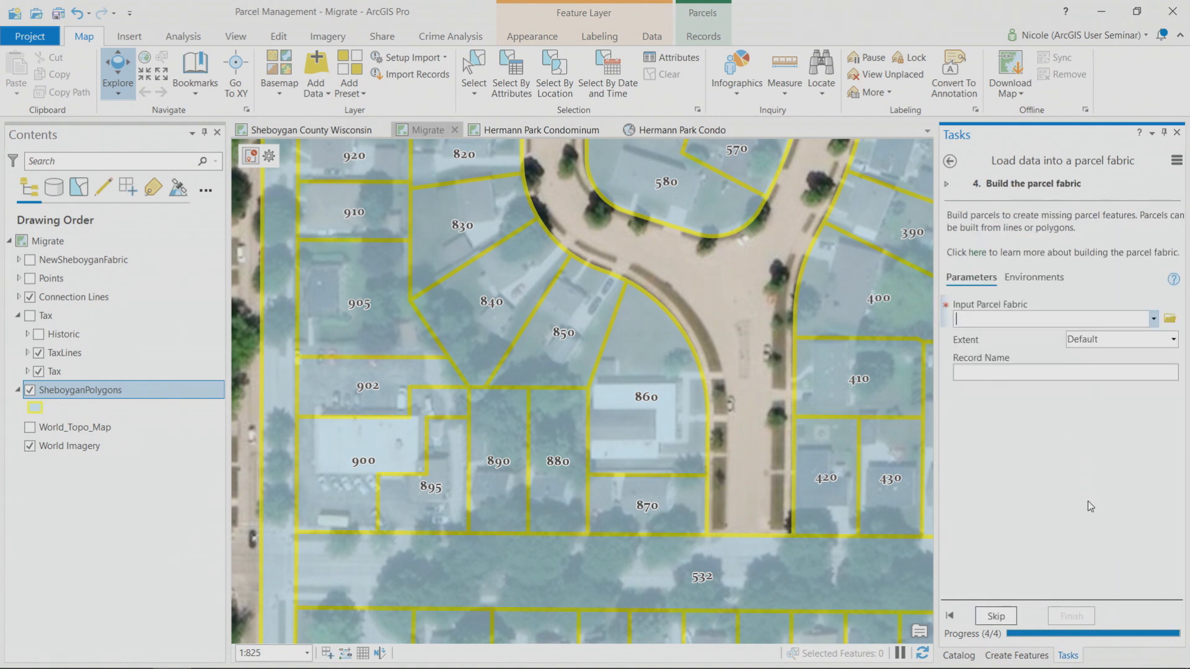
{"action": "mouse_move", "coordinate": [1145, 521]}
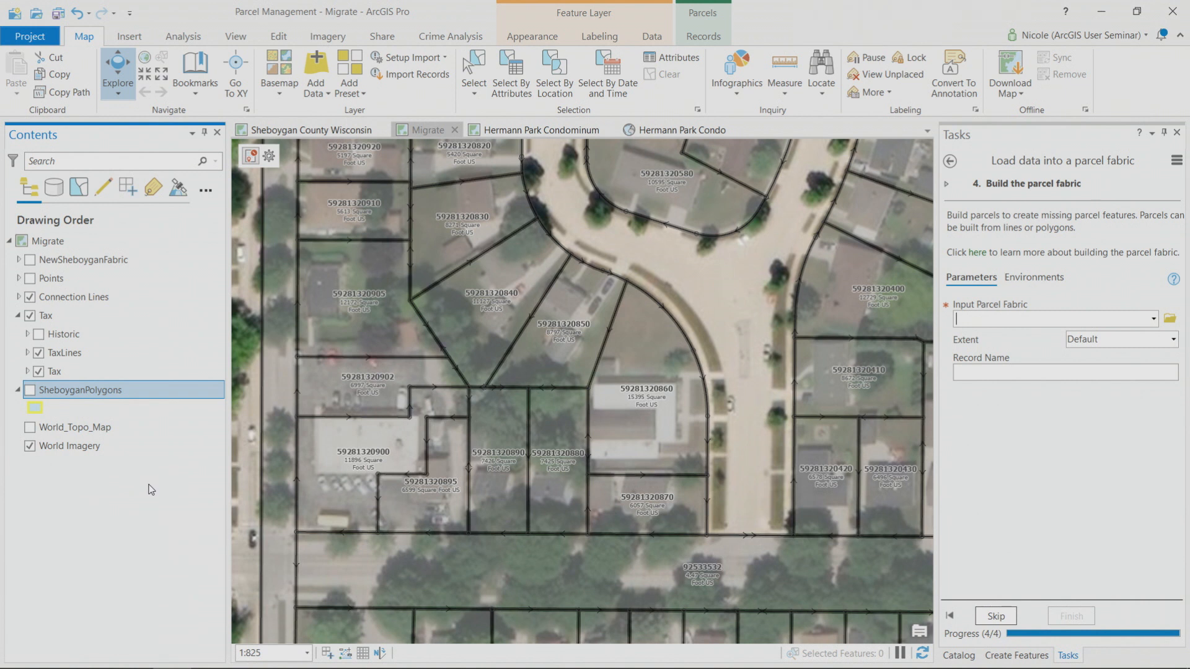
{"action": "mouse_move", "coordinate": [731, 489]}
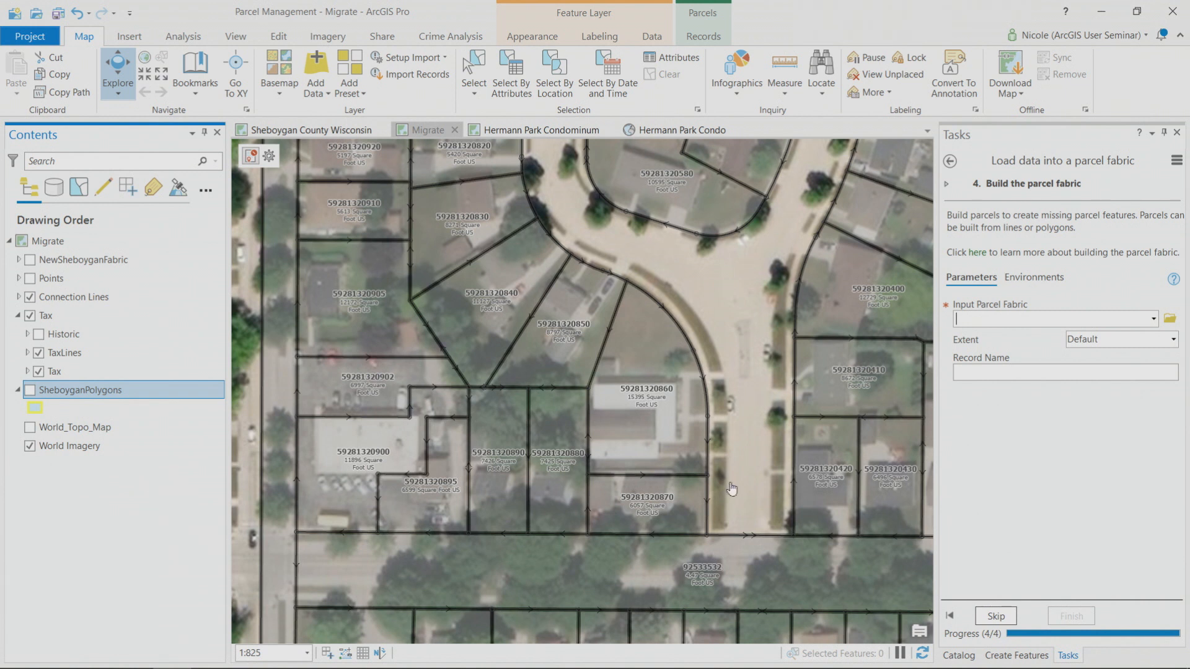
{"action": "mouse_move", "coordinate": [1127, 517]}
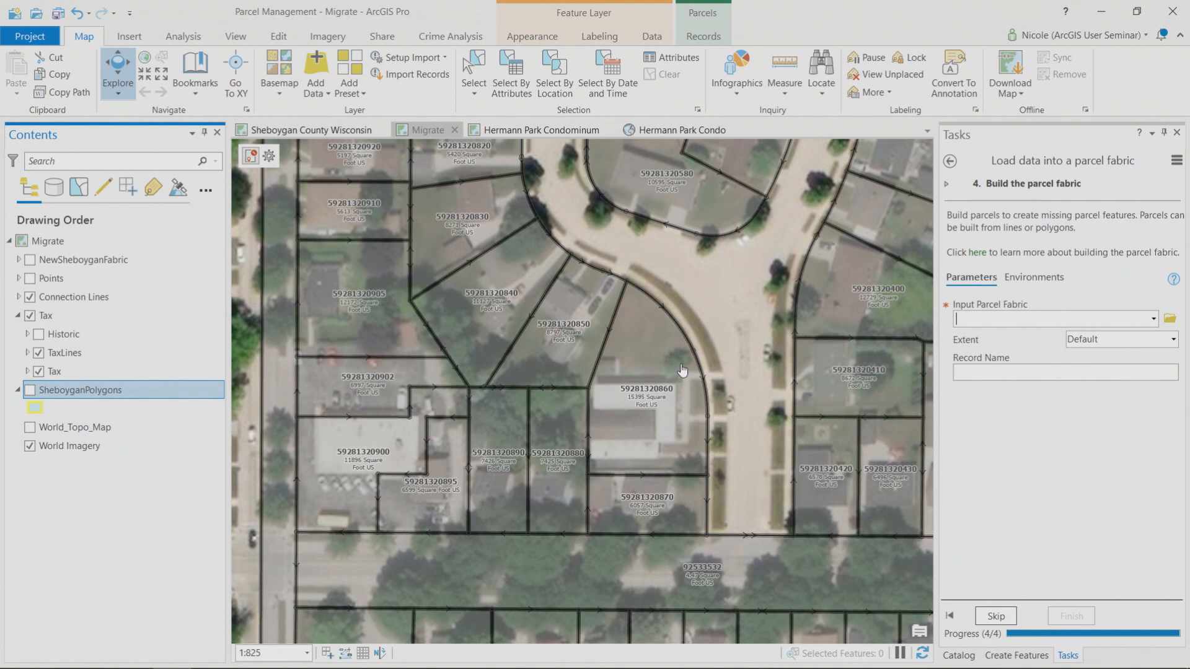
{"action": "mouse_move", "coordinate": [678, 351]}
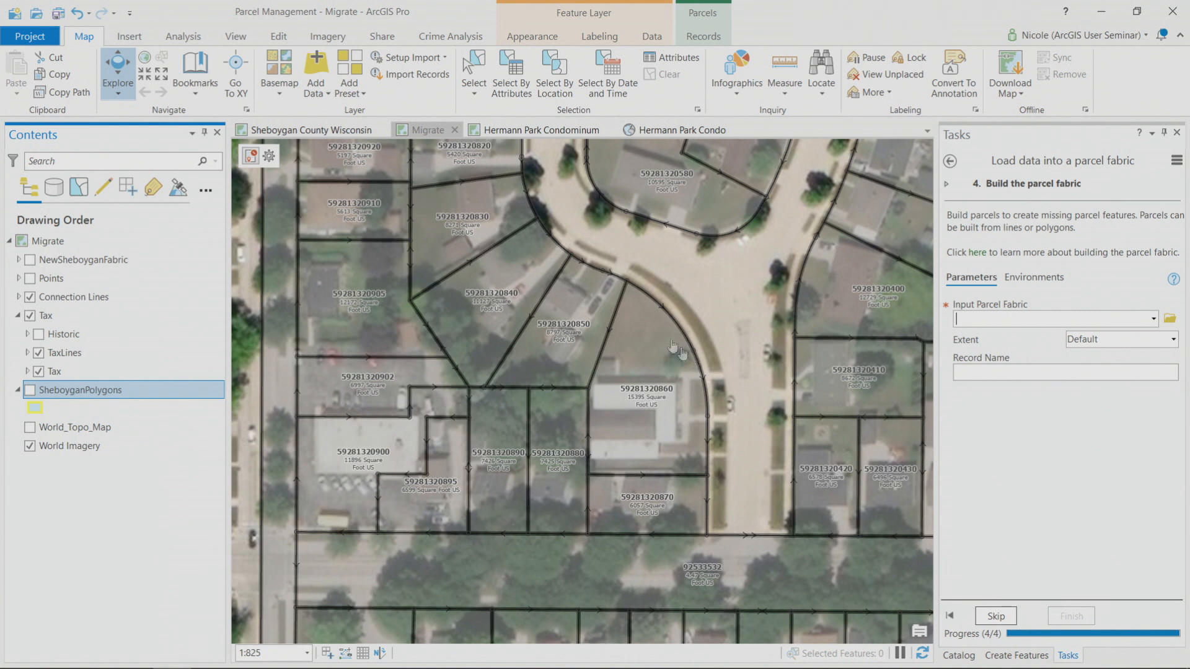
{"action": "mouse_move", "coordinate": [644, 407]}
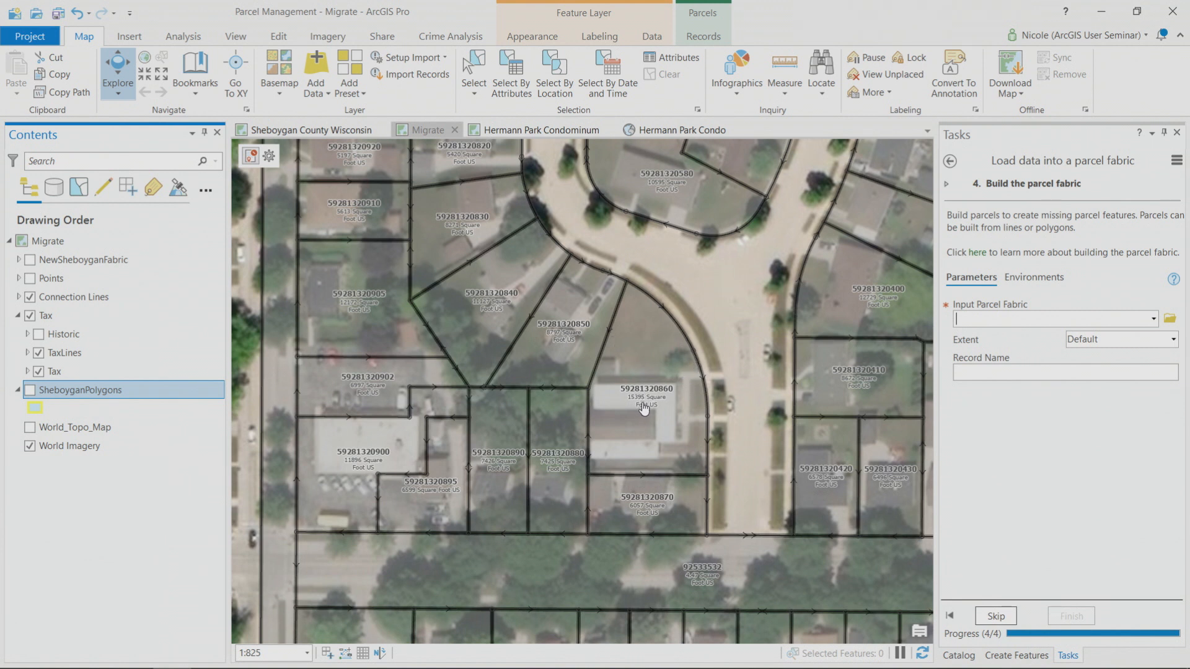
Uncheck SheboyganPolygons so the built fabric's ID-labeled parcels show over the imagery.
{"action": "left_click", "coordinate": [49, 316]}
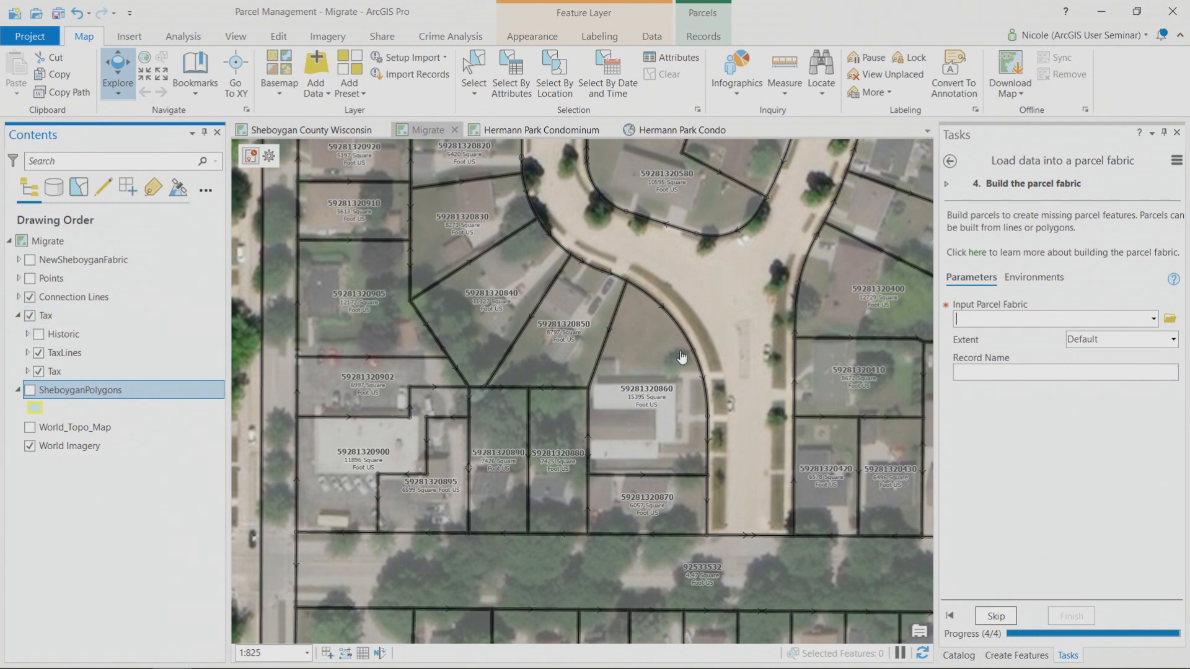
{"action": "mouse_move", "coordinate": [1188, 412]}
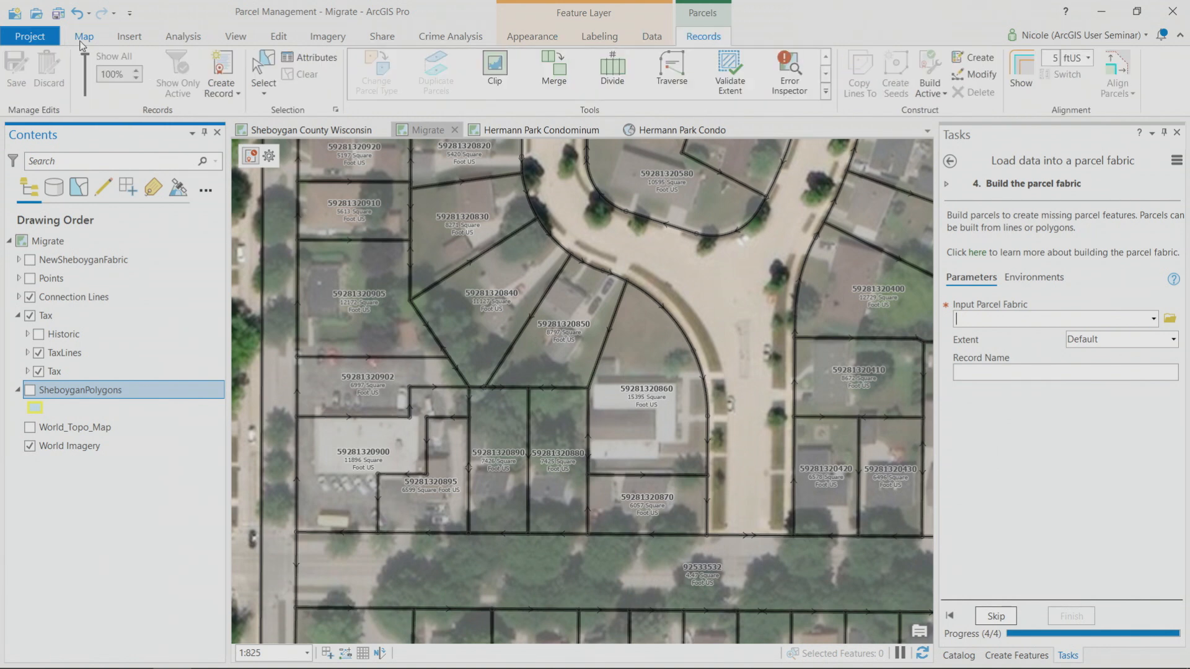
Create a new parcel record named 4846516 with record type Merge from the Records ribbon.
{"action": "left_click", "coordinate": [194, 69]}
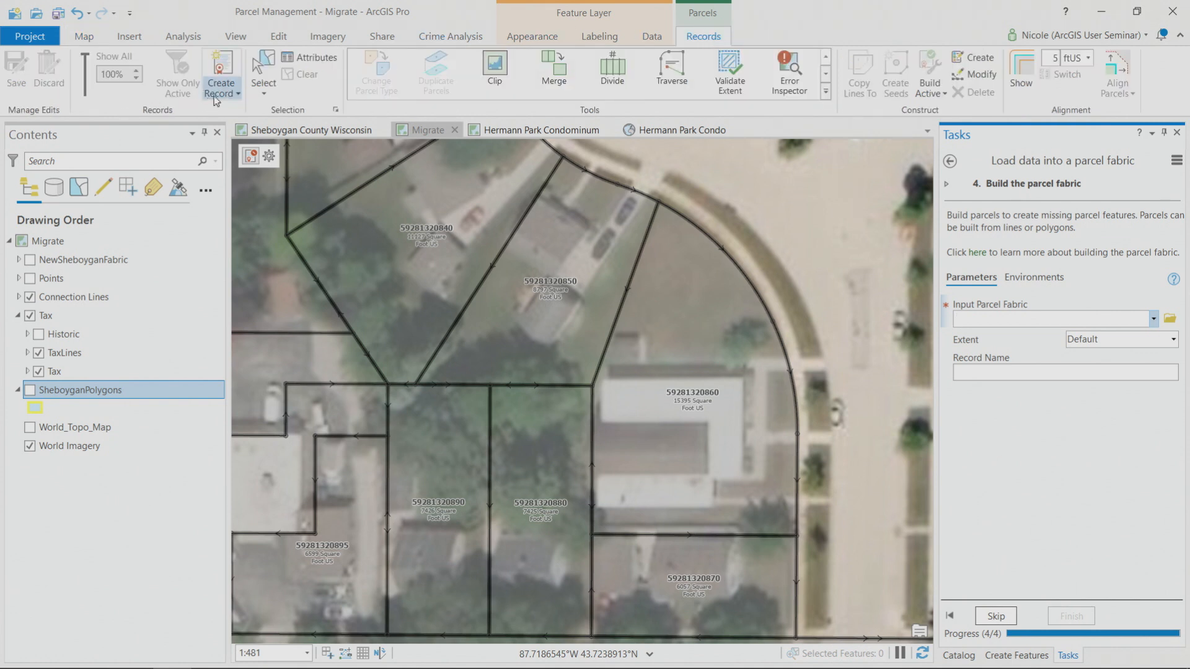
{"action": "left_click", "coordinate": [221, 72]}
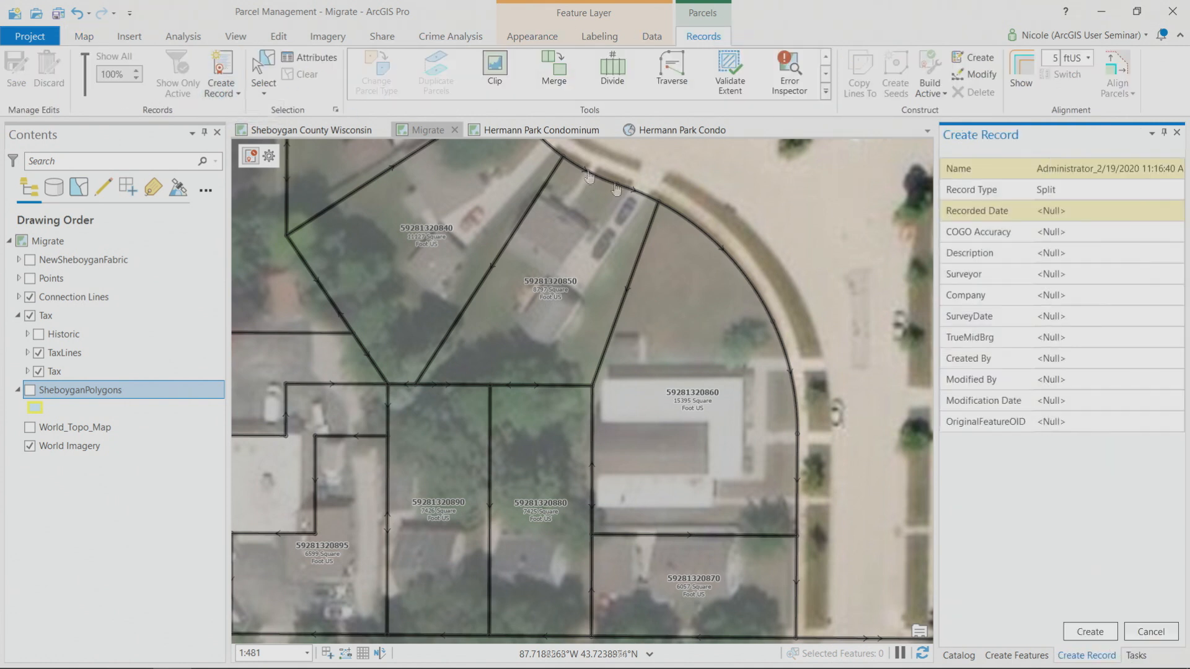
{"action": "mouse_move", "coordinate": [694, 307]}
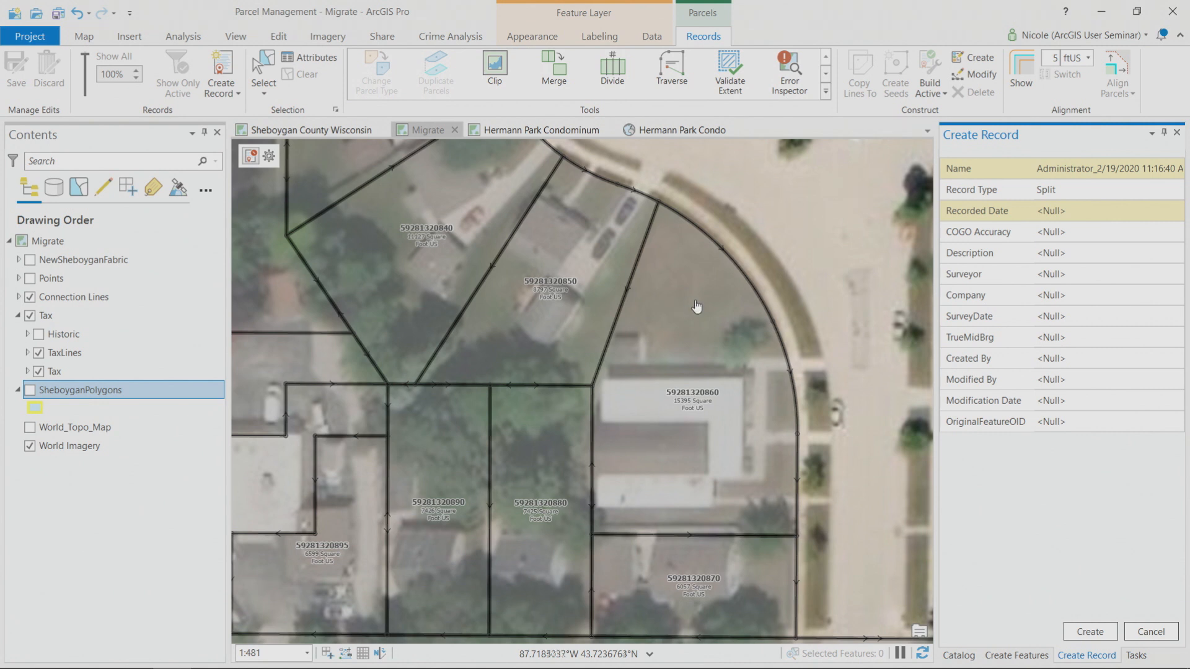
{"action": "double_click", "coordinate": [1107, 167]}
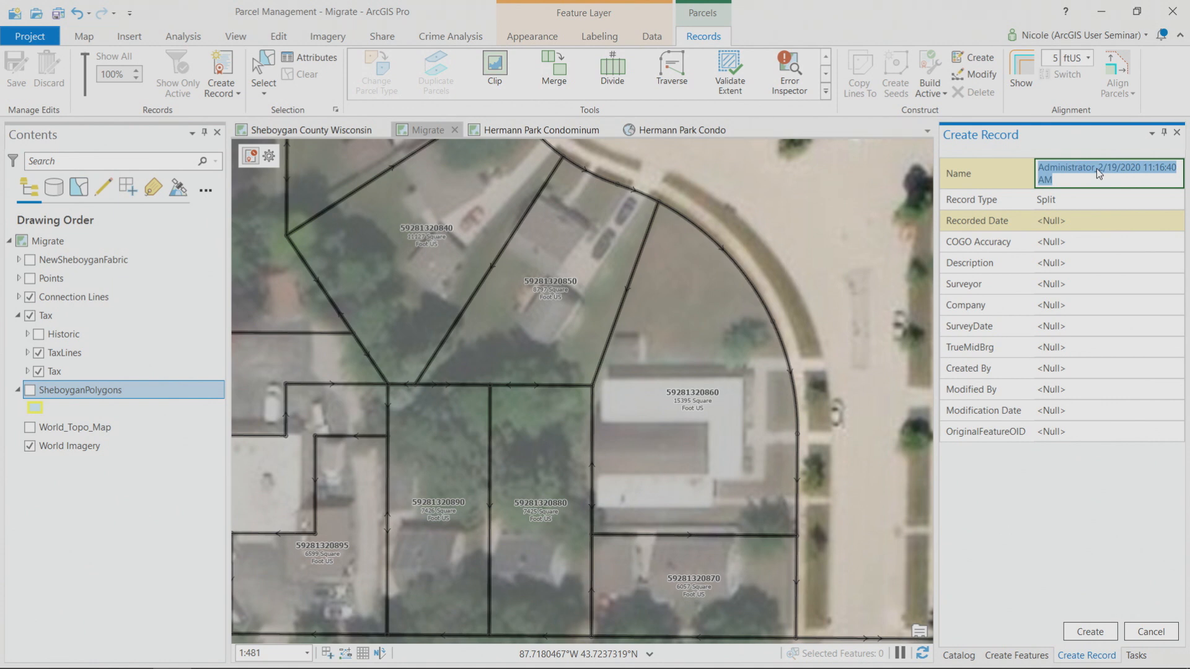
{"action": "type", "text": "4846516"}
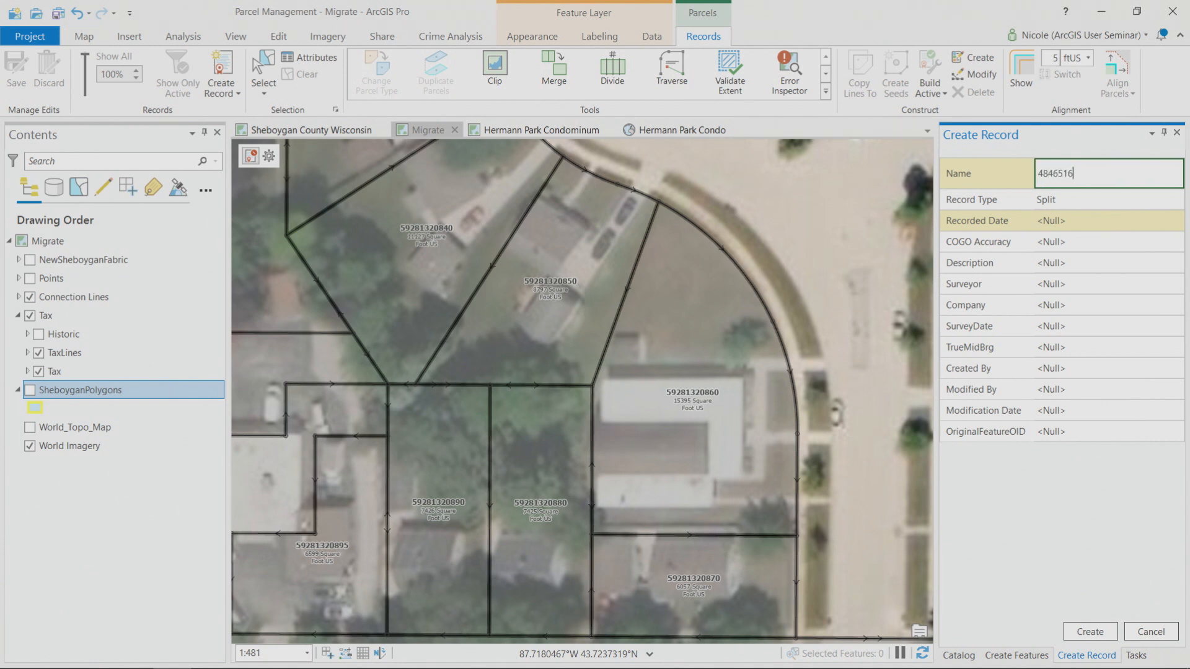
{"action": "left_click", "coordinate": [1177, 190]}
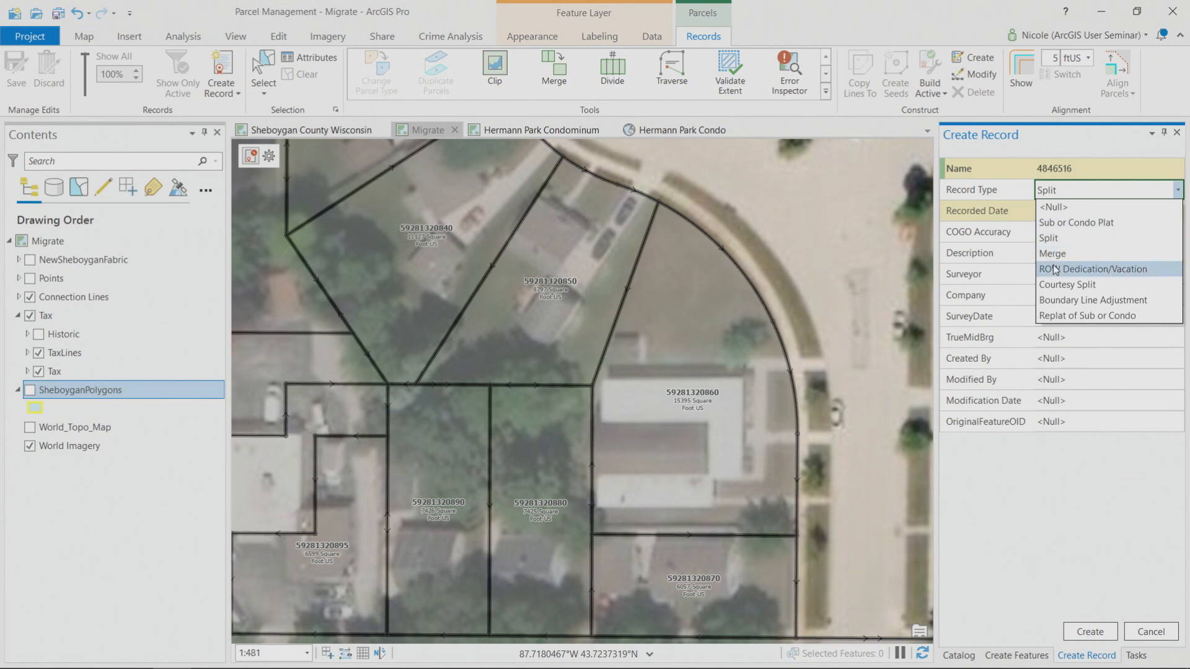
{"action": "left_click", "coordinate": [1054, 253]}
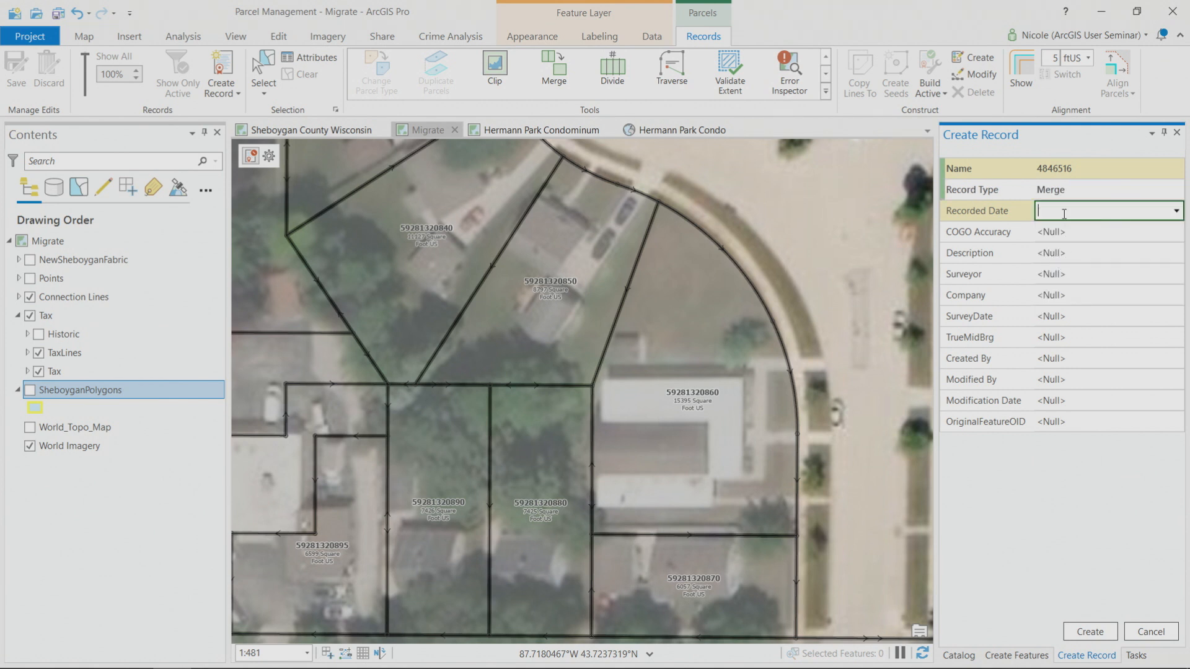
{"action": "mouse_move", "coordinate": [1077, 234]}
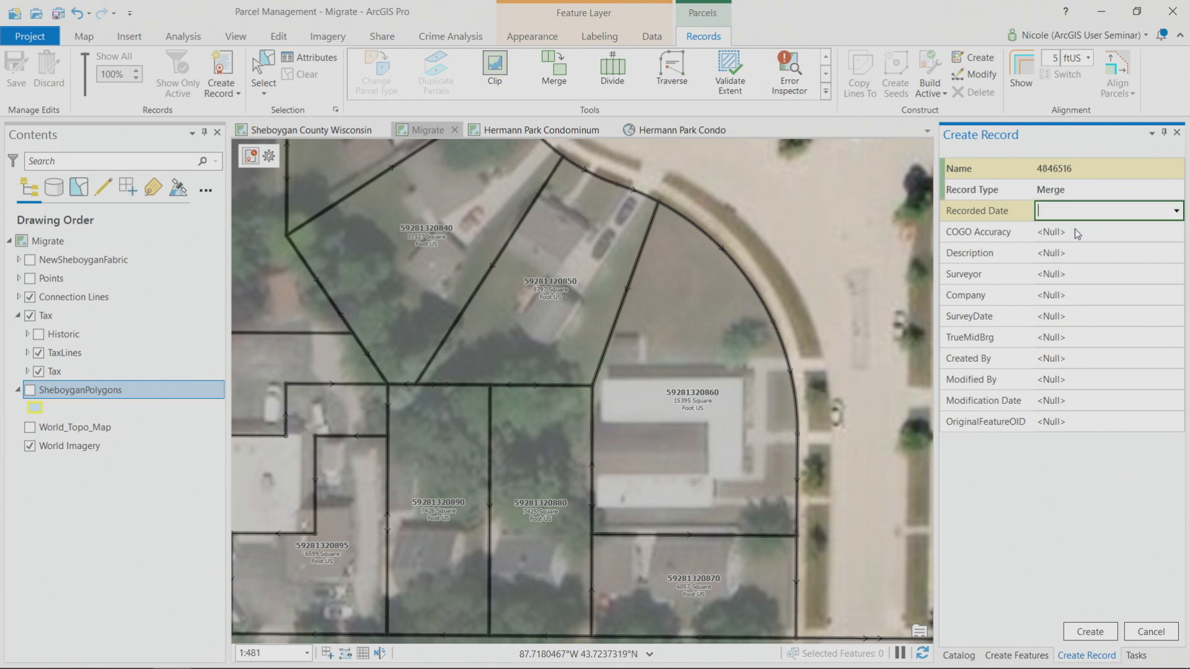
{"action": "mouse_move", "coordinate": [1050, 383]}
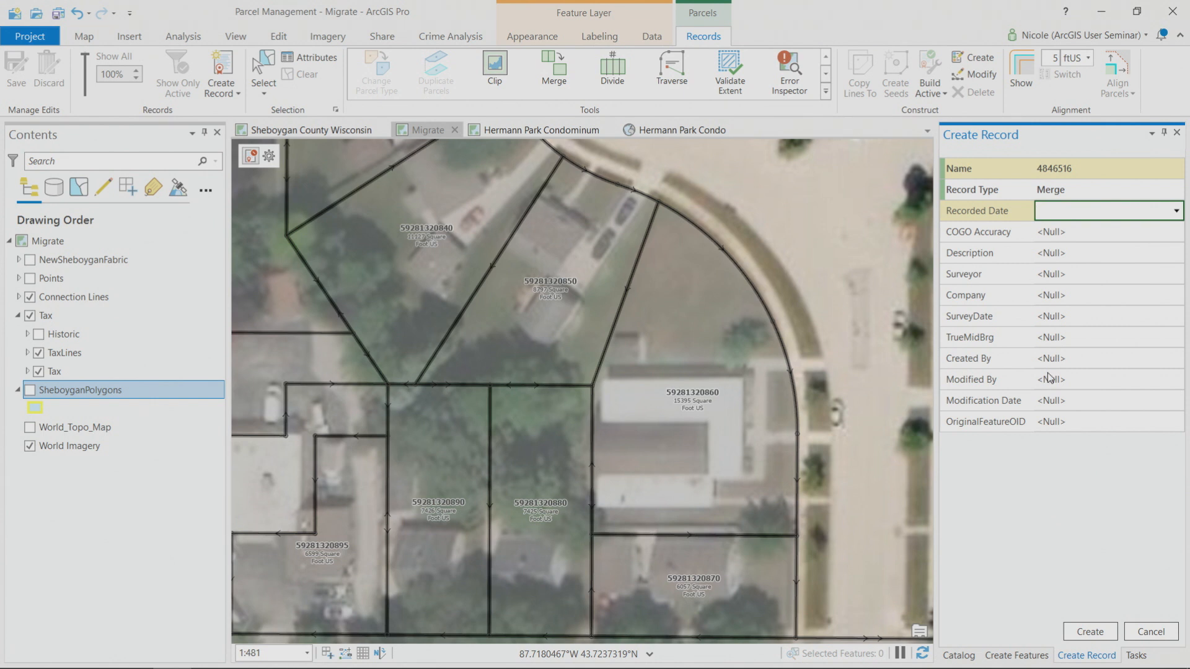
{"action": "left_click", "coordinate": [1067, 655]}
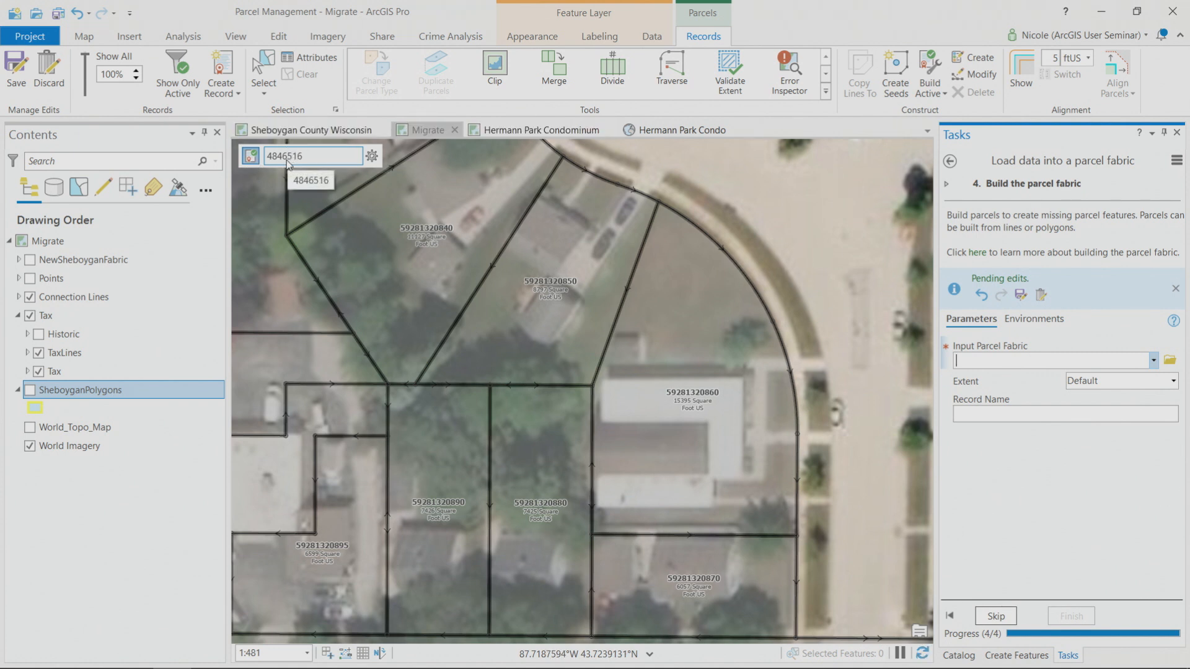
{"action": "mouse_move", "coordinate": [250, 156]}
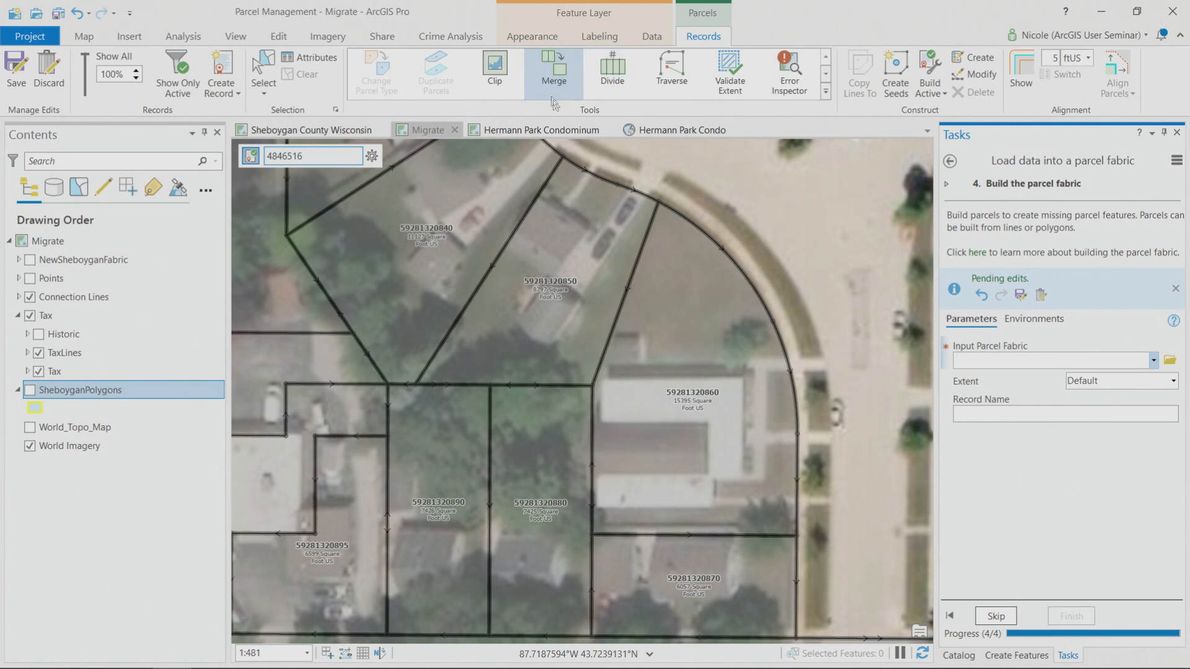
{"action": "left_click", "coordinate": [553, 68]}
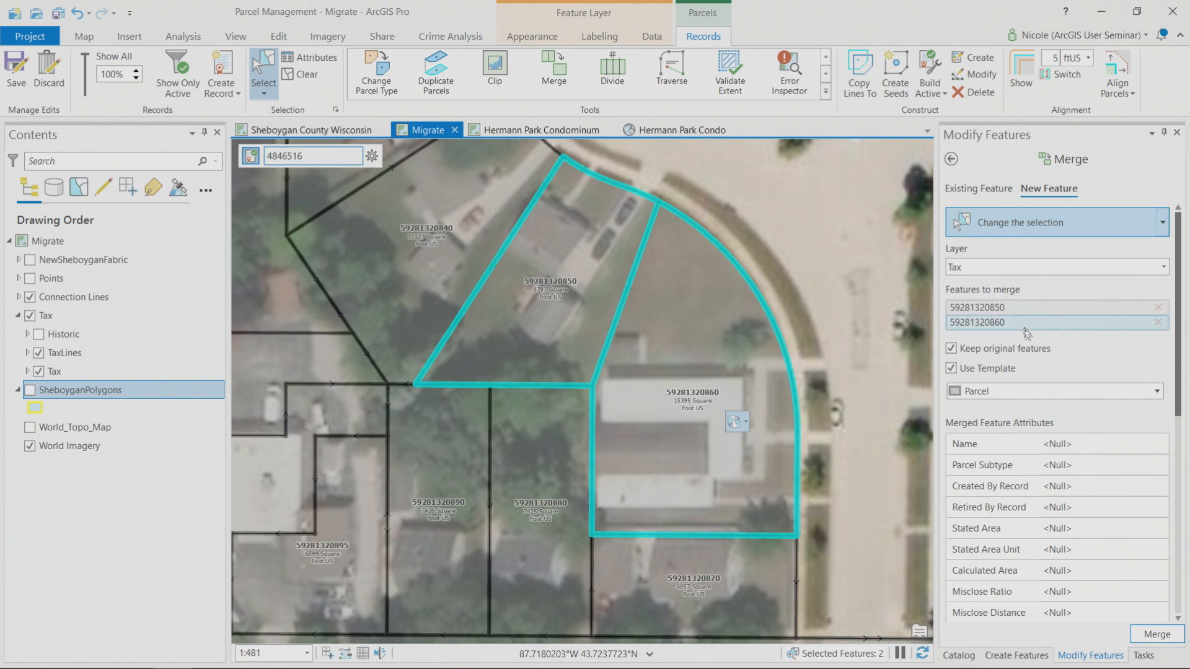
{"action": "scroll", "scroll_direction": "down", "scroll_amount": 3}
{"action": "type", "text": "65148465"}
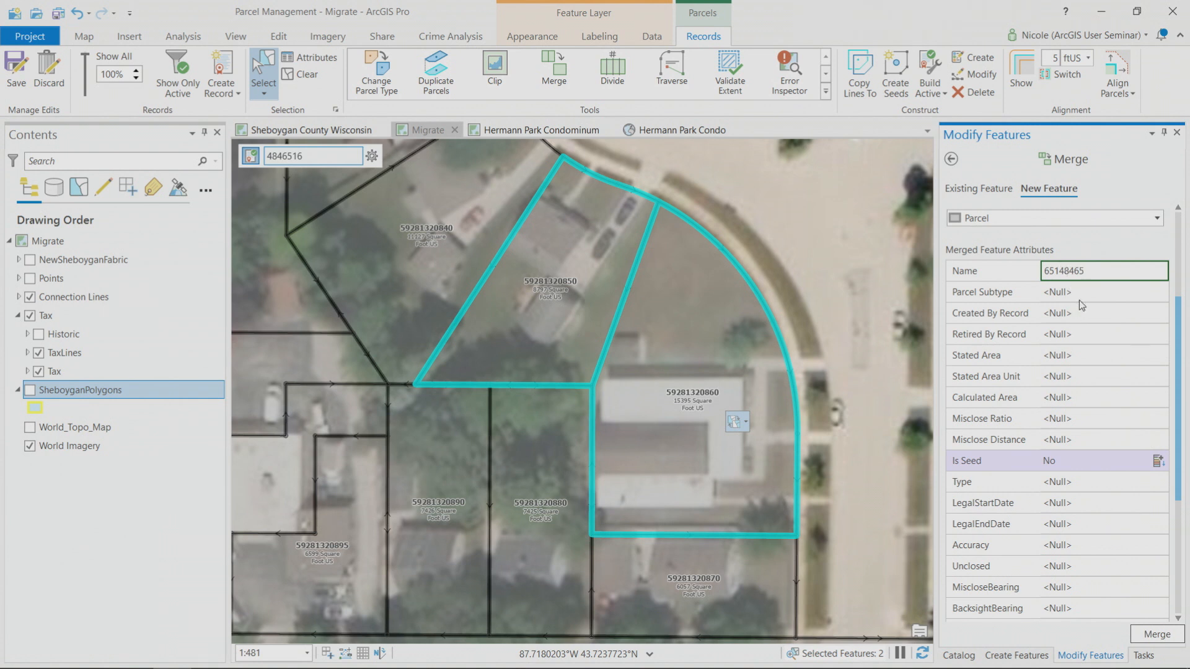
{"action": "left_click", "coordinate": [1101, 293]}
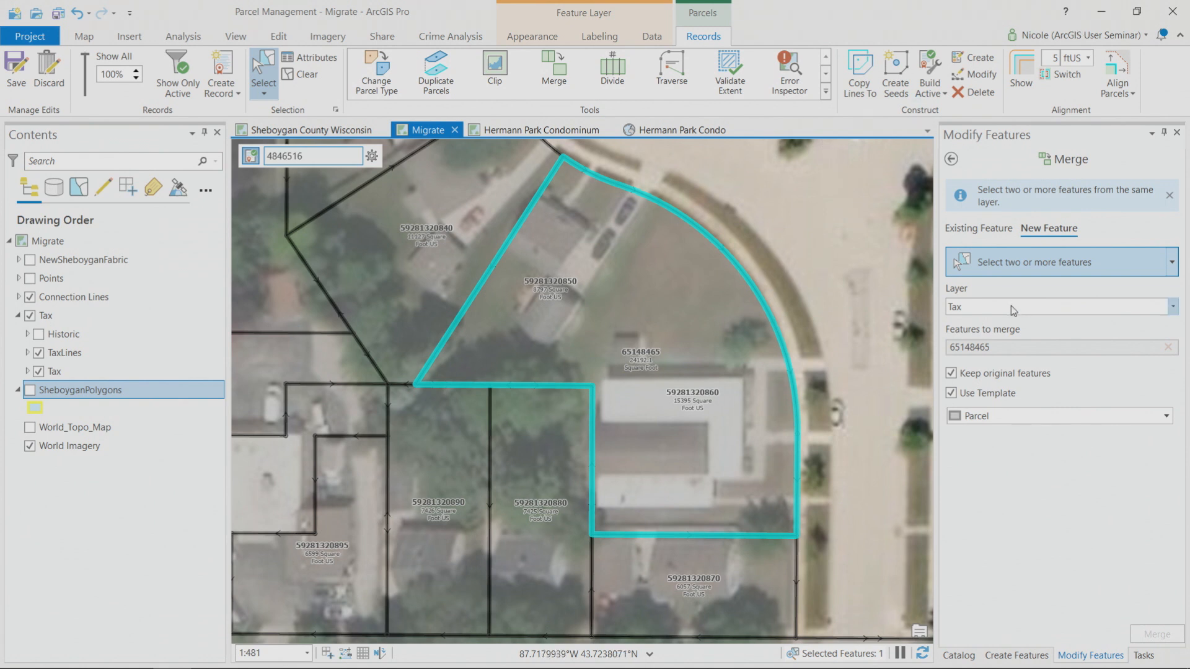
{"action": "mouse_move", "coordinate": [38, 379]}
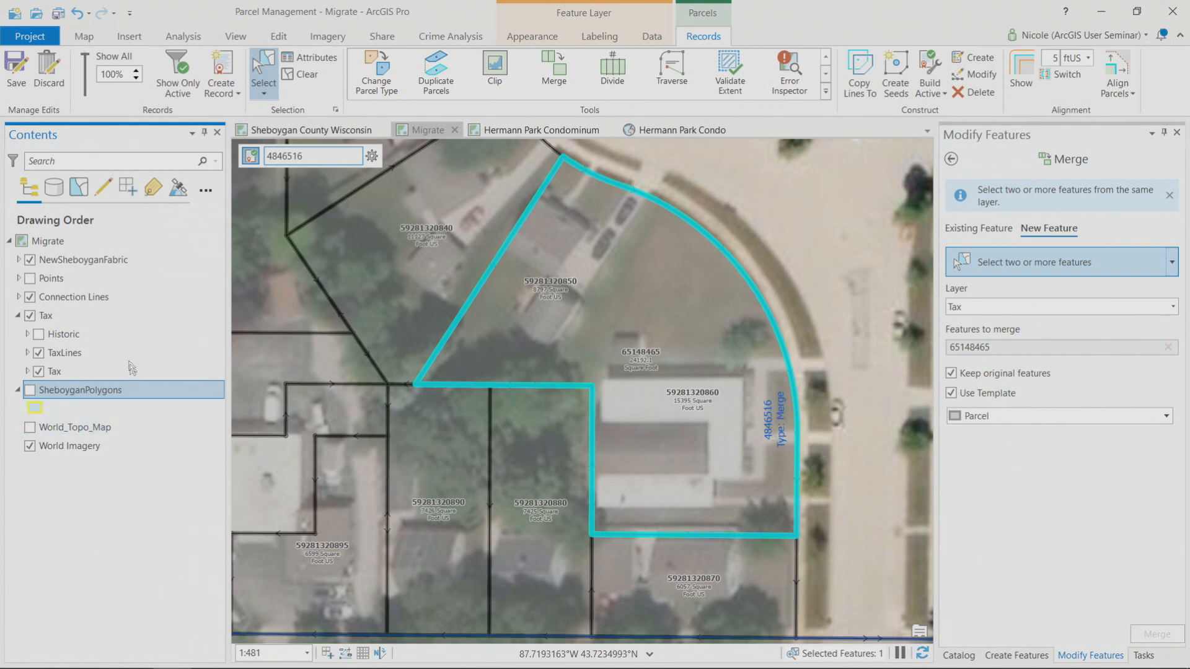
Turn on the Historic layer to reveal the retired parcels, then select the TaxLines layer.
{"action": "left_click", "coordinate": [39, 333]}
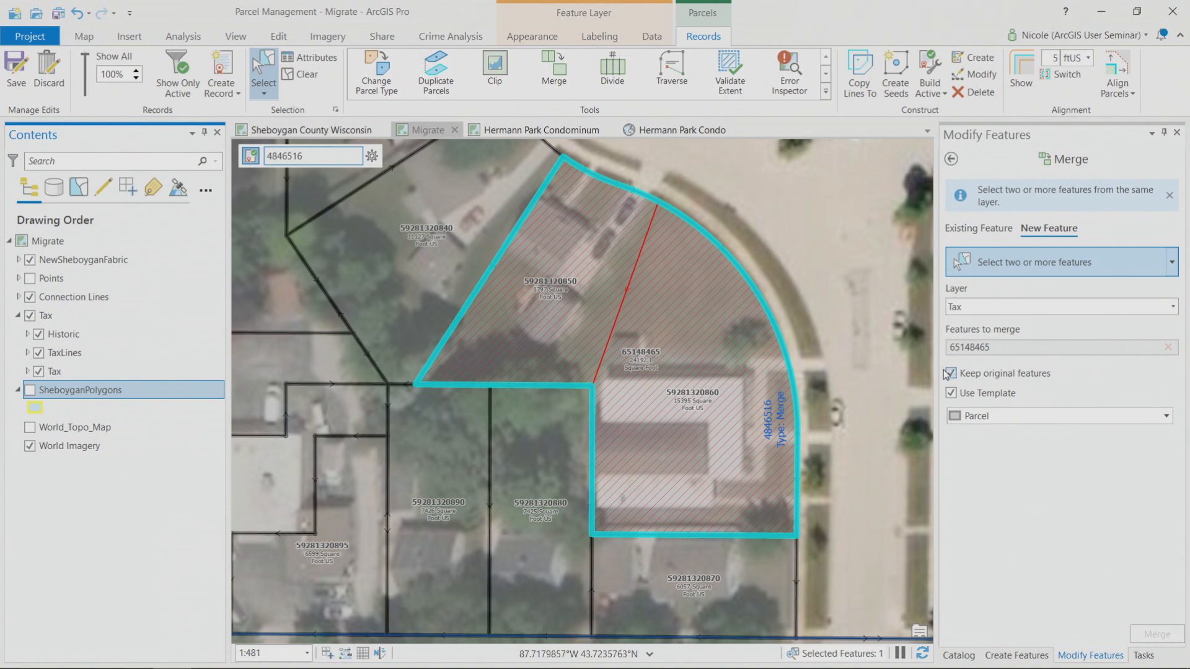
{"action": "left_click", "coordinate": [60, 353]}
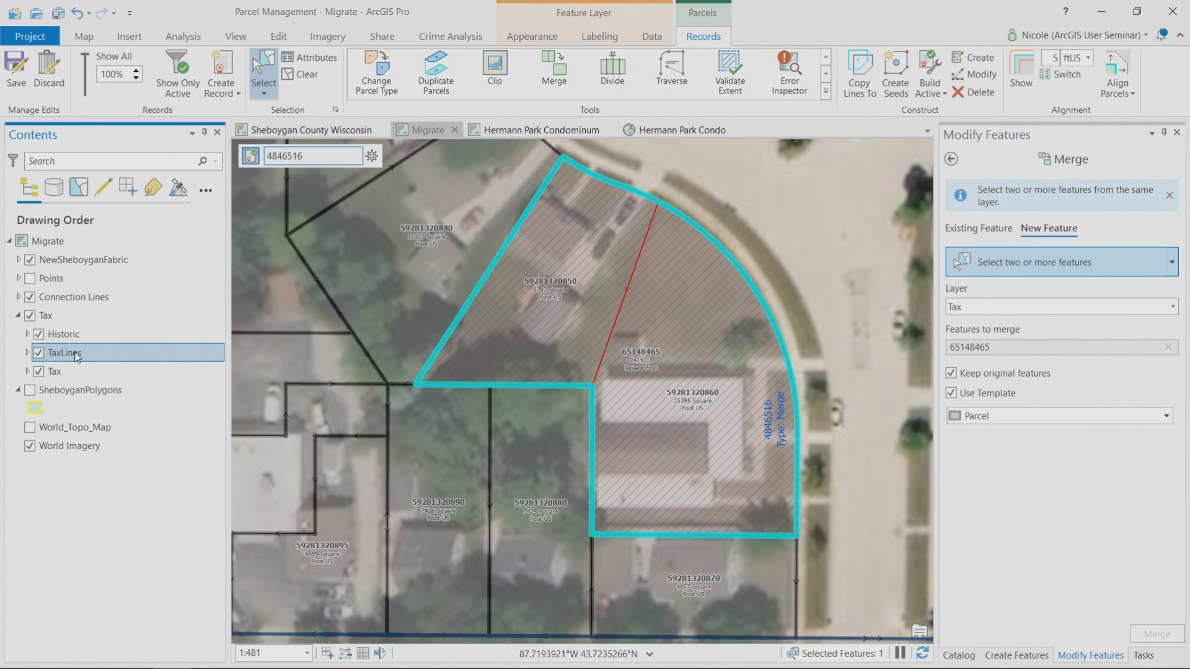
Select all 43 TaxLines features via the layer's Selection menu and expand the Tools gallery.
{"action": "right_click", "coordinate": [62, 353]}
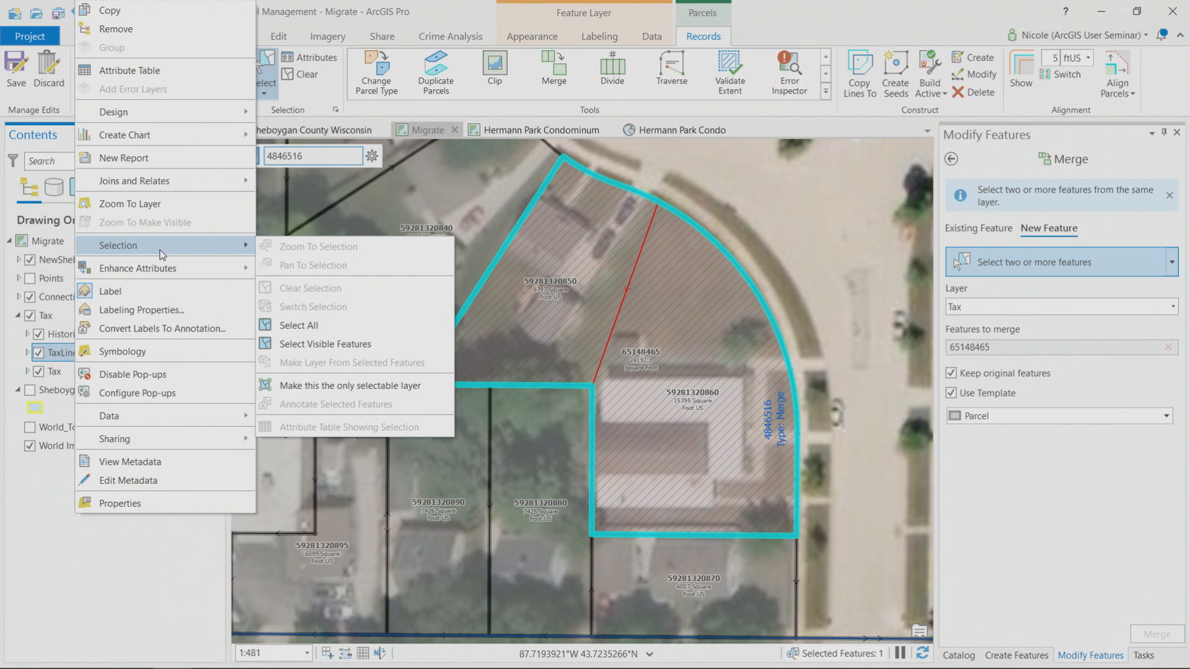
{"action": "mouse_move", "coordinate": [361, 269]}
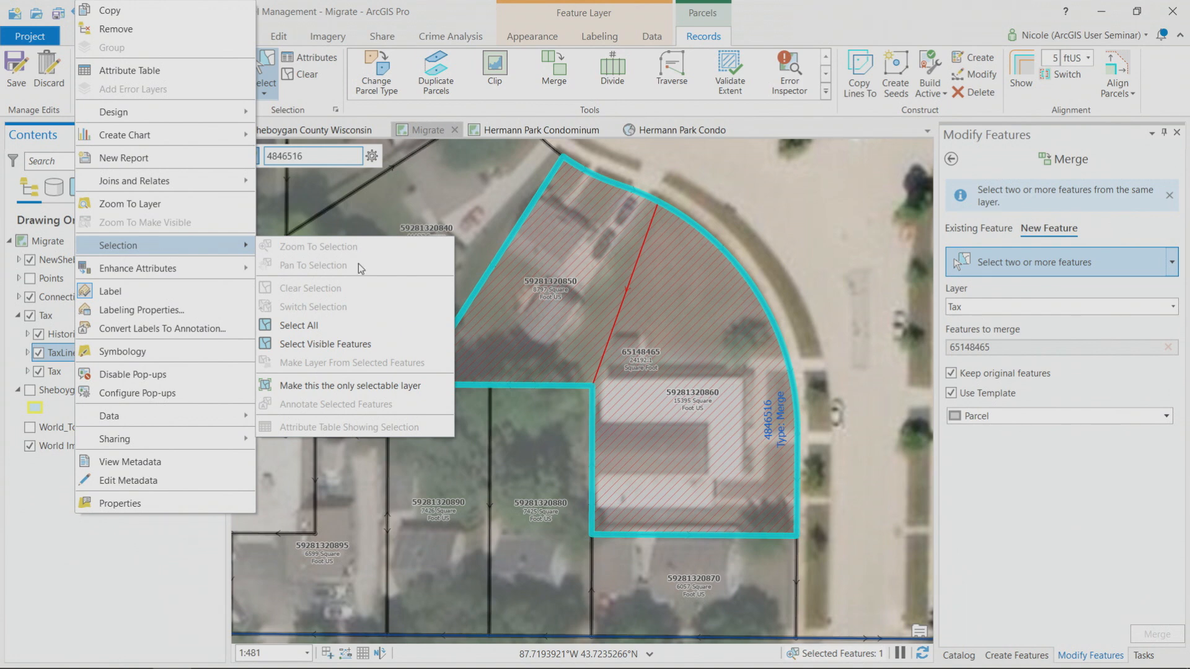
{"action": "left_click", "coordinate": [326, 344]}
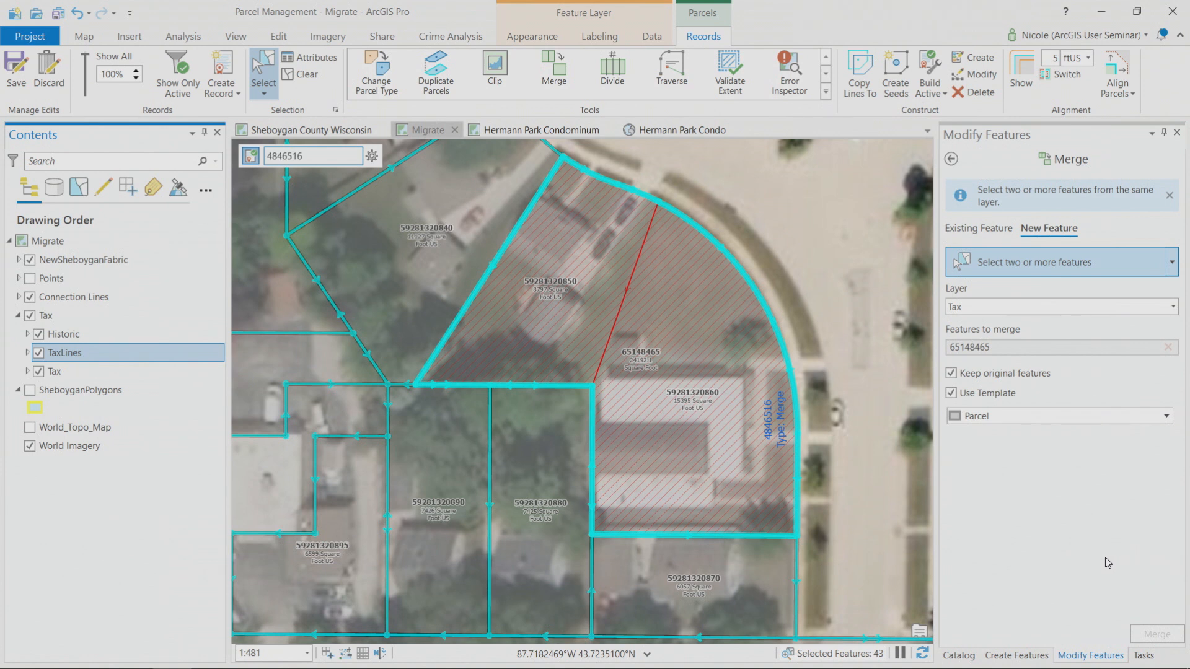
{"action": "mouse_move", "coordinate": [916, 509]}
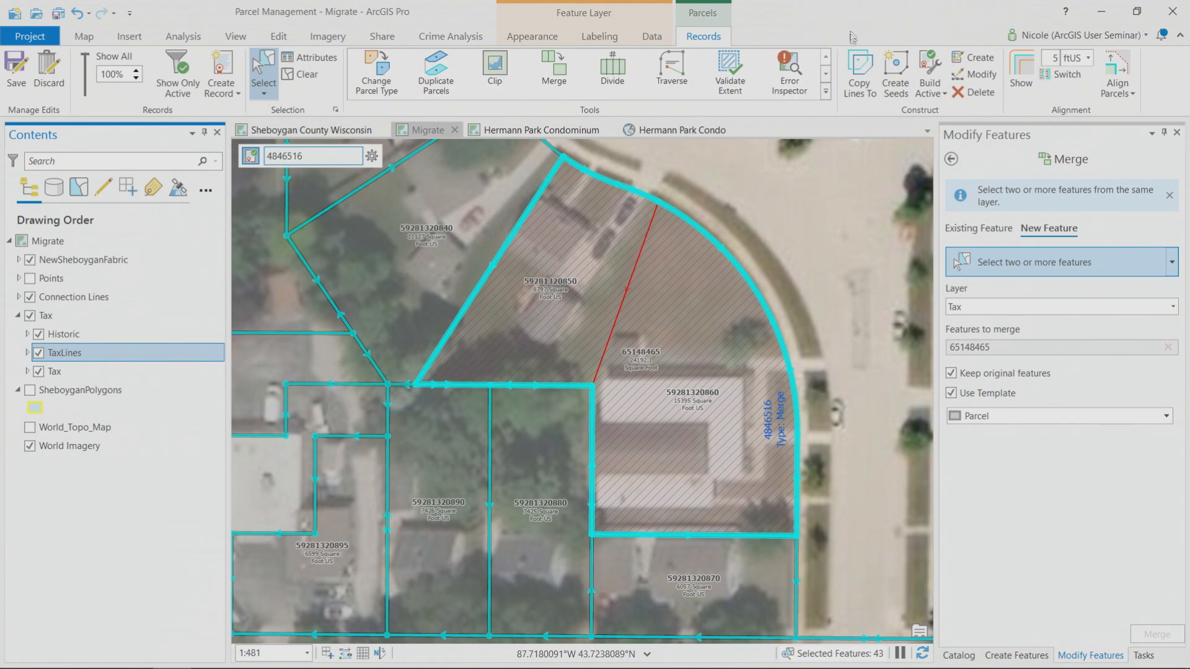
{"action": "mouse_move", "coordinate": [834, 99]}
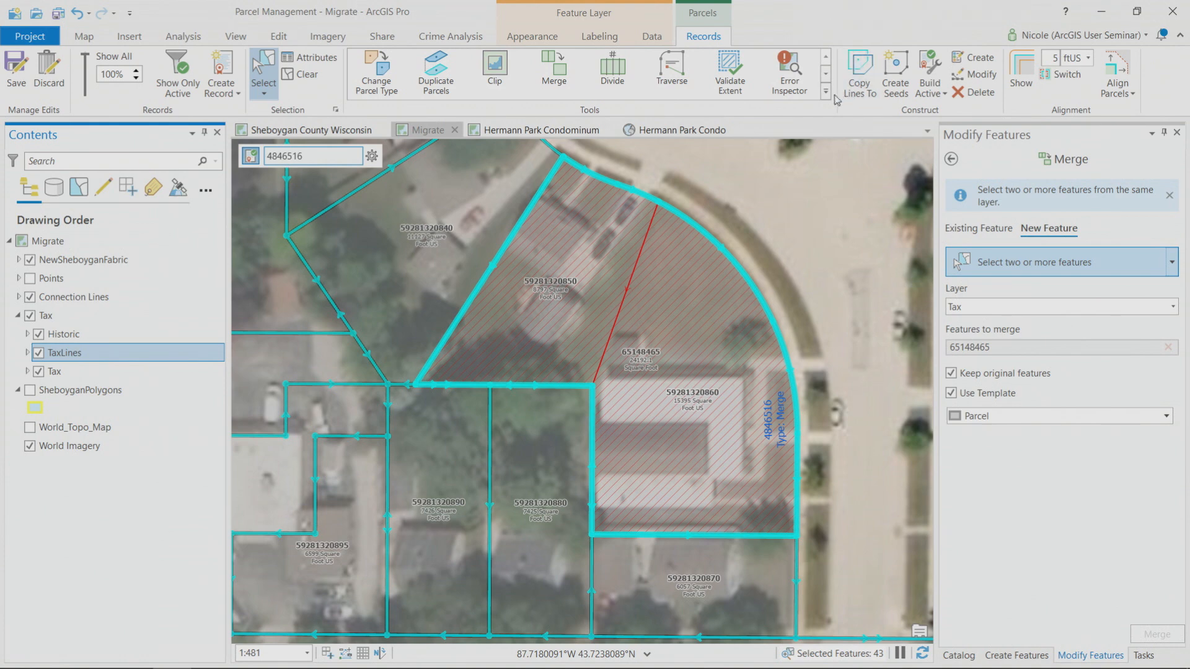
{"action": "left_click", "coordinate": [827, 93]}
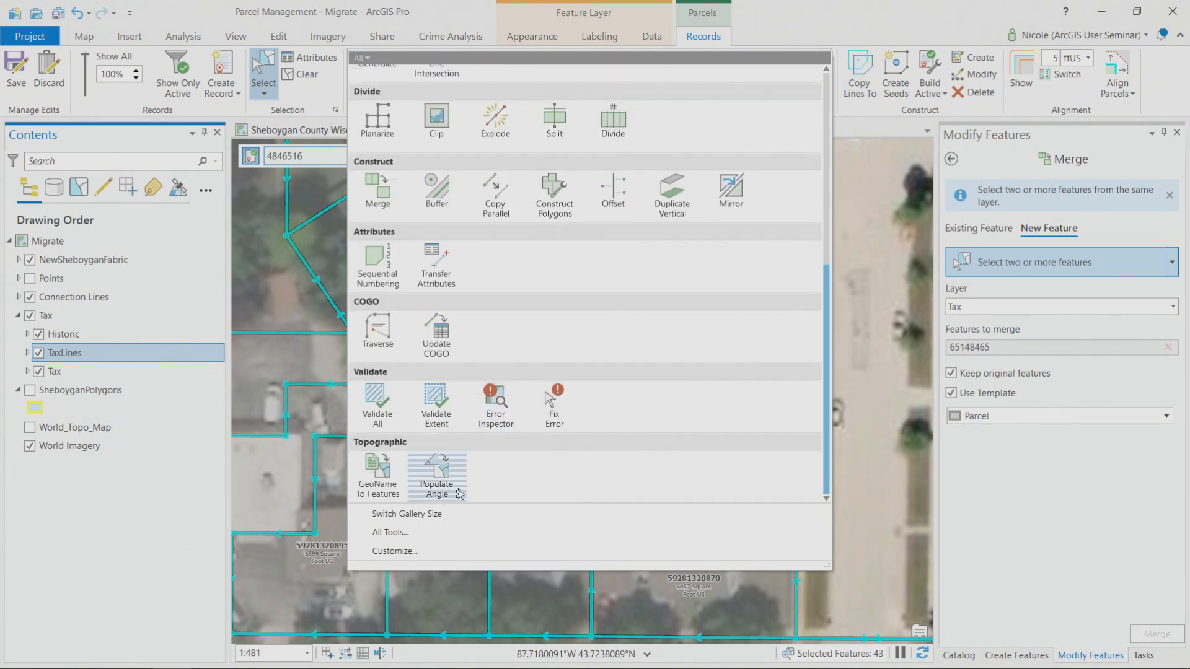
Launch Update COGO for the 42 selected tax lines, updating all distances and directions.
{"action": "left_click", "coordinate": [435, 332]}
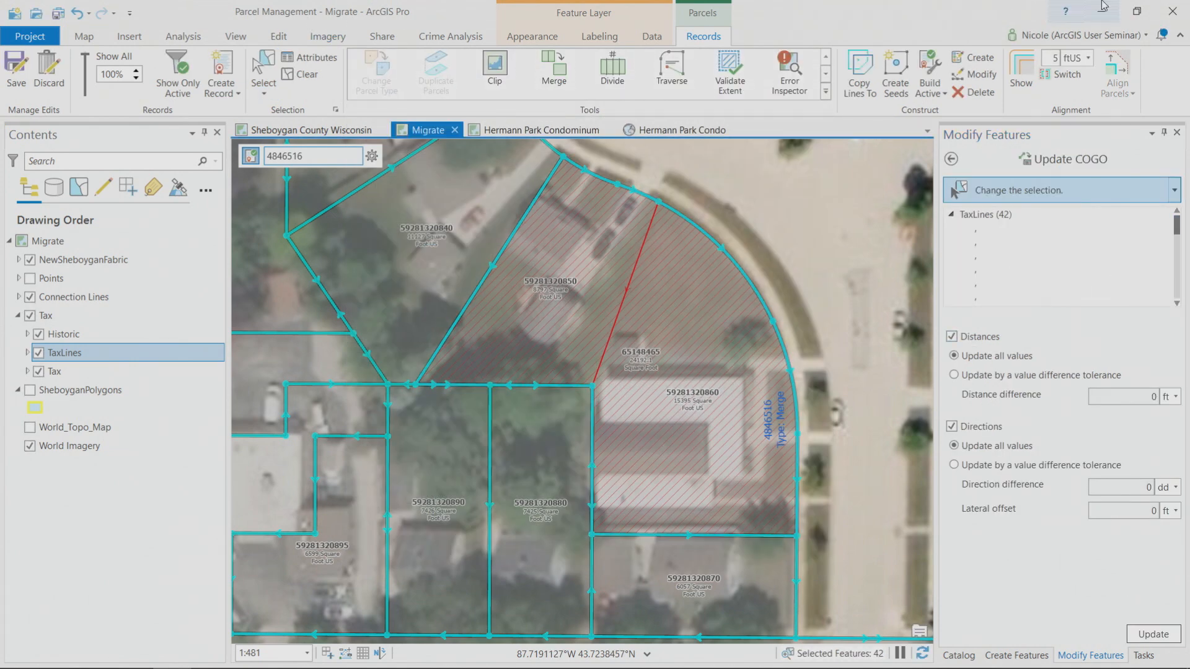
{"action": "mouse_move", "coordinate": [1132, 241]}
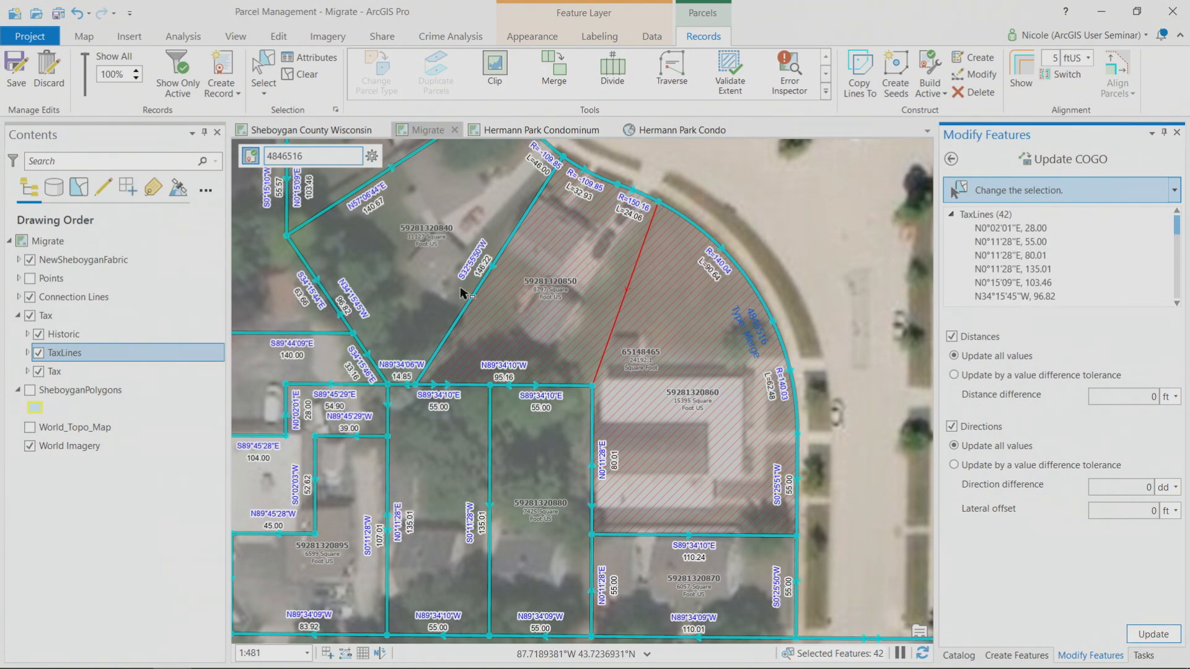
{"action": "mouse_move", "coordinate": [60, 333]}
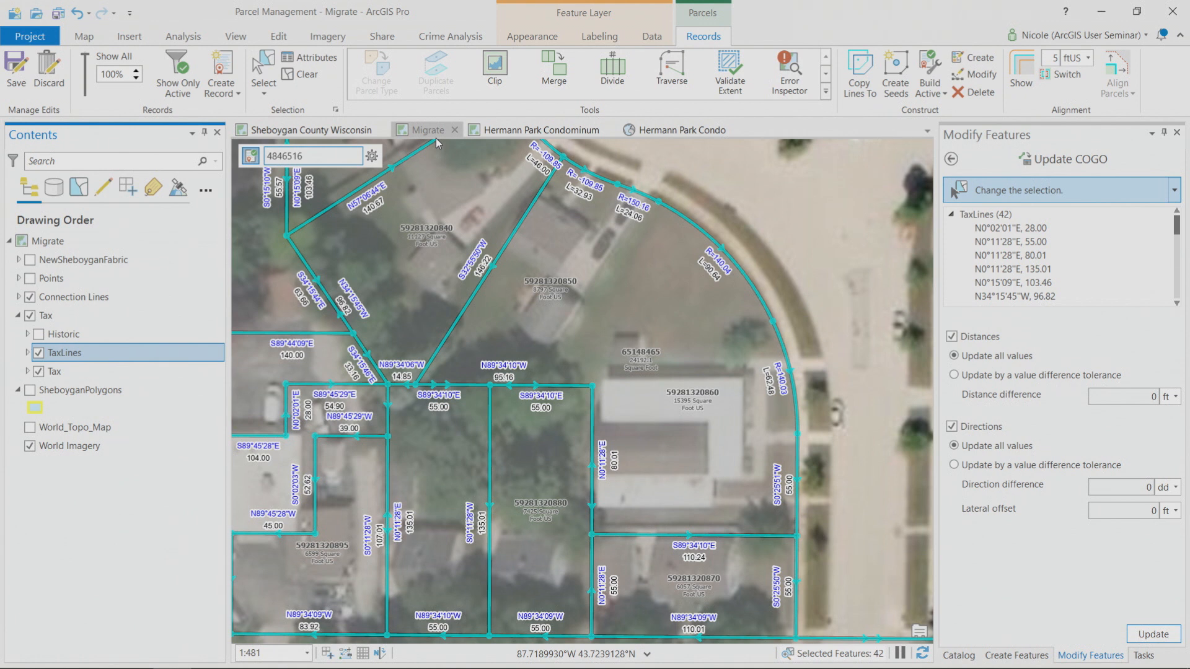
{"action": "left_click", "coordinate": [540, 130]}
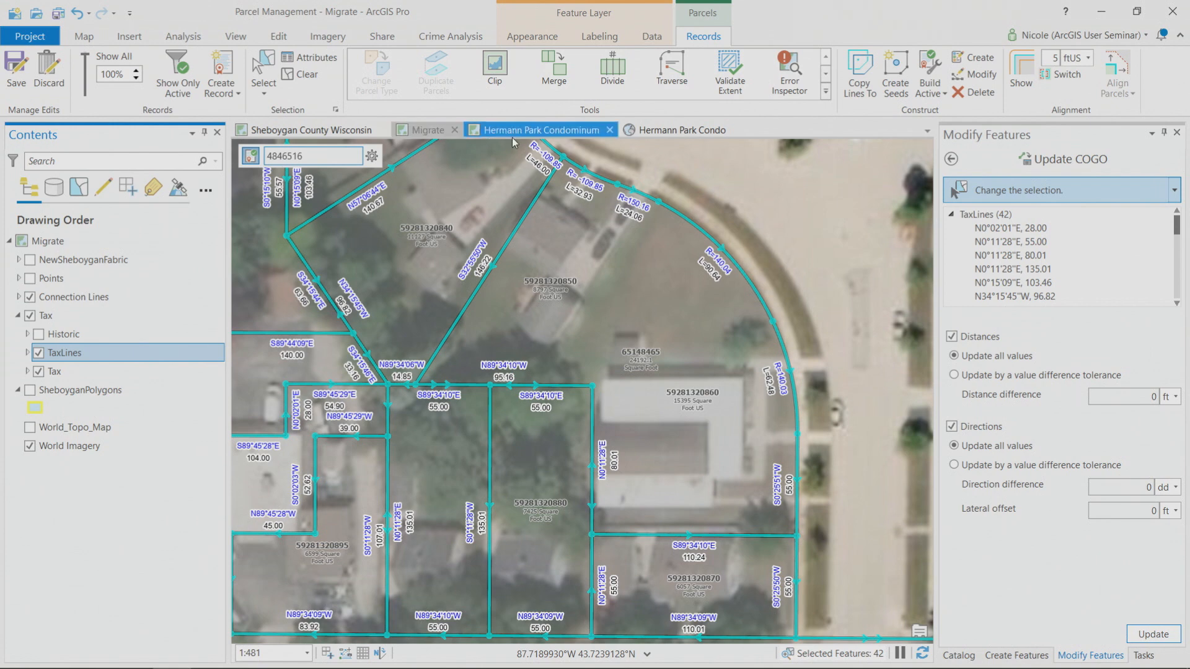
{"action": "left_click", "coordinate": [540, 130]}
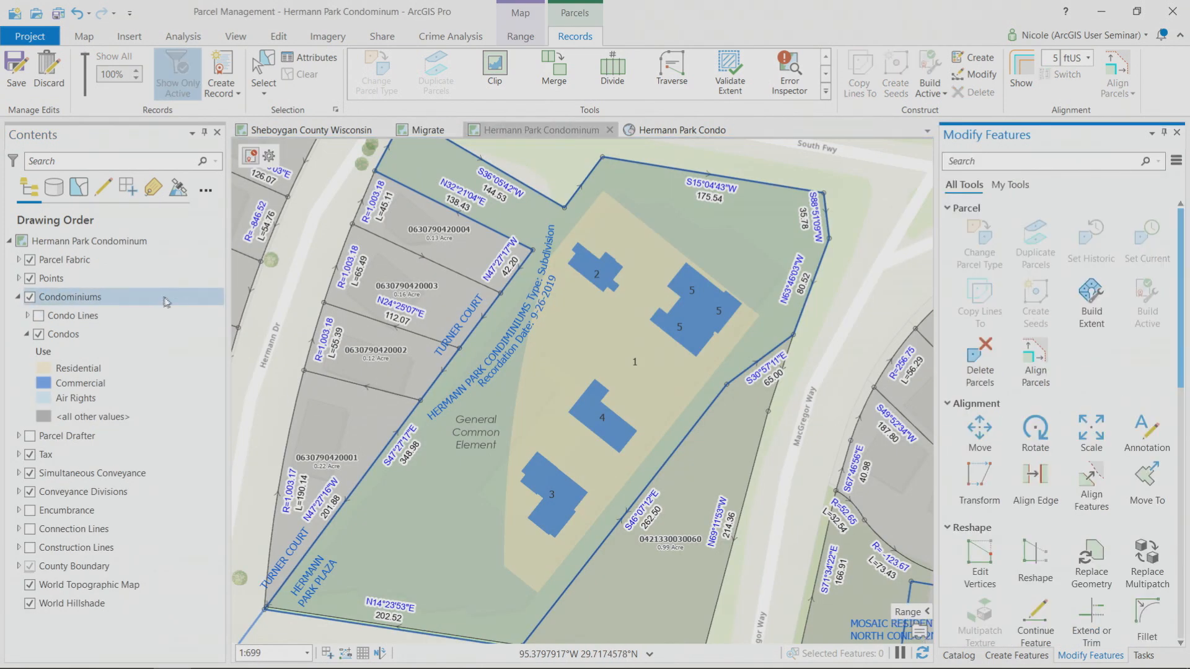
{"action": "mouse_move", "coordinate": [95, 304]}
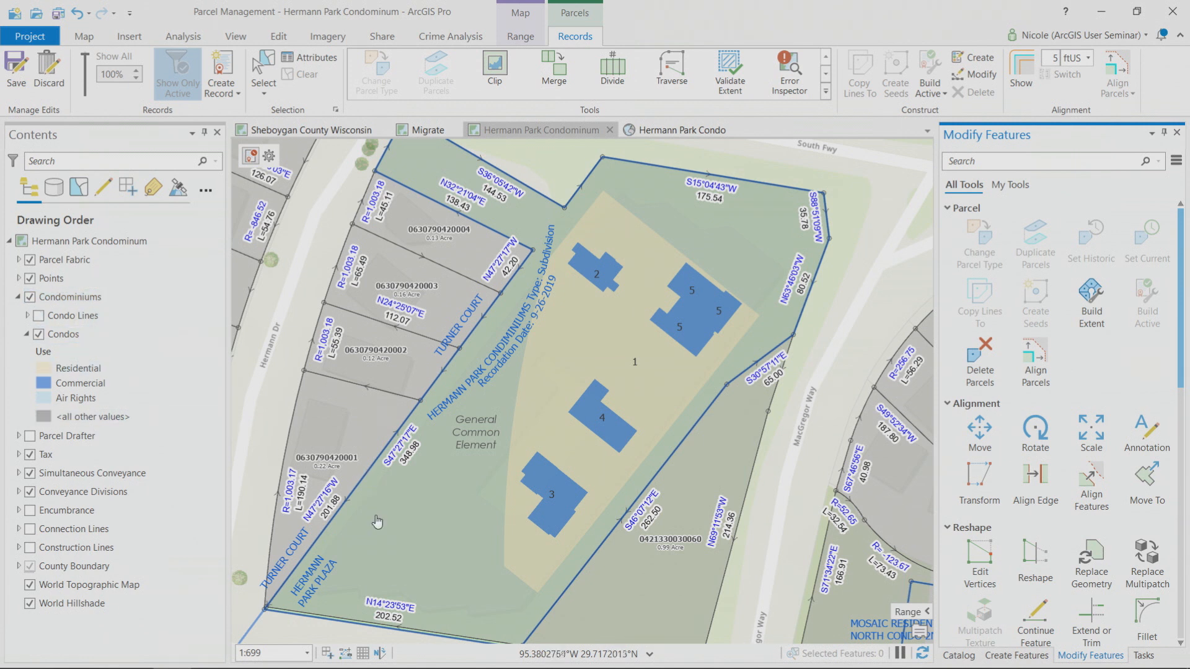
{"action": "mouse_move", "coordinate": [450, 528]}
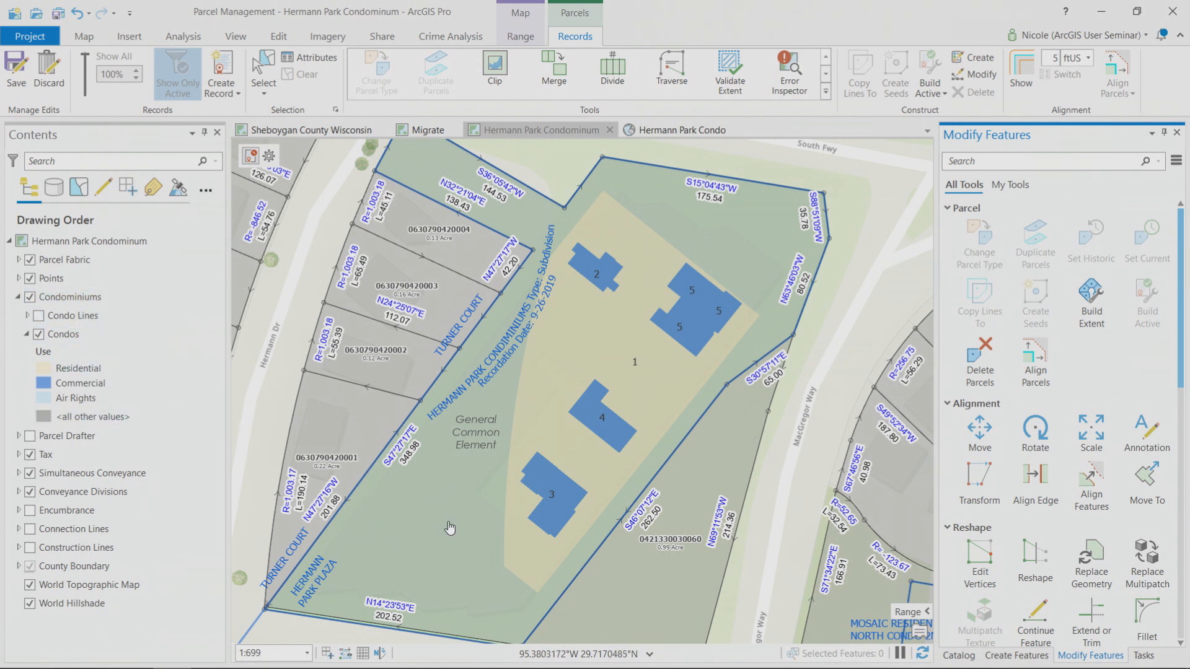
{"action": "mouse_move", "coordinate": [465, 509]}
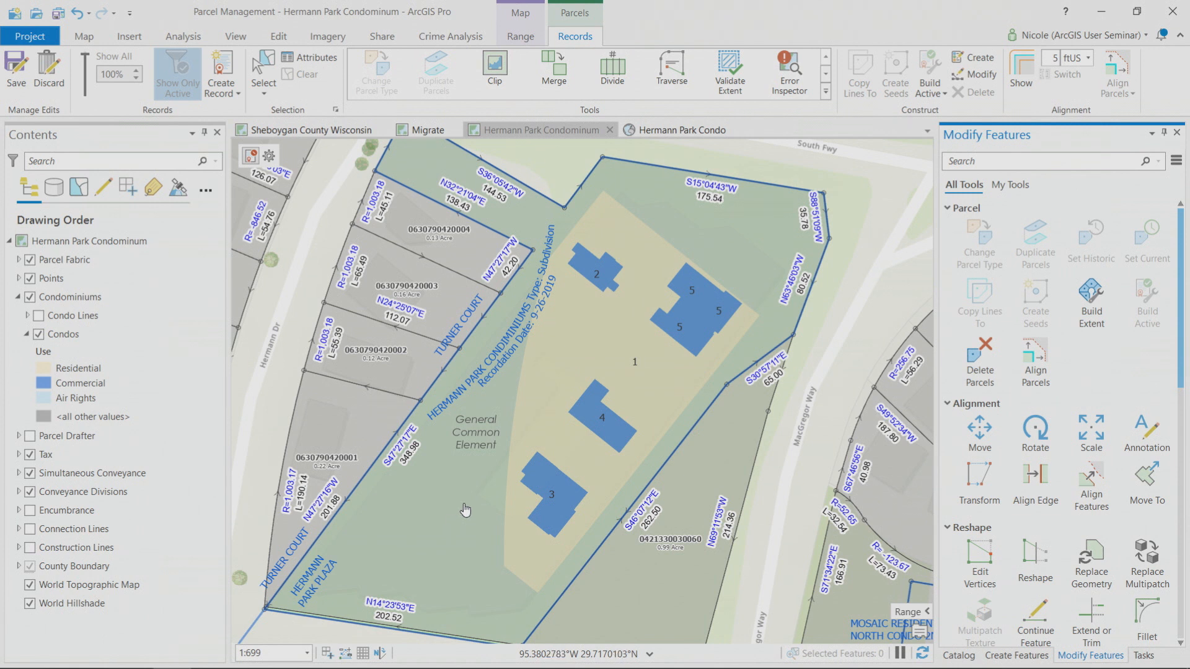
{"action": "mouse_move", "coordinate": [583, 353]}
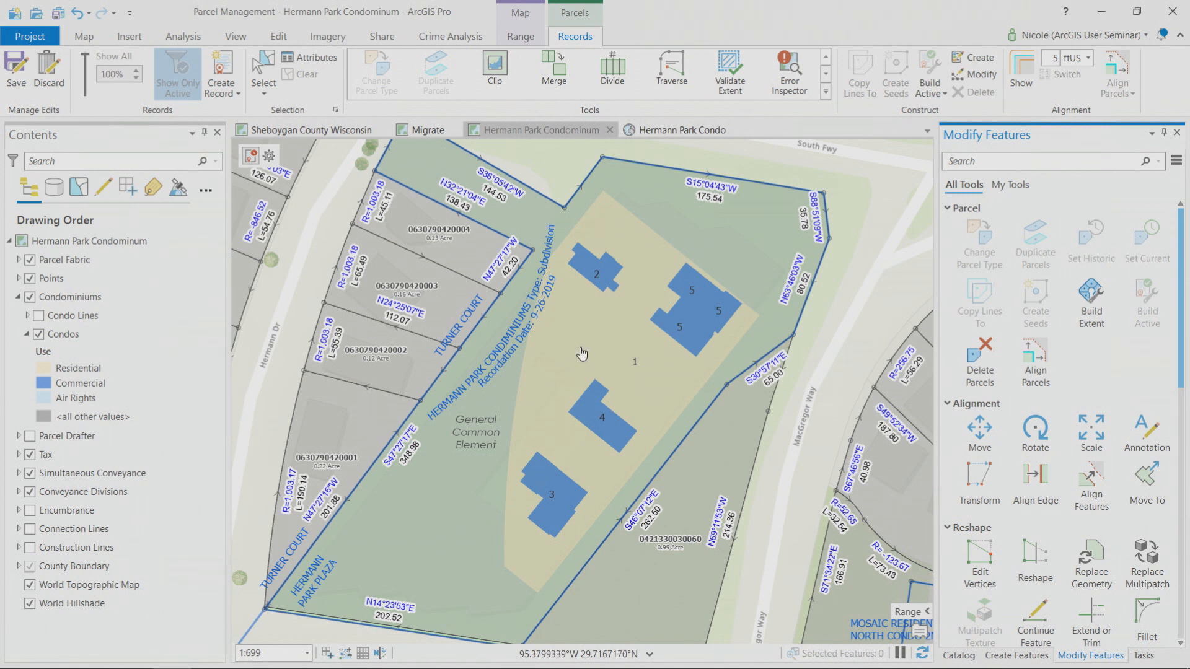
{"action": "mouse_move", "coordinate": [626, 355]}
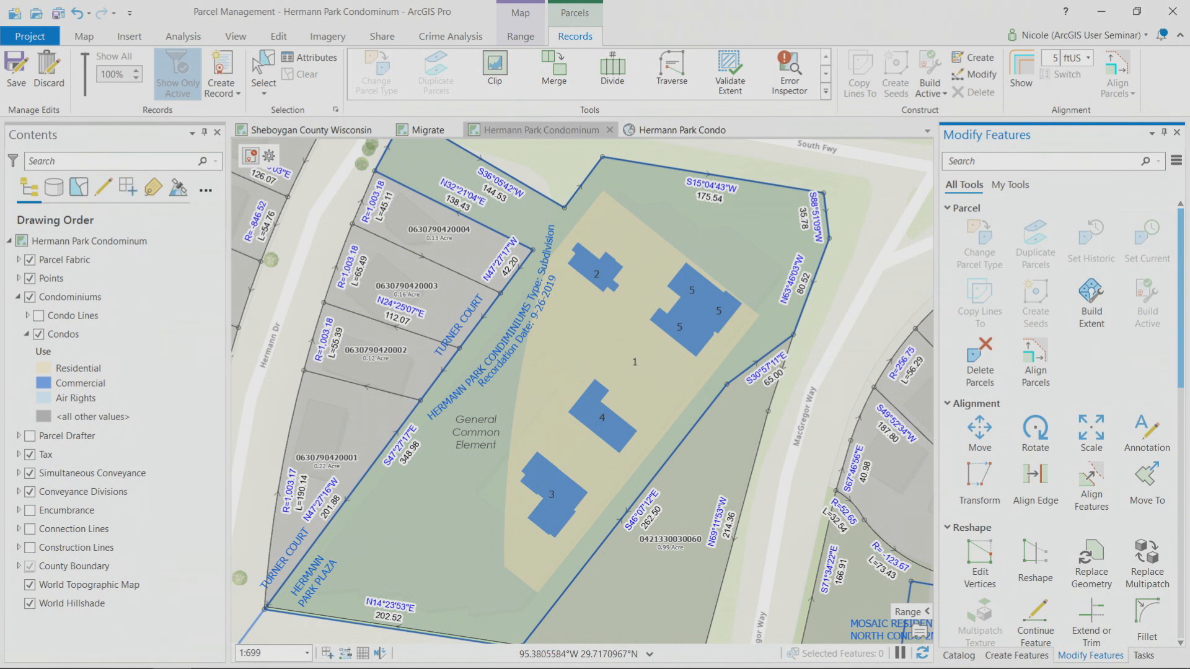
{"action": "mouse_move", "coordinate": [170, 653]}
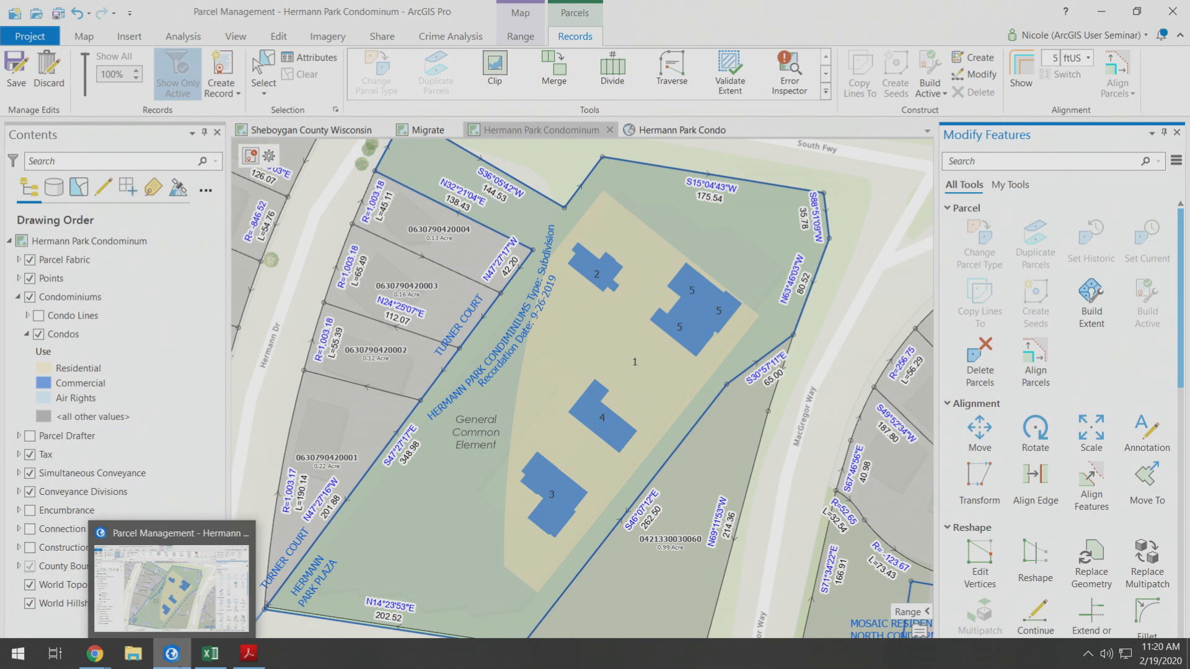
Page the Final Map 8789 plat past Levels A and B to an enlarged Level C lot plan.
{"action": "left_click", "coordinate": [245, 654]}
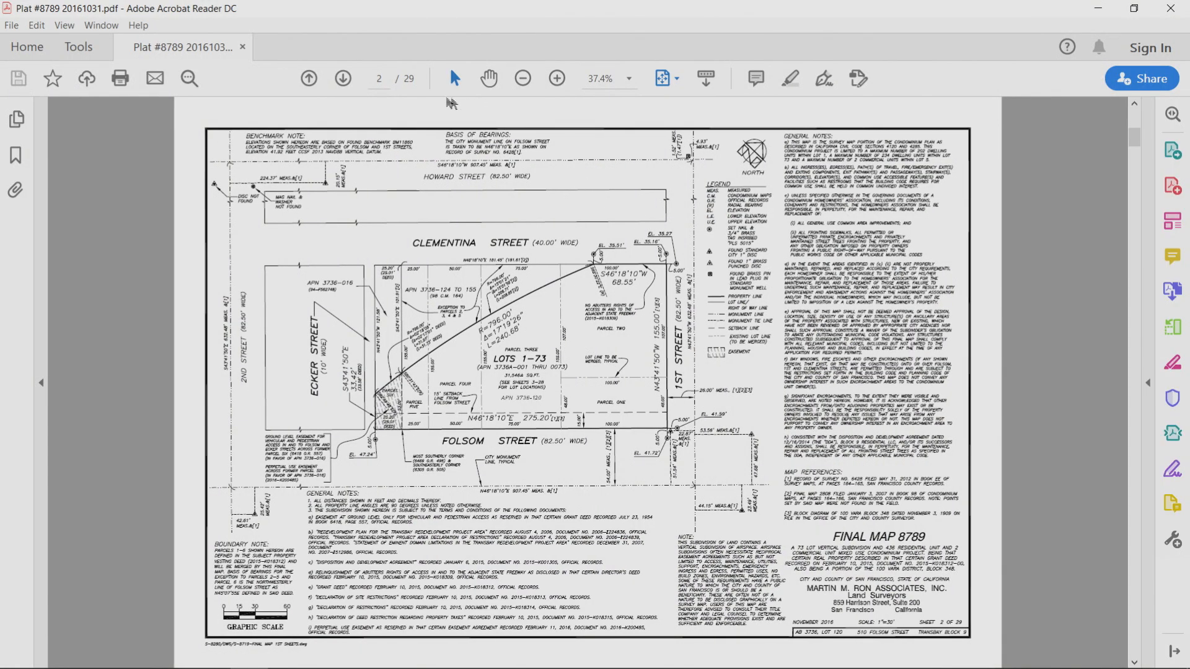
{"action": "mouse_move", "coordinate": [532, 121]}
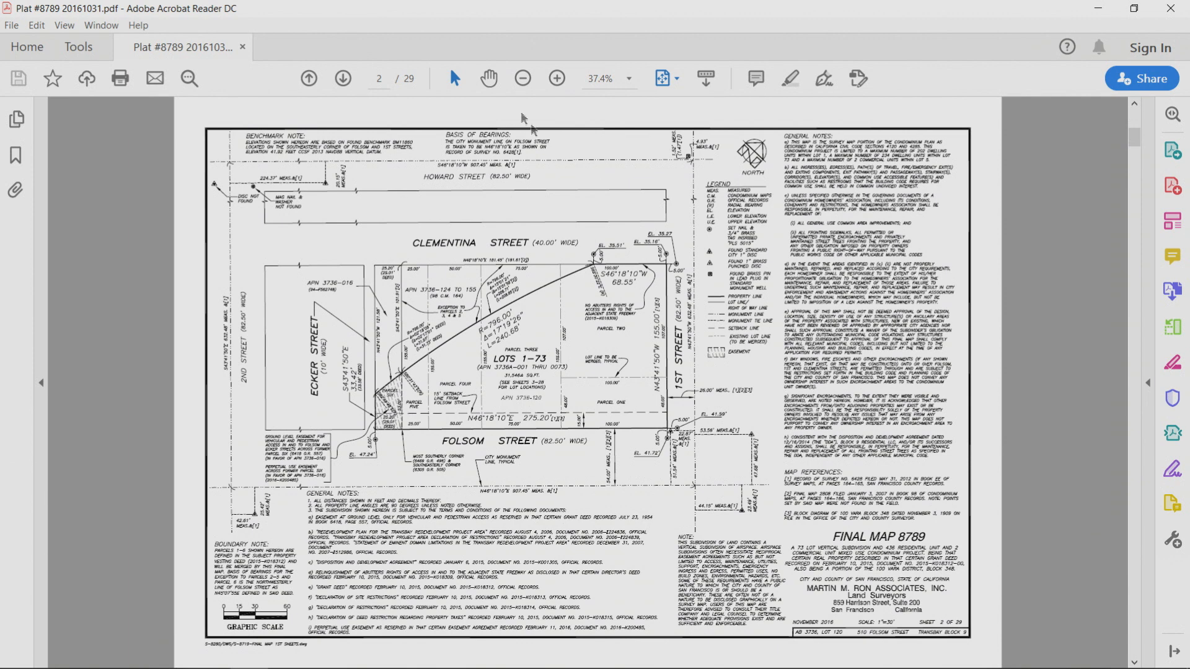
{"action": "left_click", "coordinate": [342, 79]}
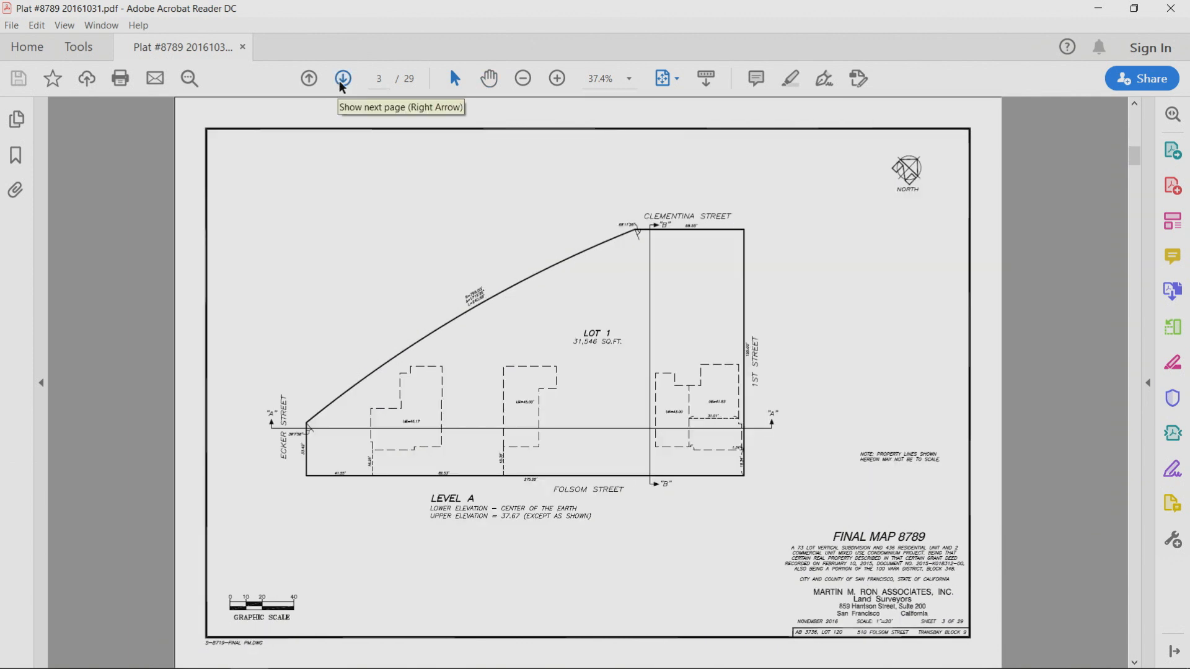
{"action": "left_click", "coordinate": [342, 78]}
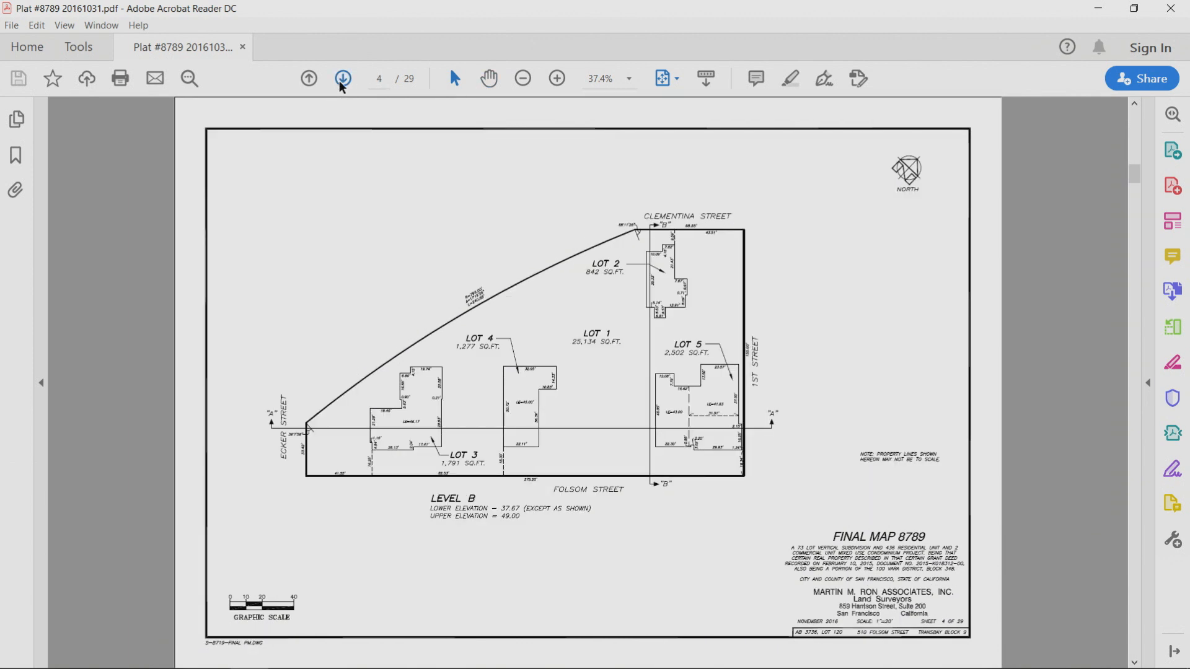
{"action": "left_click", "coordinate": [343, 78]}
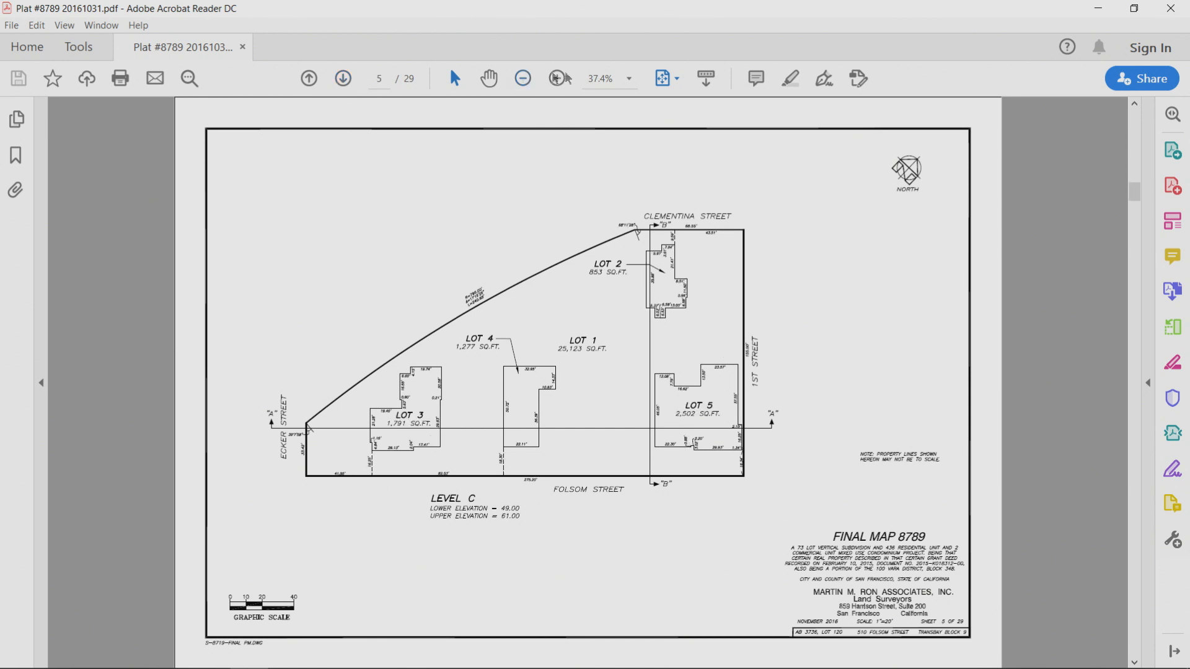
{"action": "left_click", "coordinate": [556, 78]}
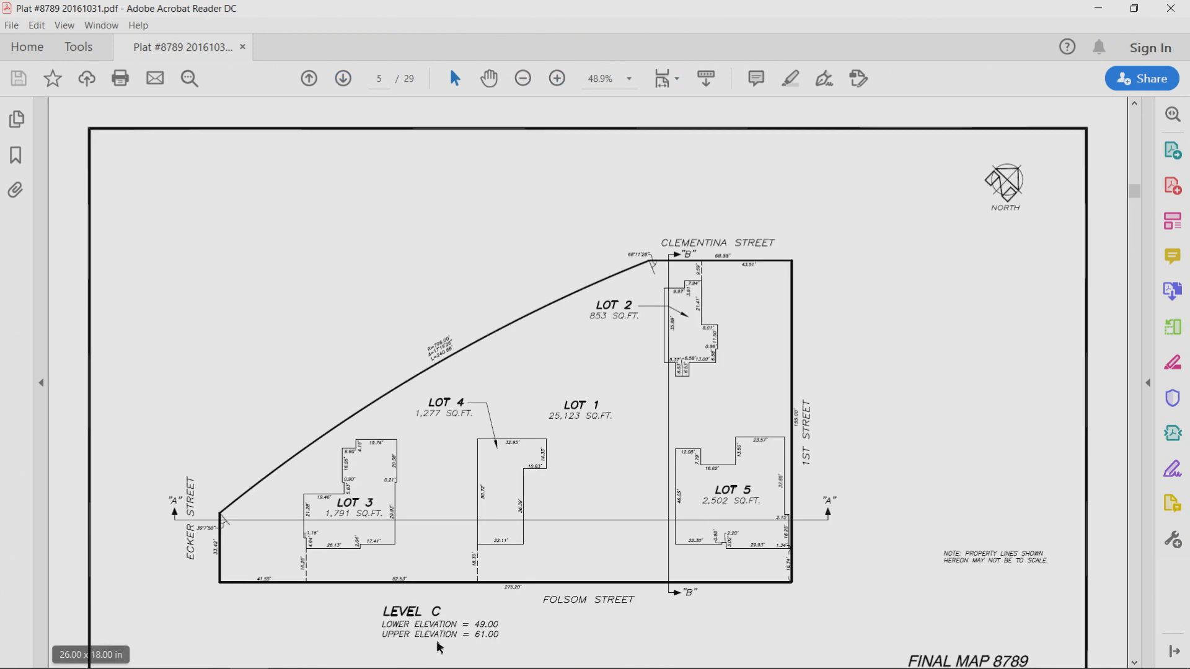
{"action": "mouse_move", "coordinate": [429, 640]}
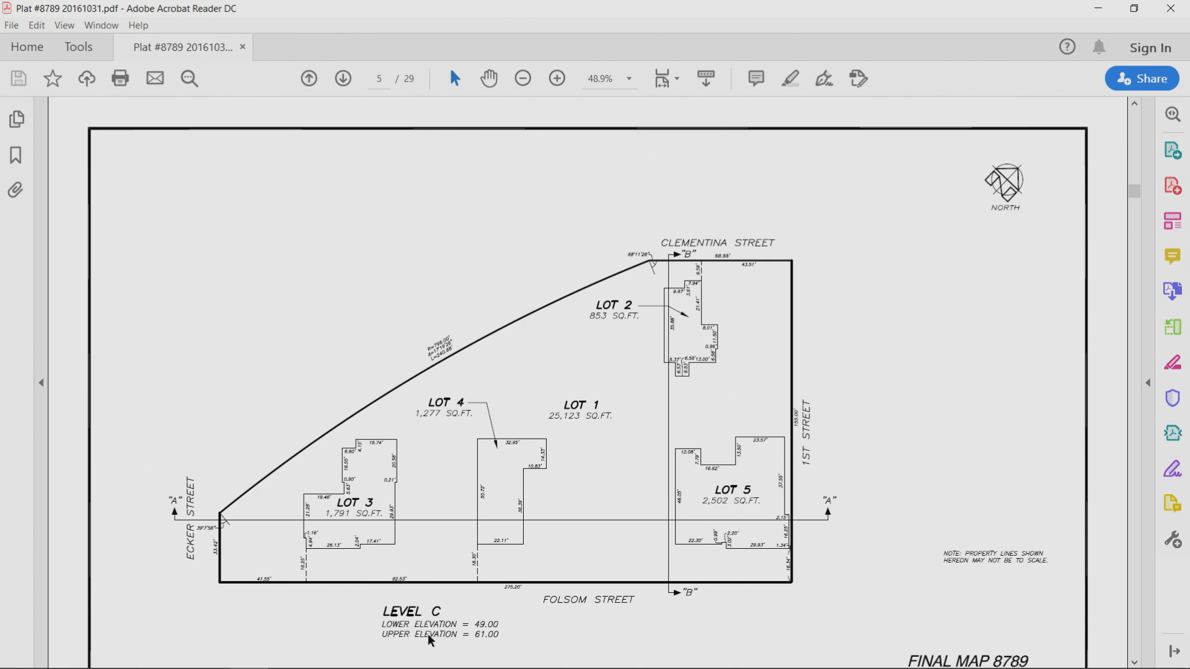
{"action": "mouse_move", "coordinate": [516, 630]}
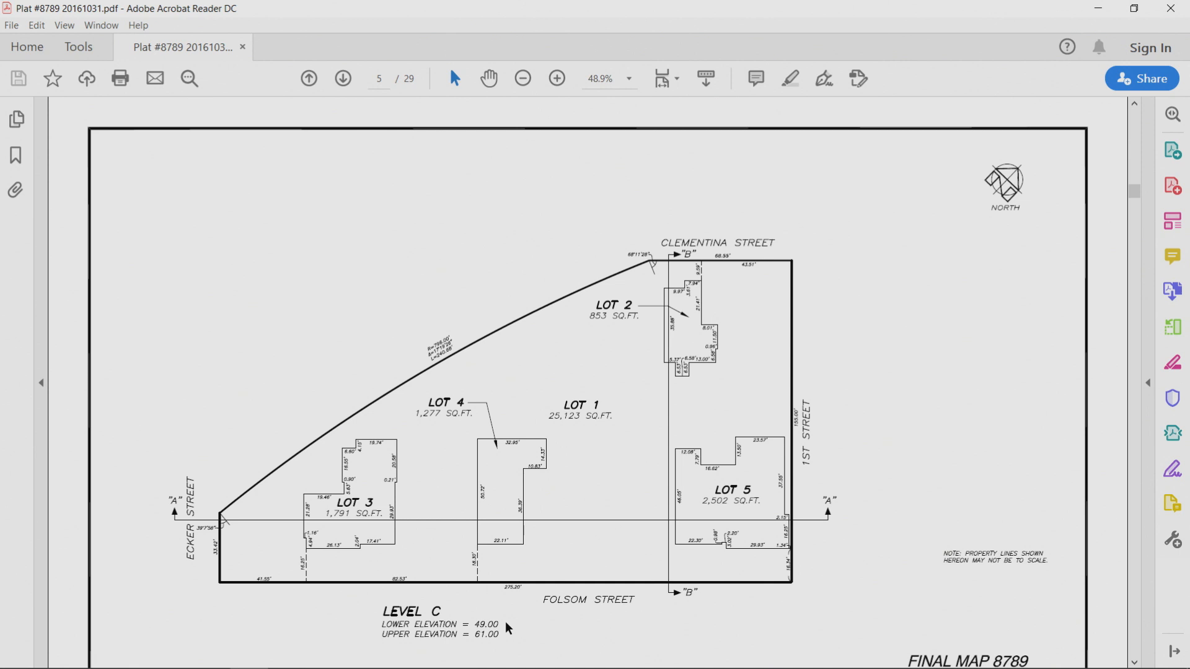
{"action": "mouse_move", "coordinate": [427, 569]}
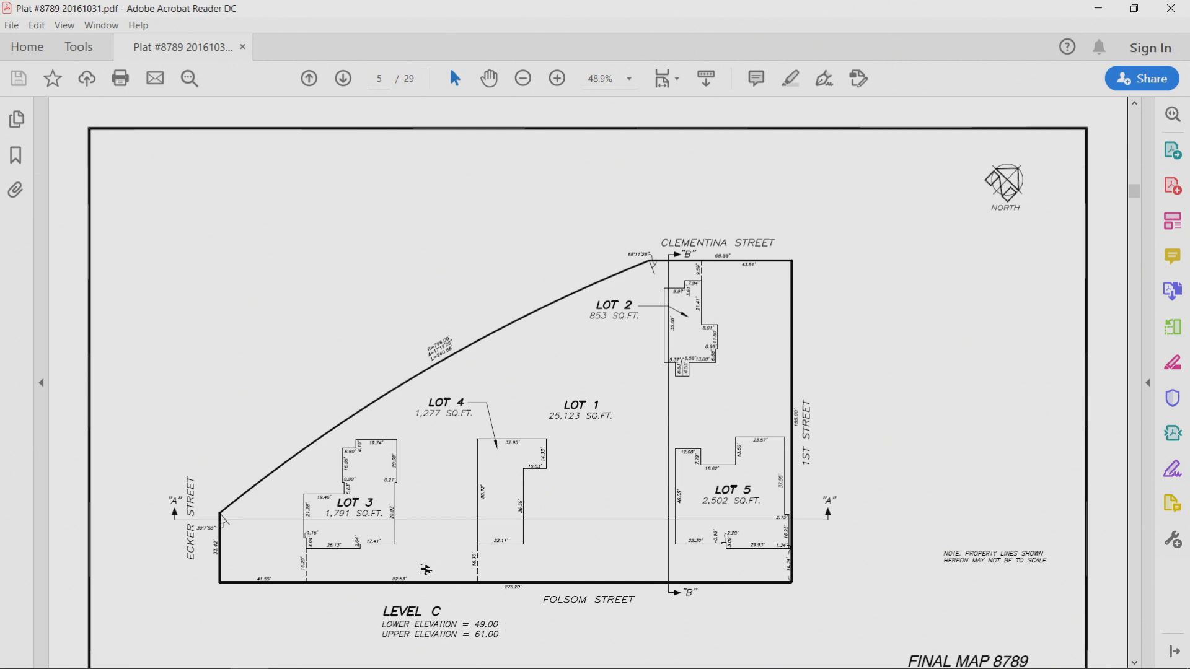
{"action": "mouse_move", "coordinate": [634, 358]}
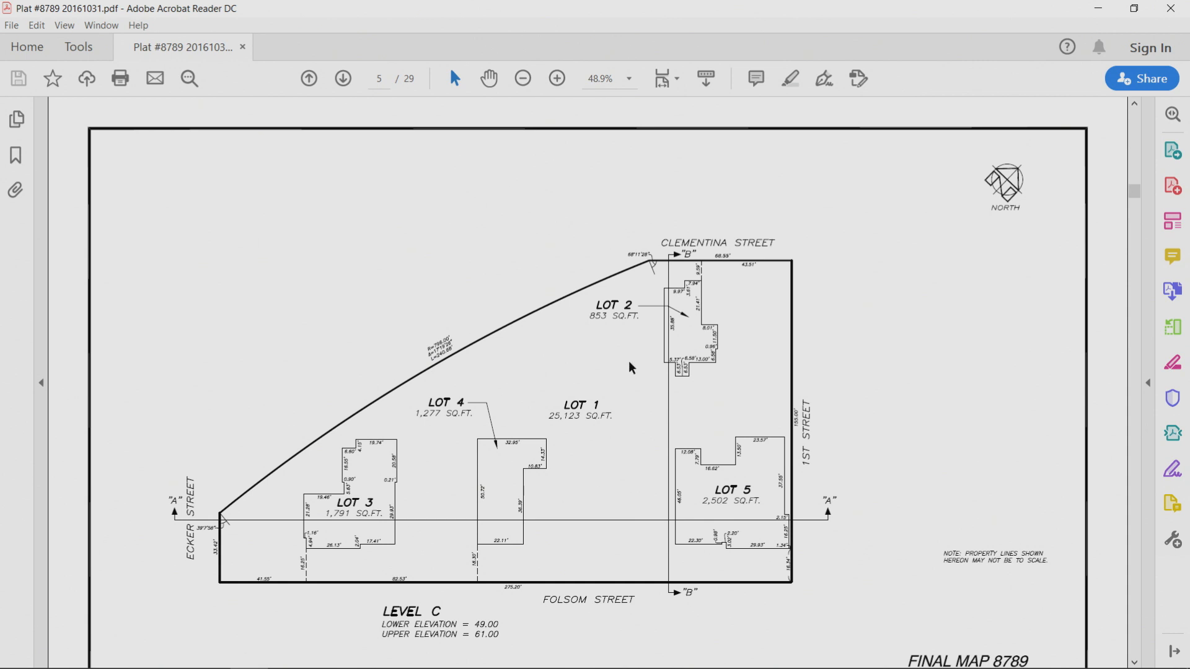
{"action": "mouse_move", "coordinate": [962, 158]}
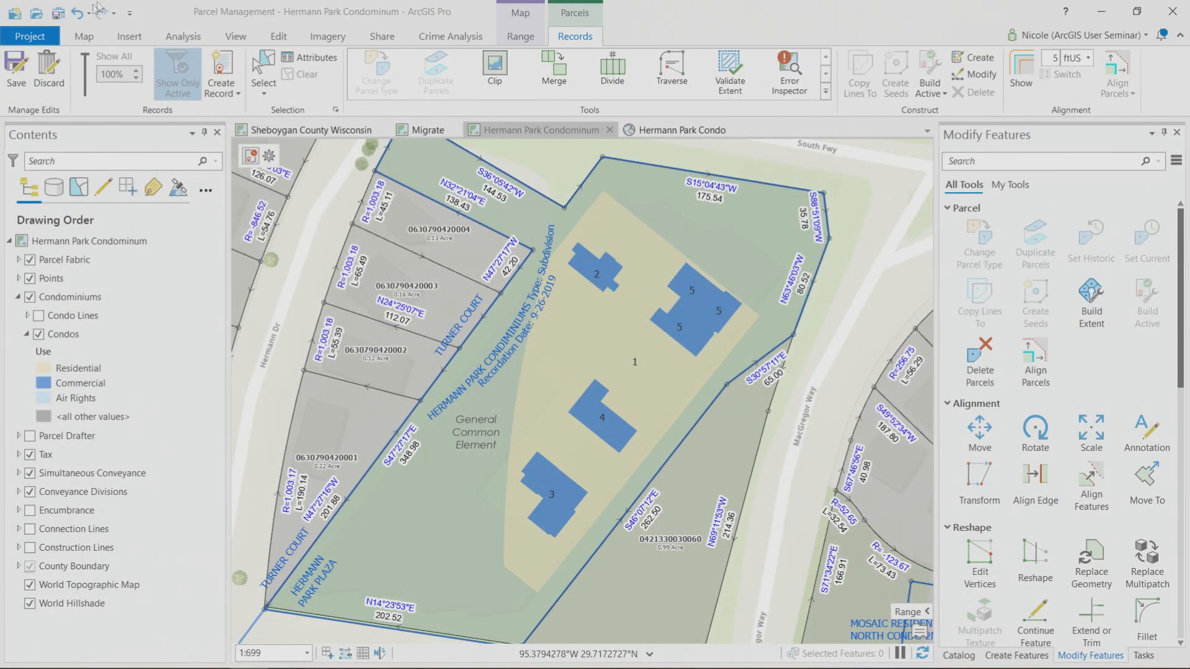
Identify the 25 stacked condo units on the footprint and browse to the Unit 1 Floor 0 record.
{"action": "left_click", "coordinate": [84, 36]}
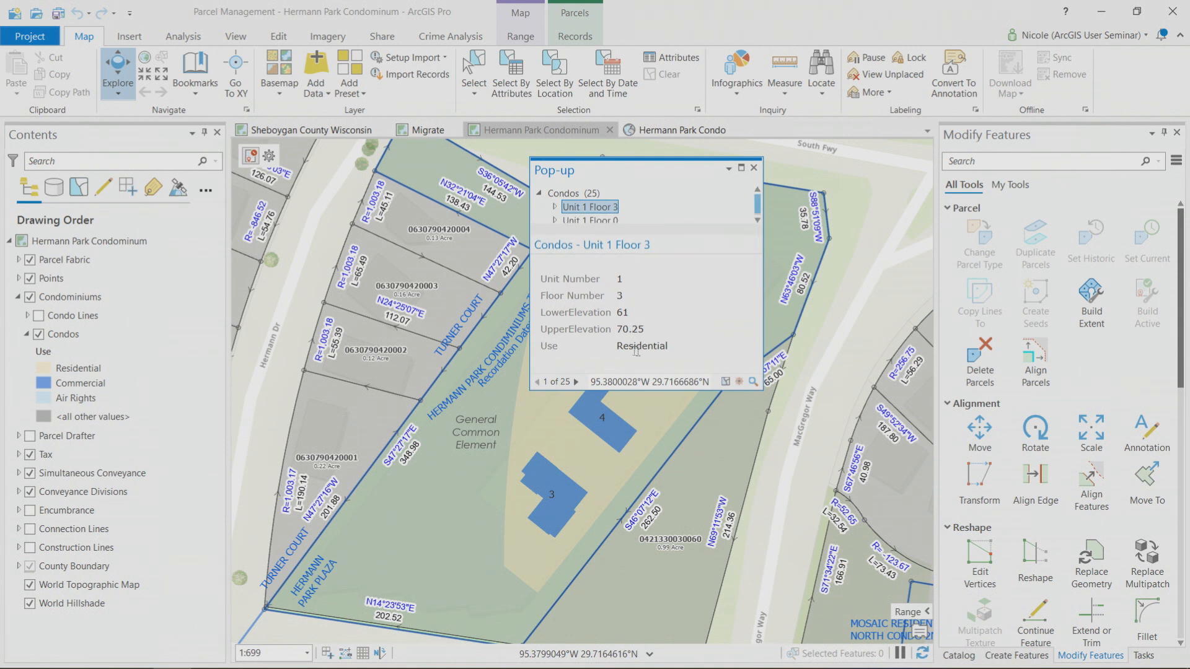
{"action": "mouse_move", "coordinate": [671, 254]}
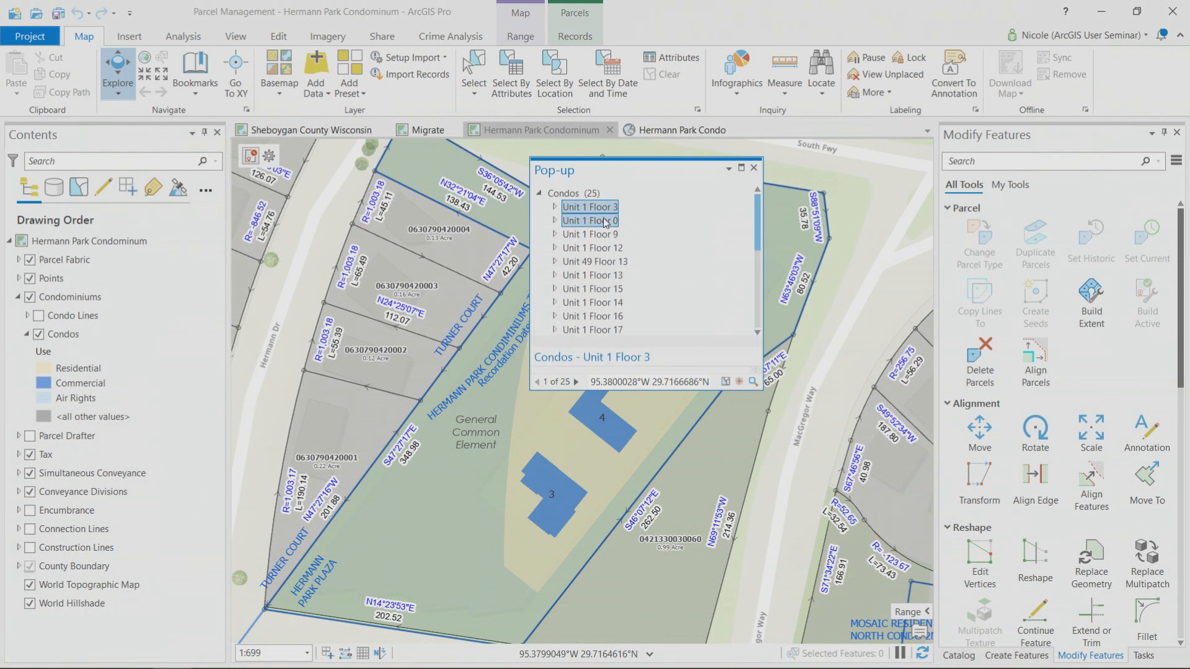
{"action": "left_click", "coordinate": [590, 221]}
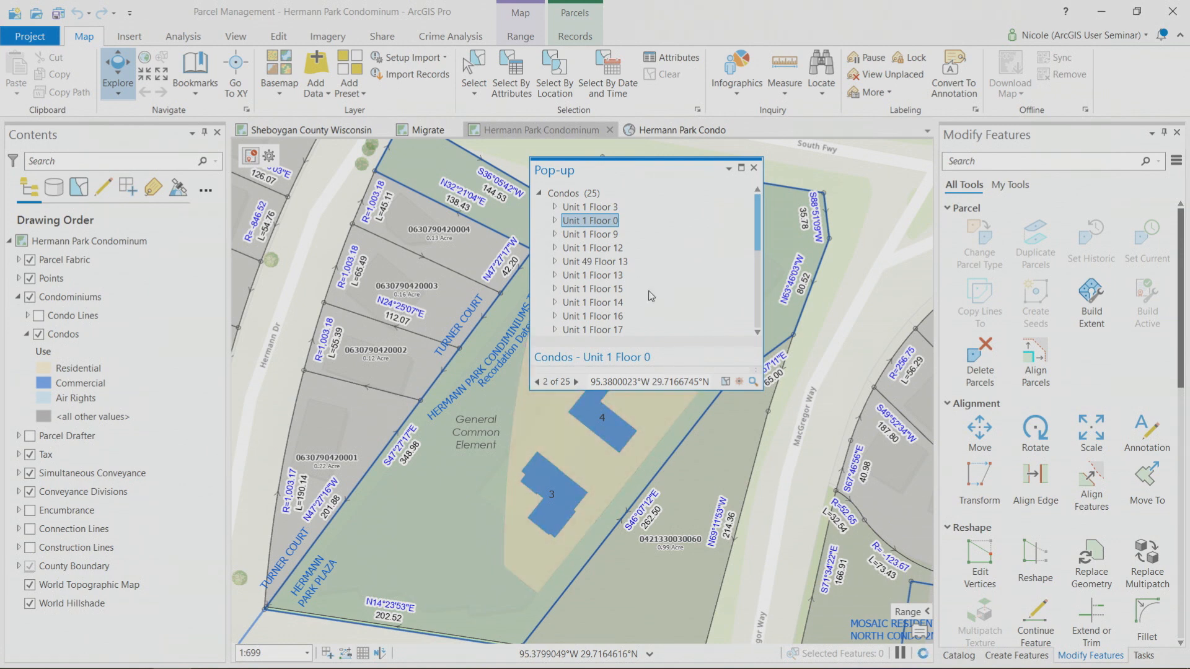
{"action": "left_click", "coordinate": [753, 168]}
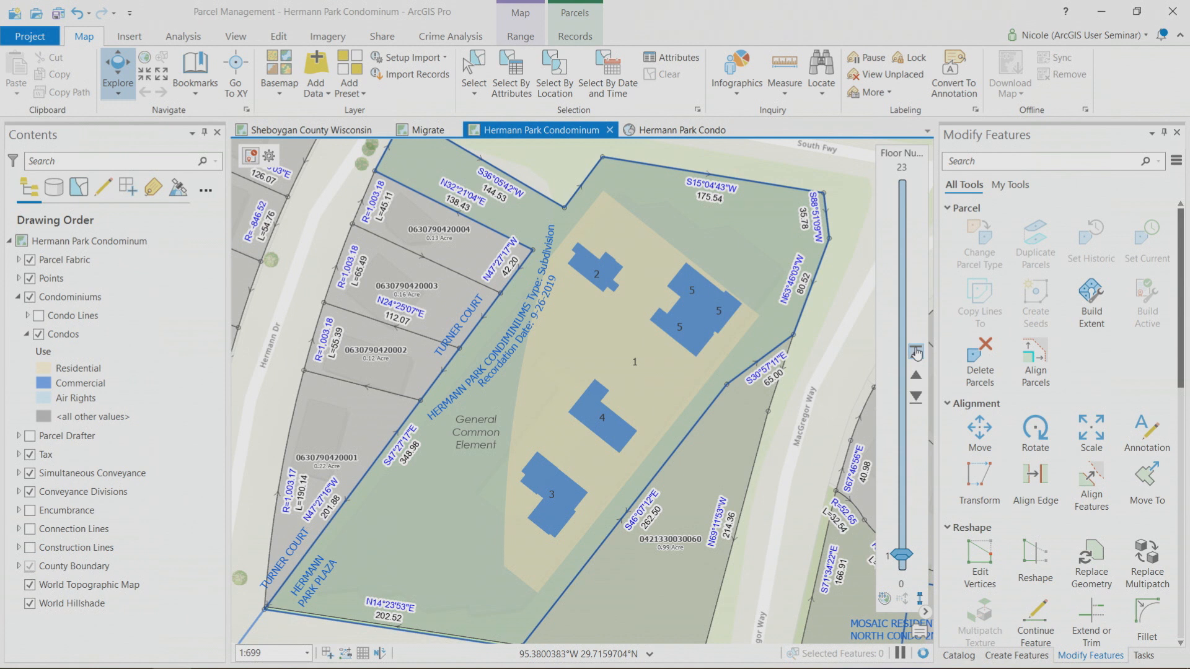
Step the Floor Number range up floor by floor so only one higher floor's units show.
{"action": "left_click", "coordinate": [916, 353]}
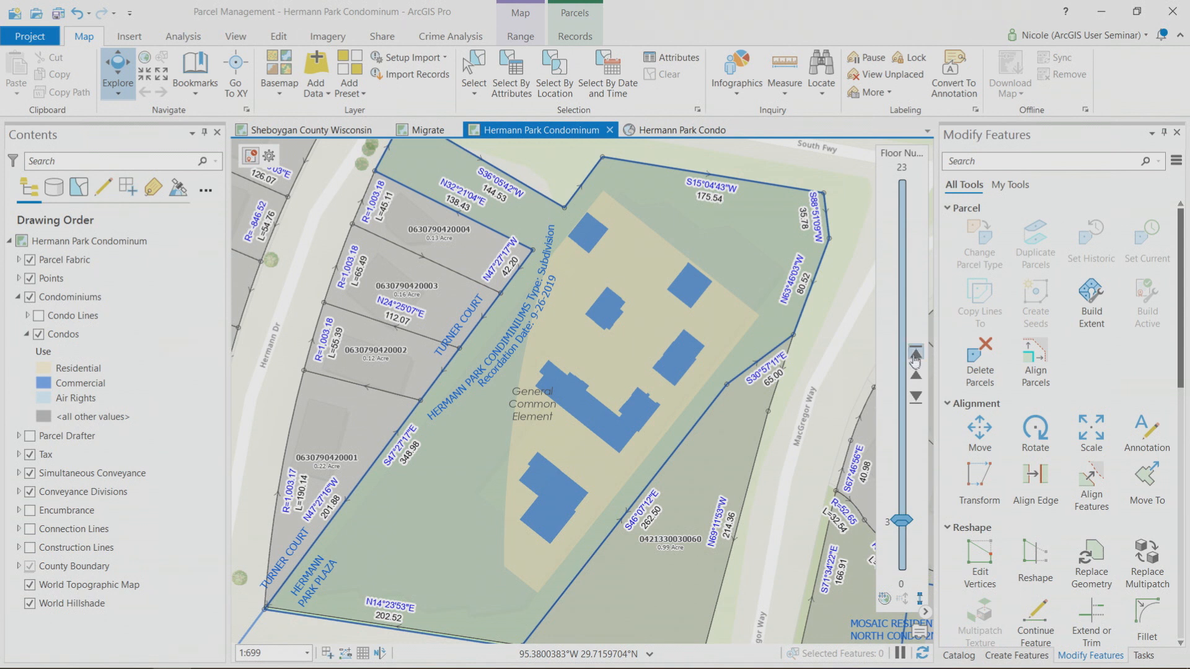
{"action": "left_click", "coordinate": [915, 355]}
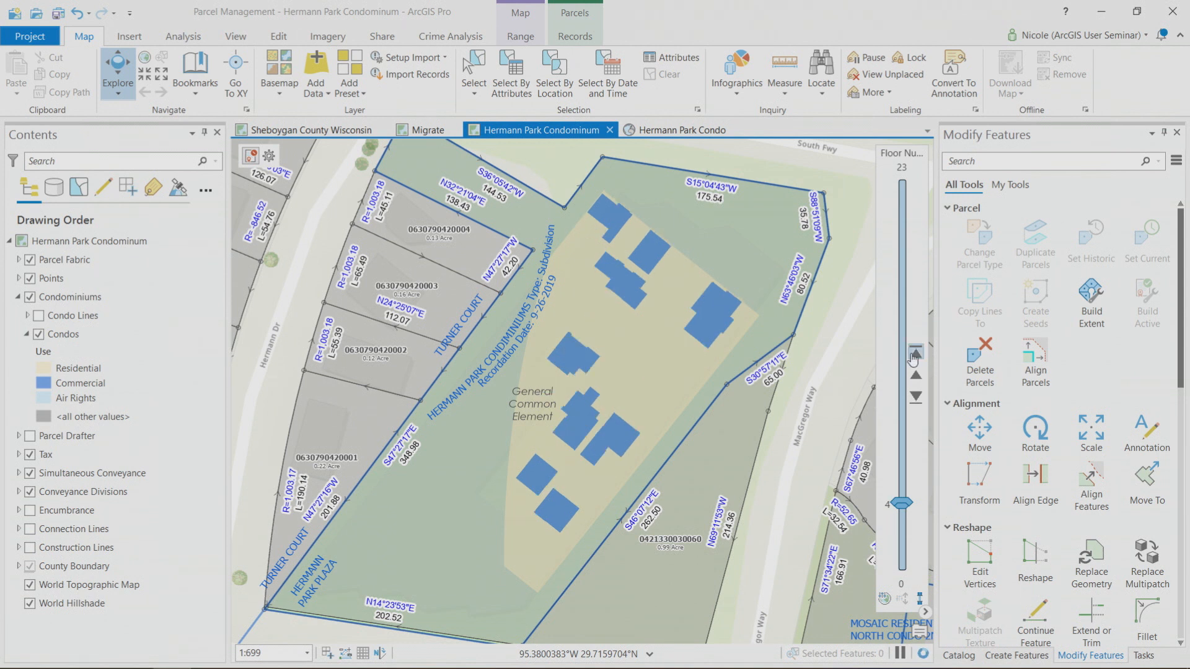
{"action": "left_click", "coordinate": [679, 130]}
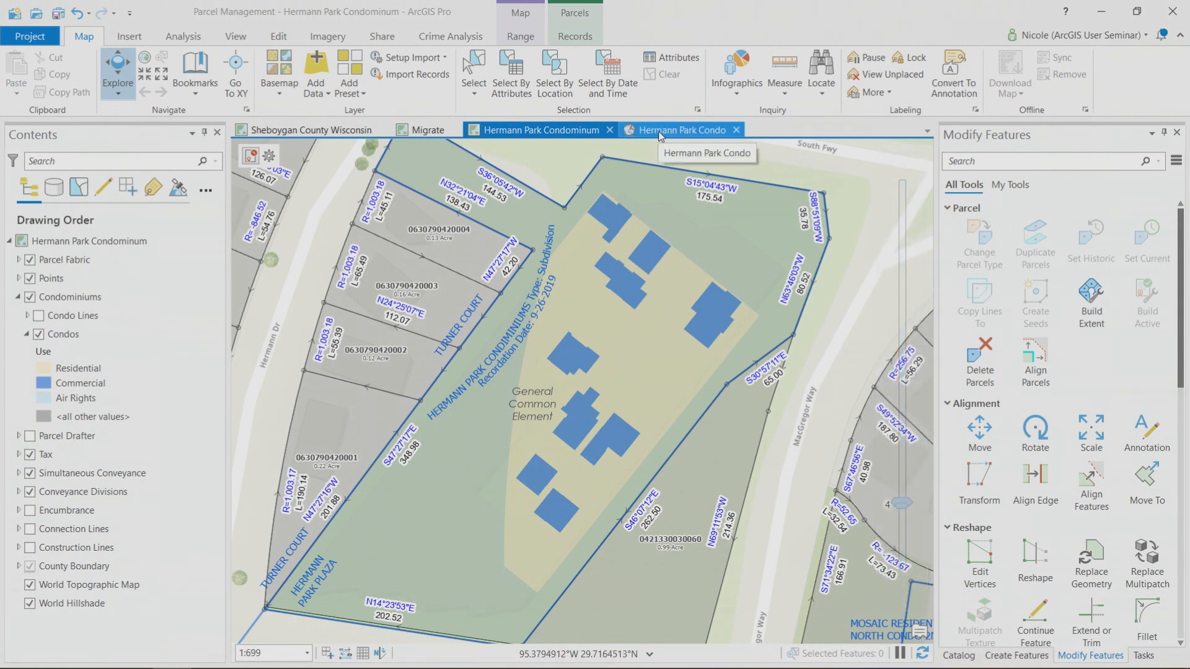
Switch to the Hermann Park Condo 3D scene and restrict it to the tower's lower floors.
{"action": "left_click", "coordinate": [681, 130]}
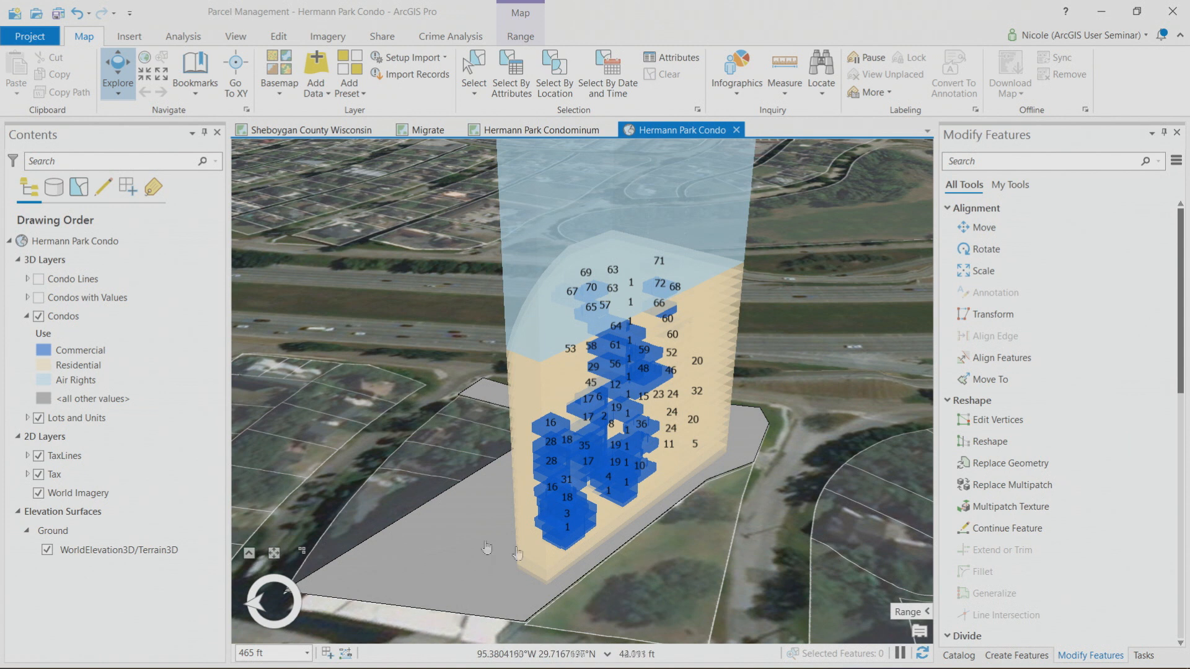
{"action": "mouse_move", "coordinate": [687, 497]}
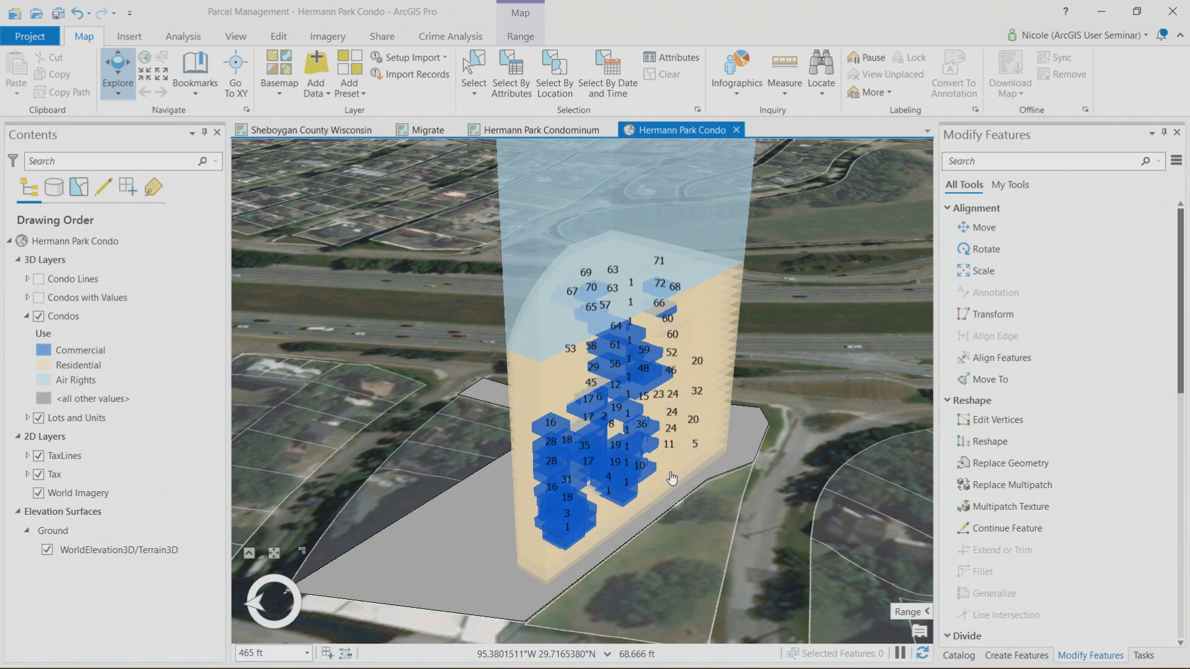
{"action": "mouse_move", "coordinate": [704, 494]}
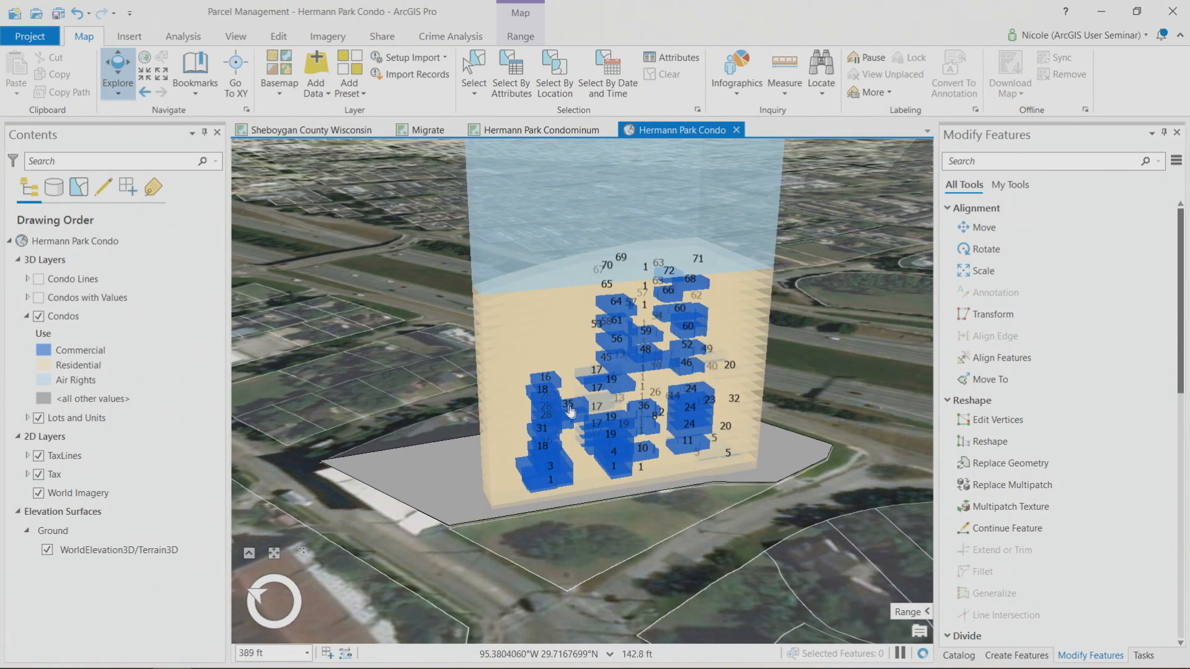
{"action": "left_click", "coordinate": [923, 611]}
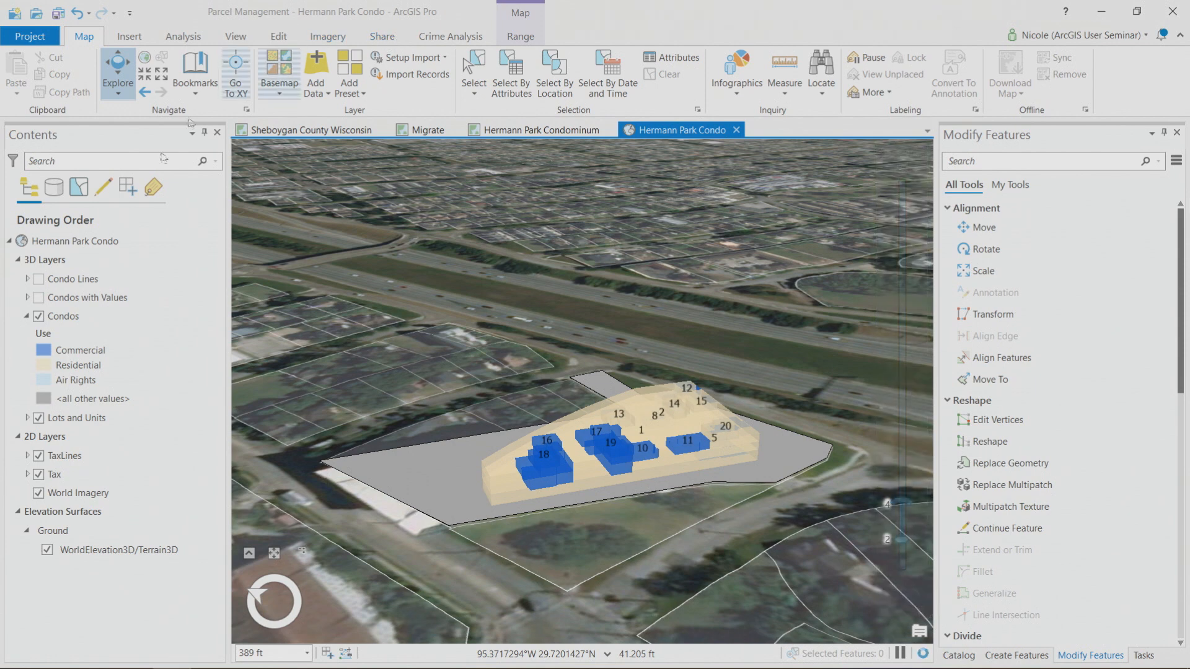
Apply the Commercial definition query to the Condos layer so only commercial units show.
{"action": "left_click", "coordinate": [62, 317]}
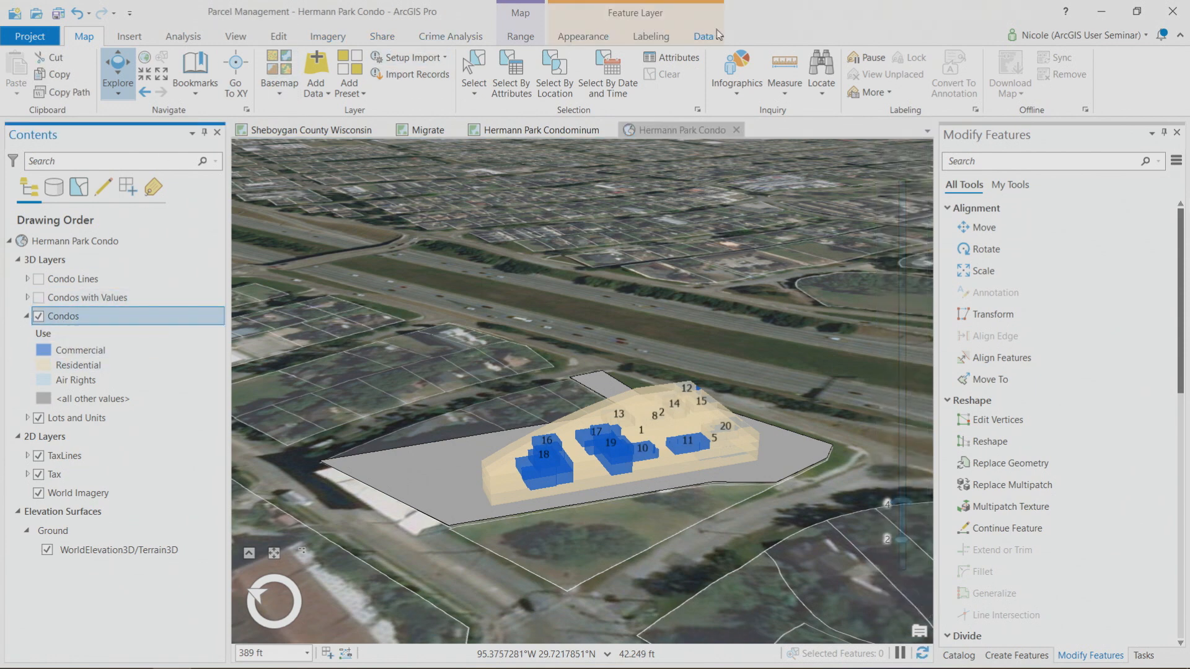
{"action": "left_click", "coordinate": [701, 36]}
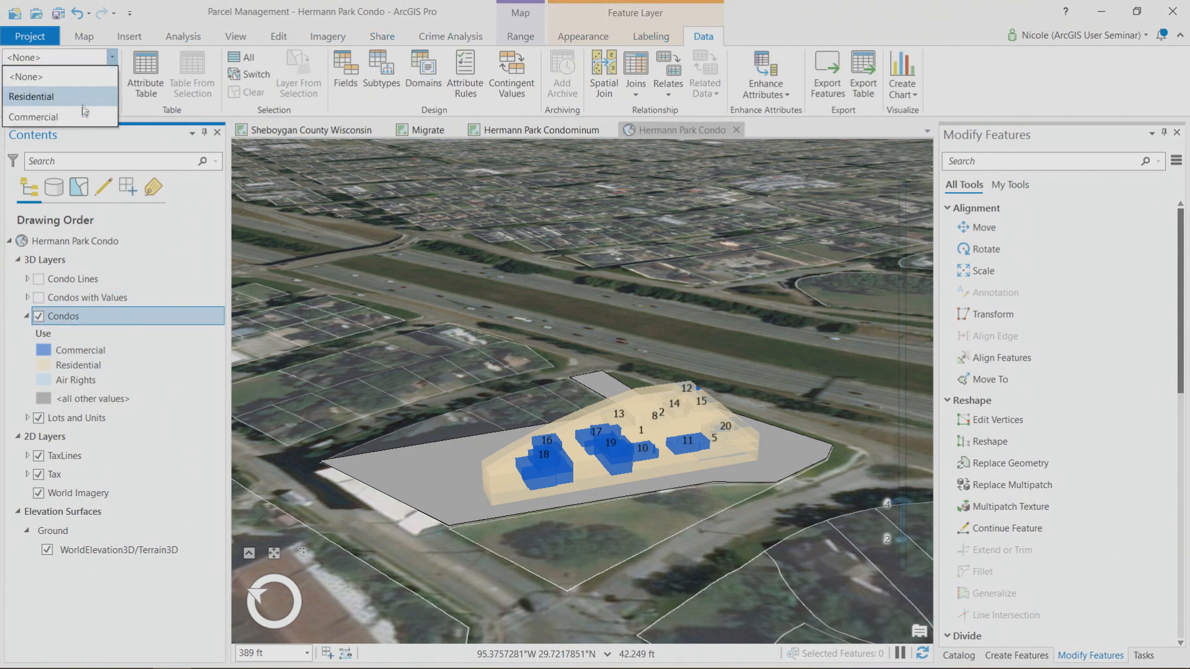
{"action": "left_click", "coordinate": [34, 117]}
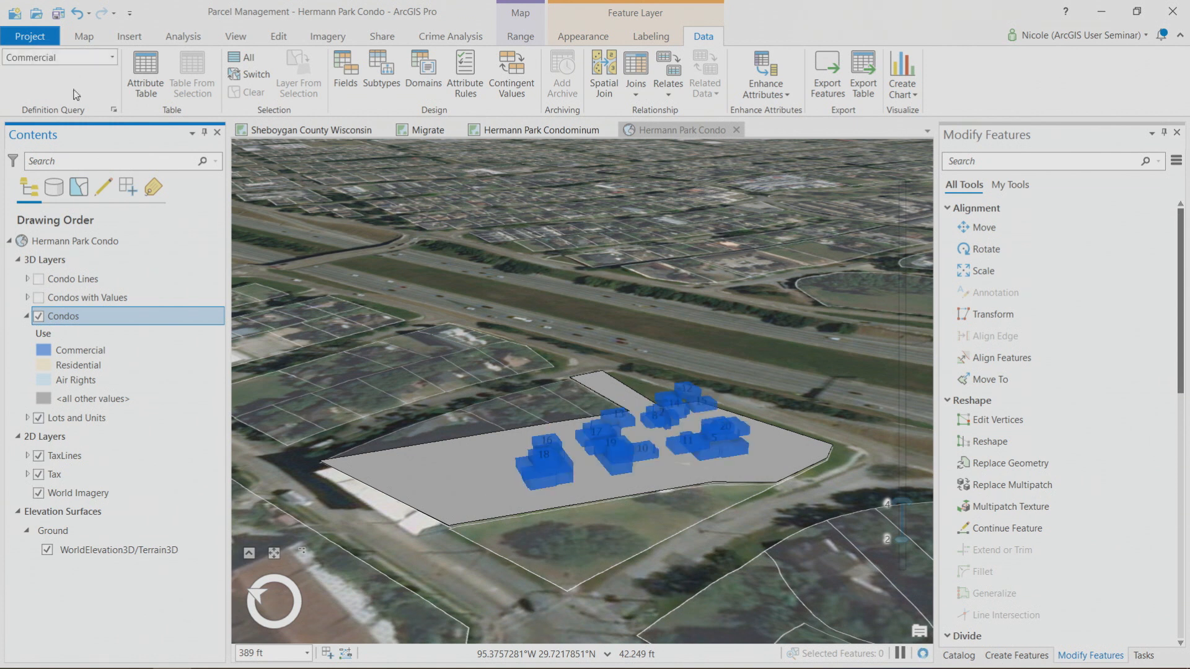
{"action": "mouse_move", "coordinate": [59, 57]}
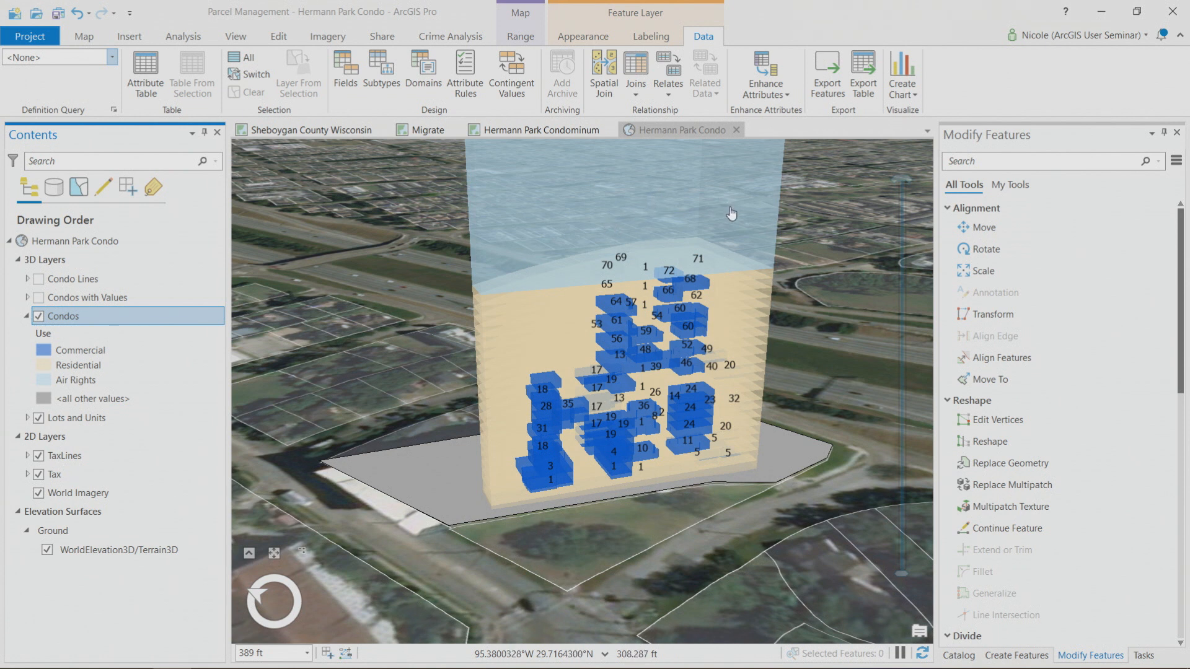
{"action": "mouse_move", "coordinate": [725, 220]}
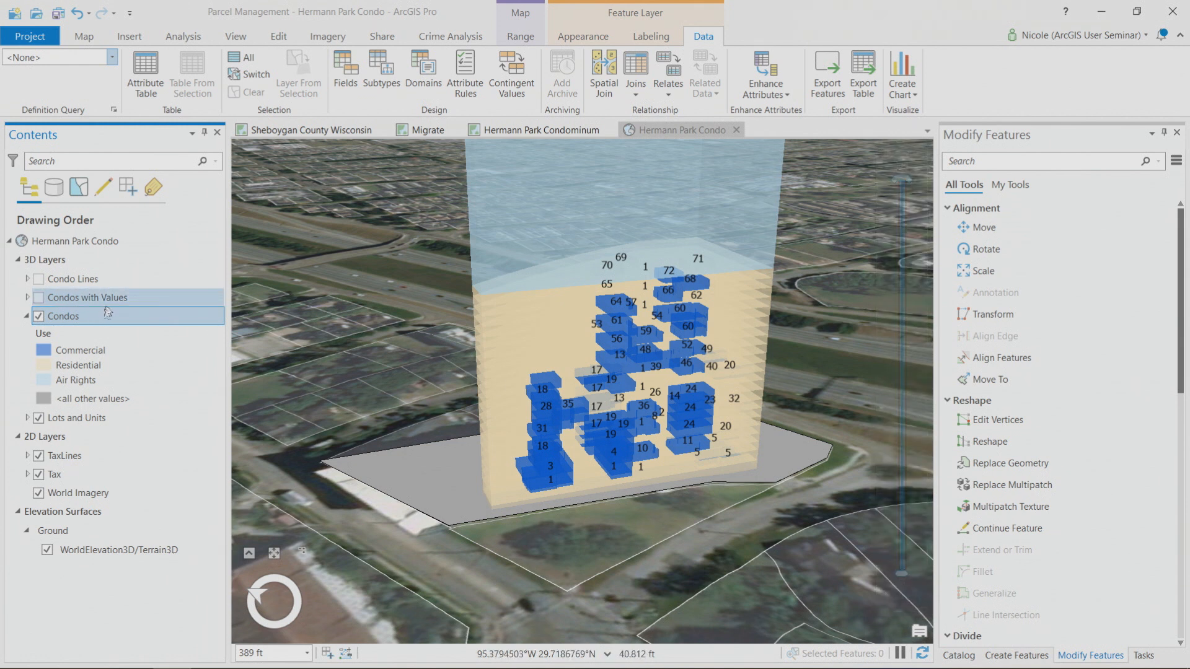
Clear the Commercial query and turn on the Condos with Values layer, shading units red by value.
{"action": "left_click", "coordinate": [61, 316]}
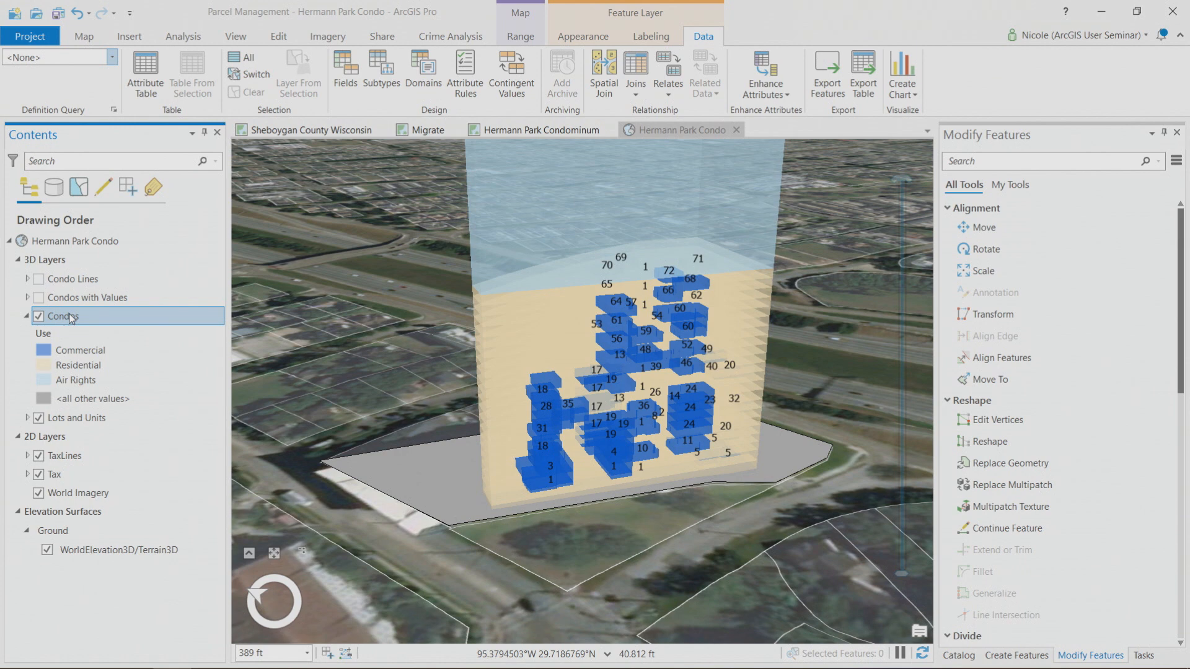
{"action": "mouse_move", "coordinate": [651, 364]}
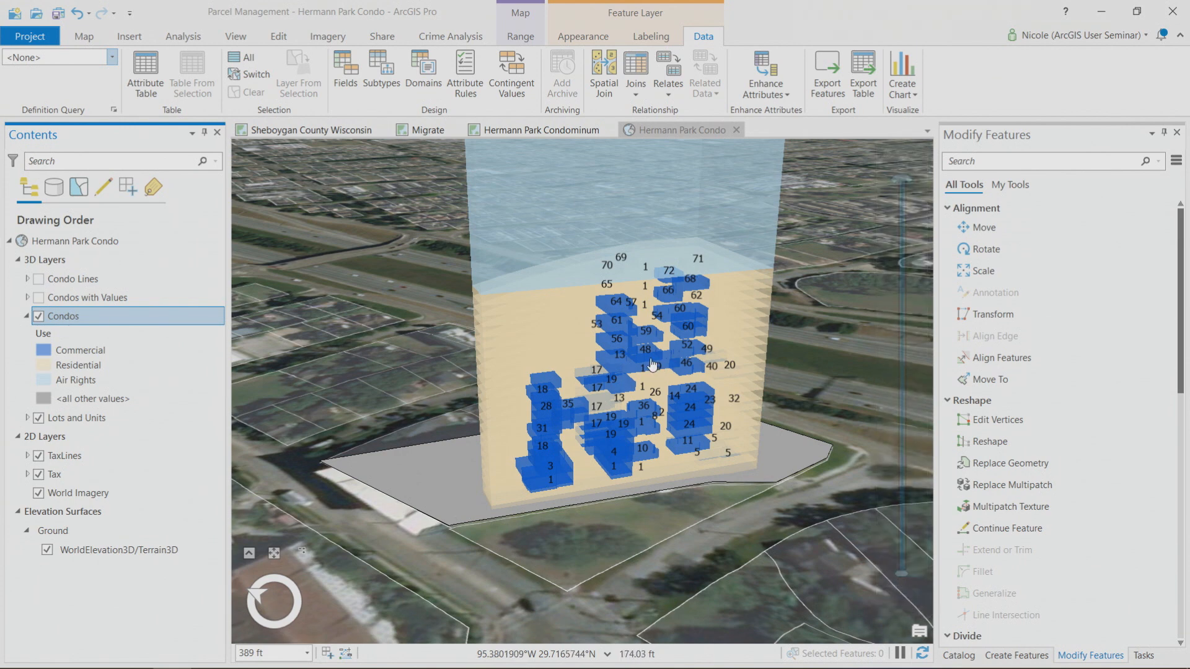
{"action": "left_click", "coordinate": [38, 316]}
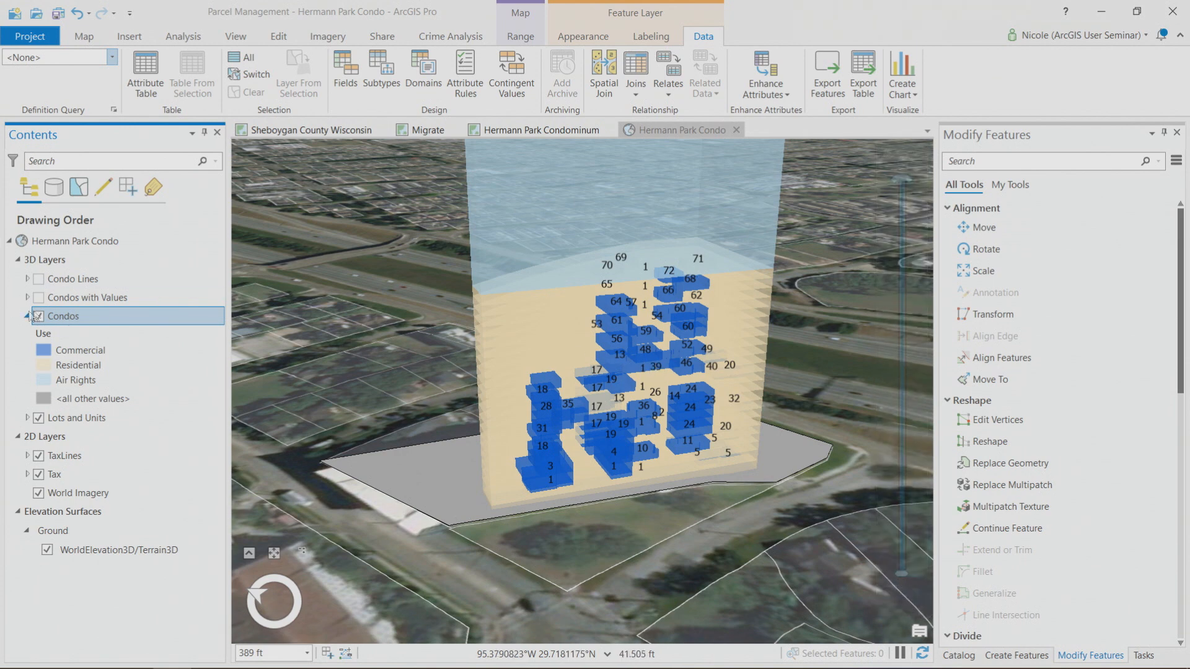
{"action": "left_click", "coordinate": [38, 296]}
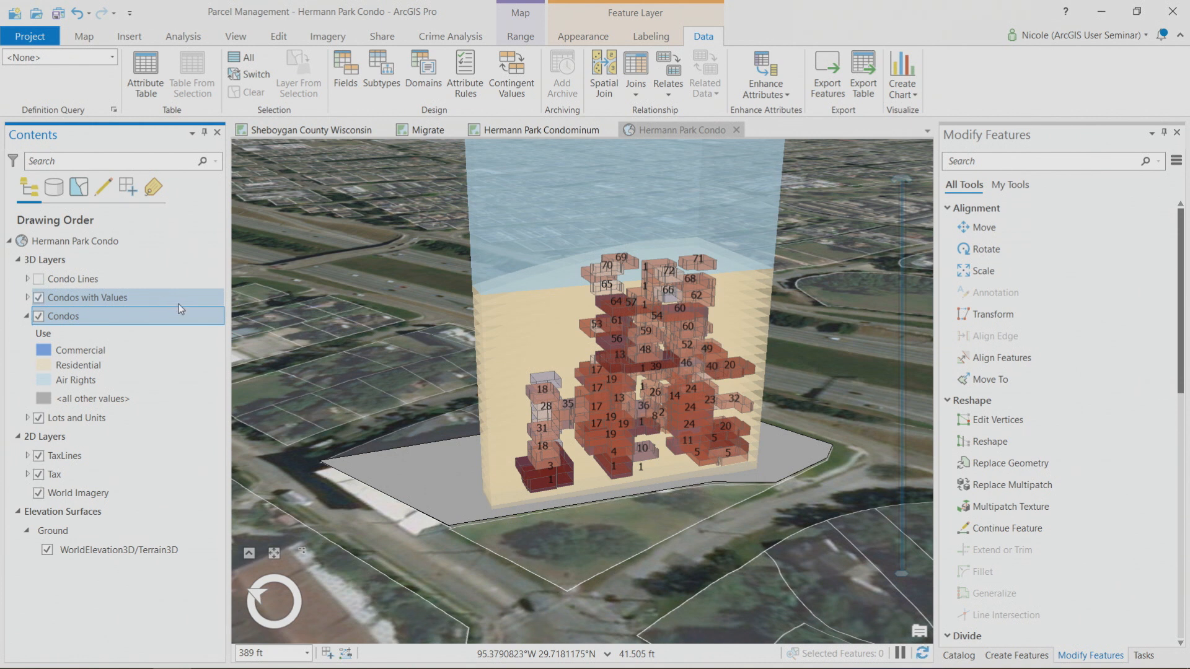
{"action": "left_click", "coordinate": [39, 297]}
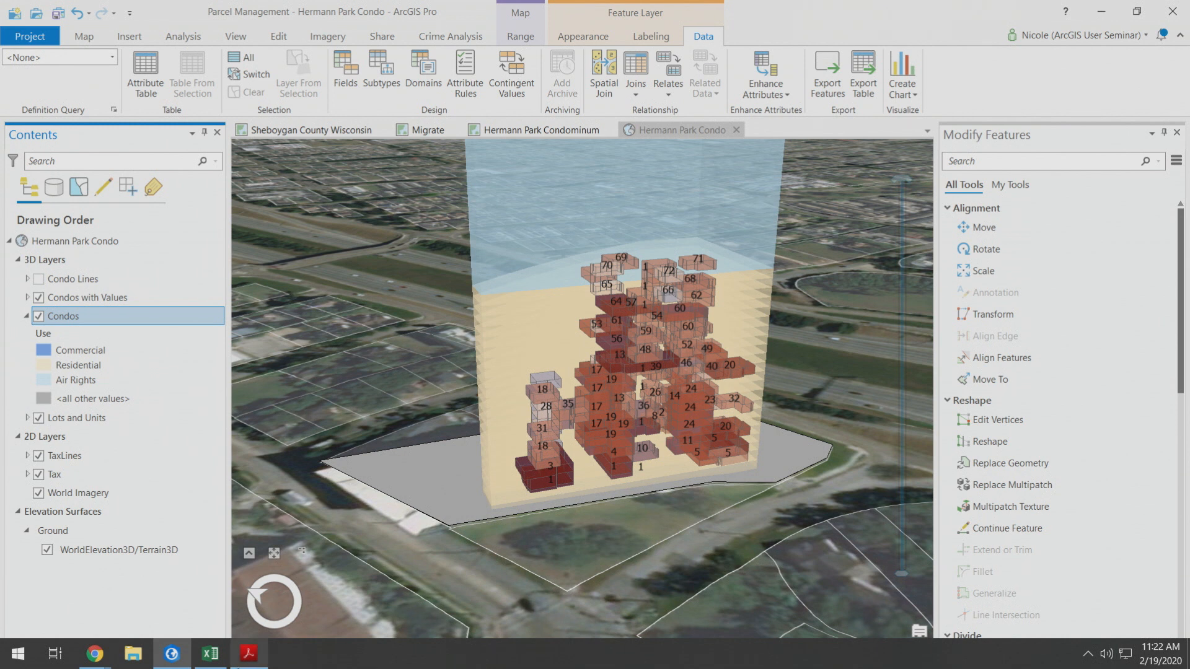
{"action": "mouse_move", "coordinate": [210, 653]}
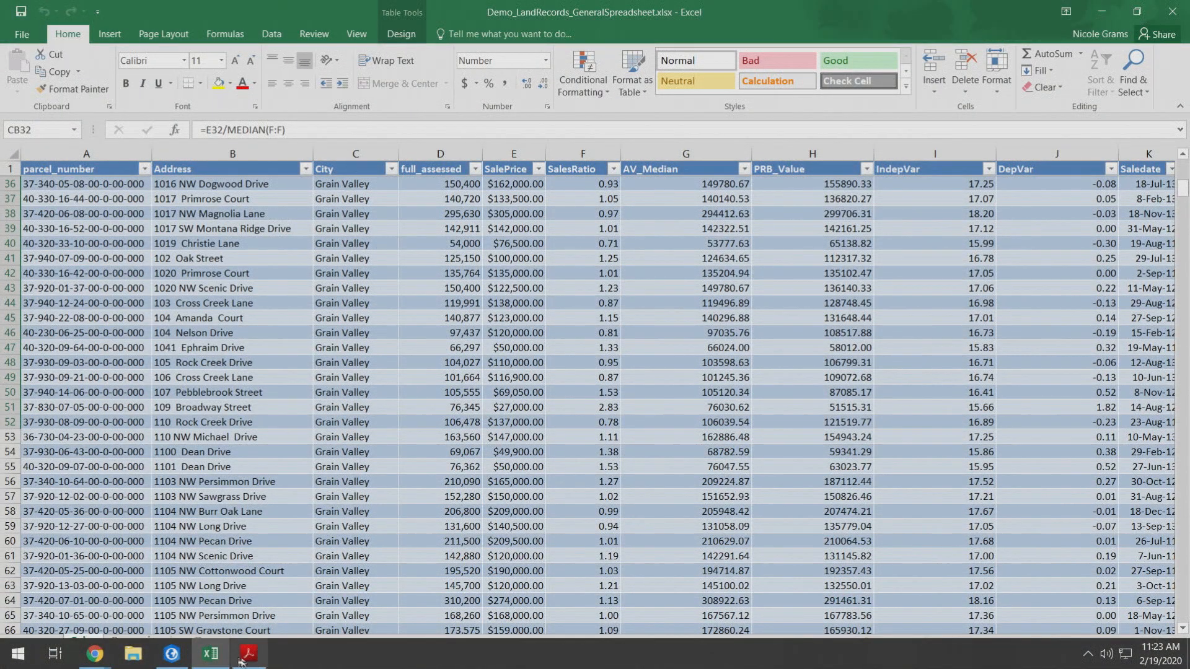
Bring up the Demo_LandRecords_GeneralSpreadsheet sales workbook with parcels, prices and ratios.
{"action": "left_click", "coordinate": [95, 654]}
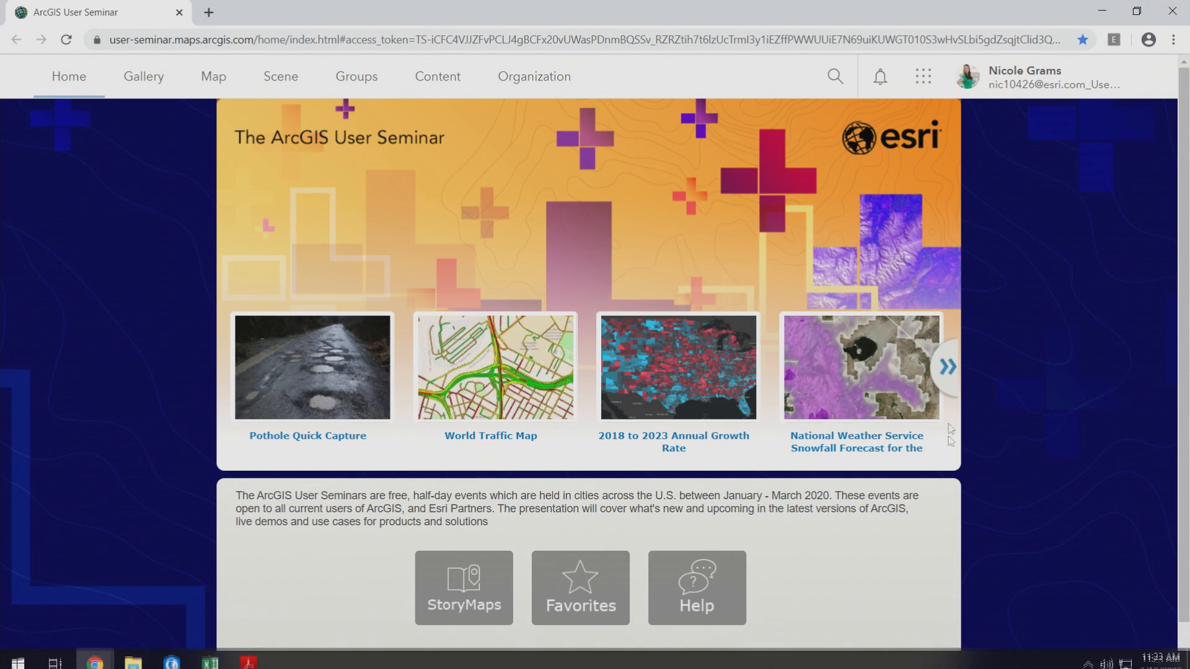
{"action": "mouse_move", "coordinate": [921, 76]}
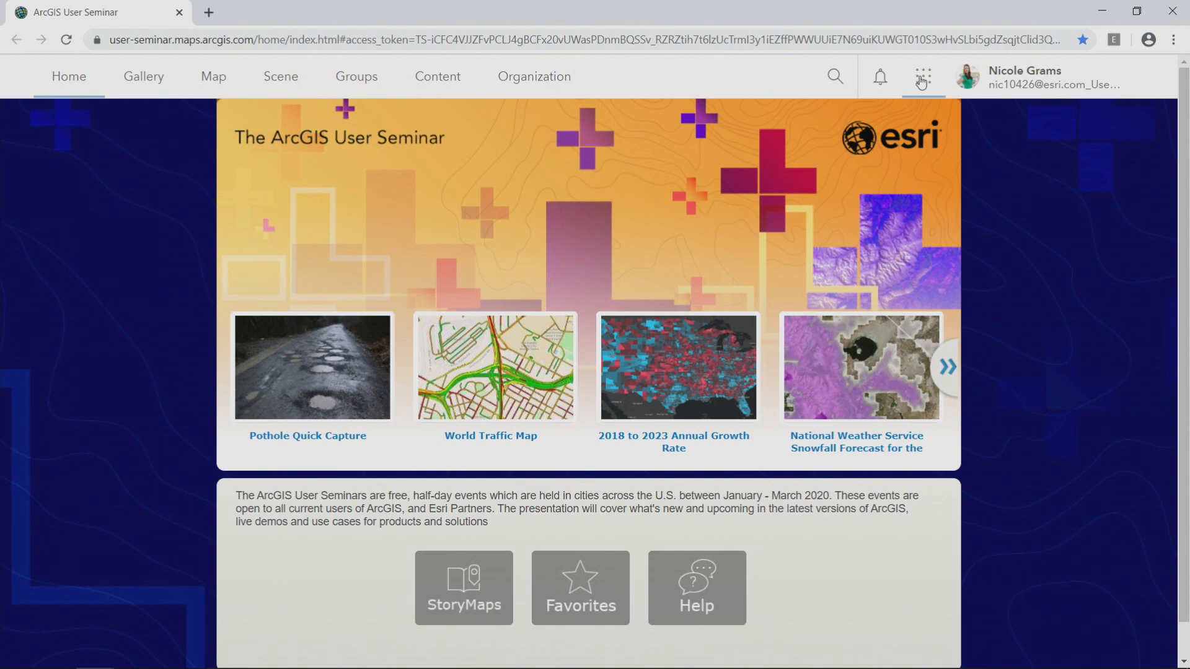
Launch Insights from the app launcher and open the Sales Analysis - Nicole Final workbook.
{"action": "left_click", "coordinate": [921, 77]}
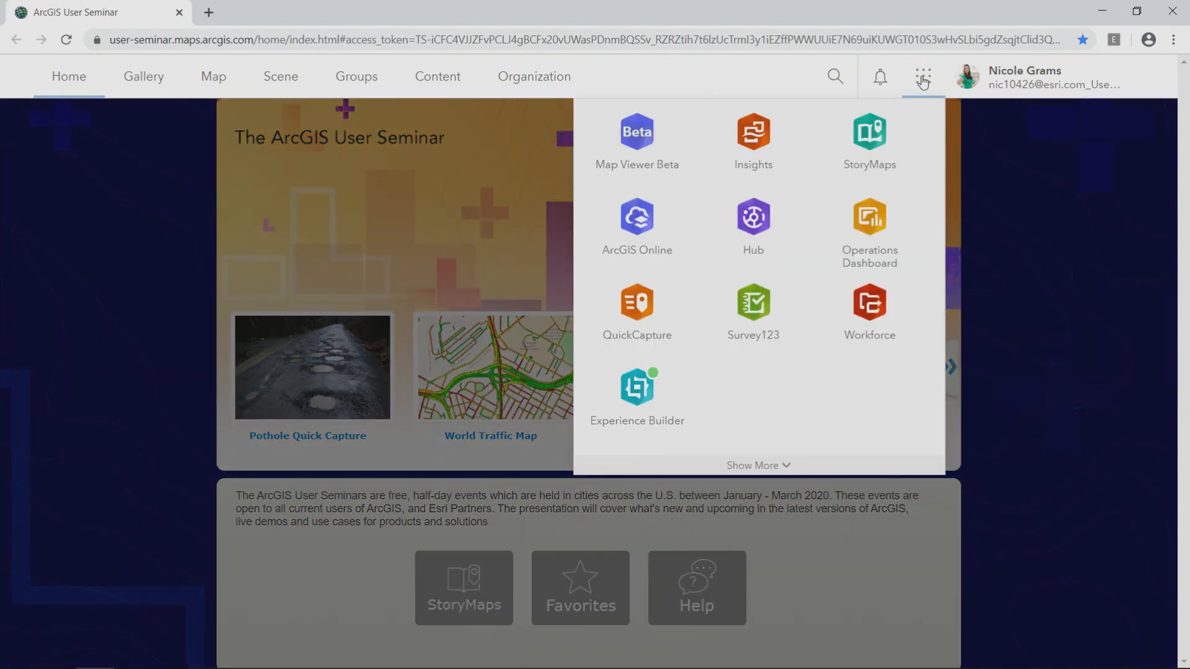
{"action": "left_click", "coordinate": [752, 140]}
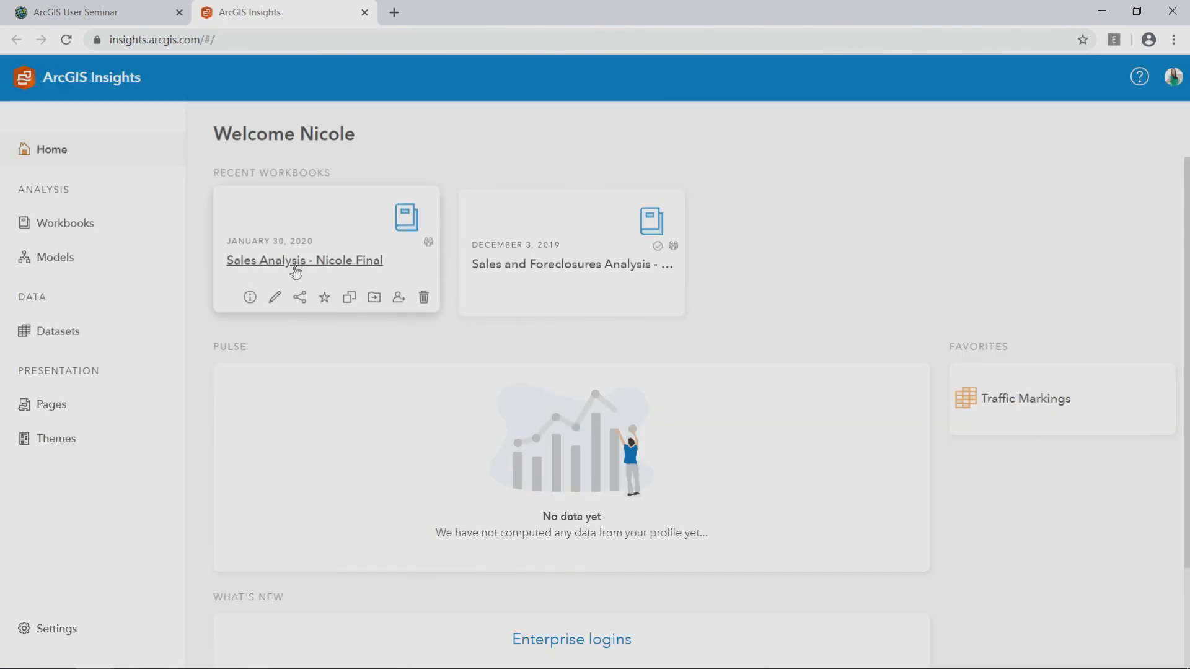
{"action": "left_click", "coordinate": [305, 259]}
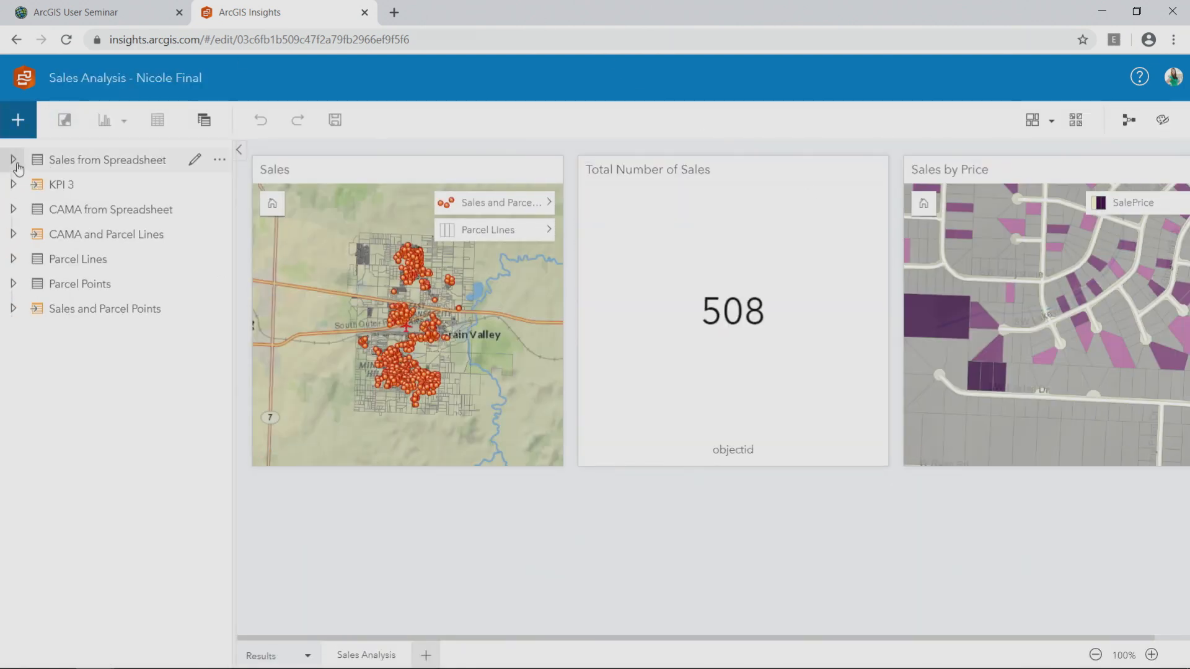
Peek at the Sales from Spreadsheet fields, then zoom the page to 83% so all three cards fit.
{"action": "left_click", "coordinate": [13, 160]}
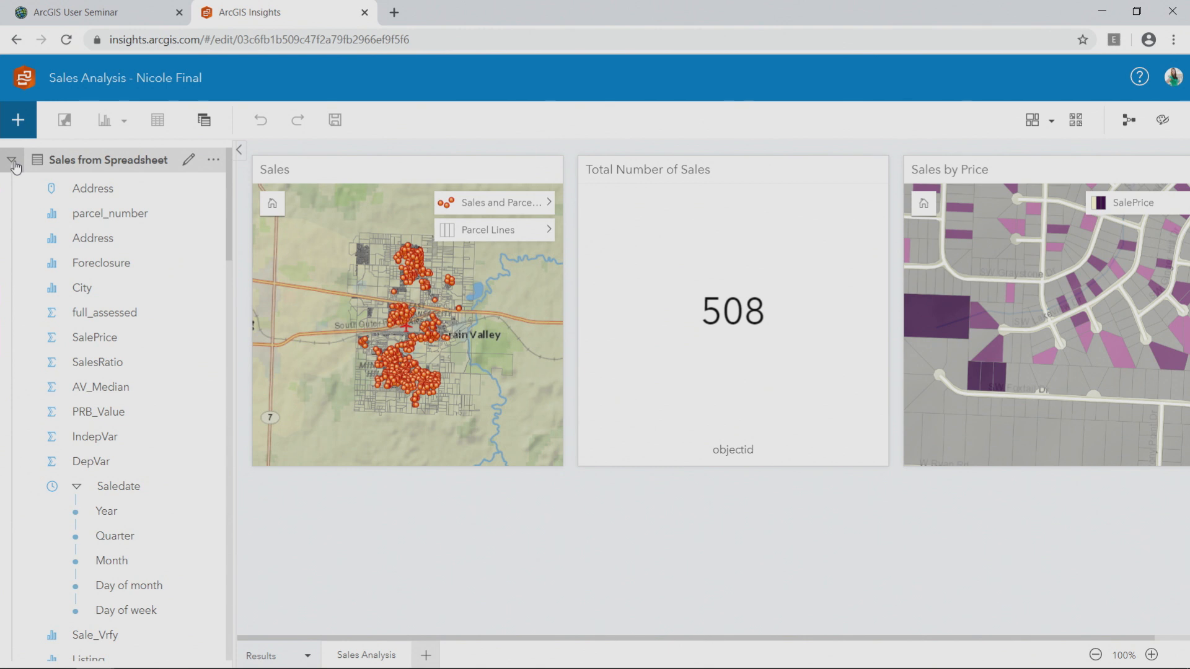
{"action": "left_click", "coordinate": [14, 162]}
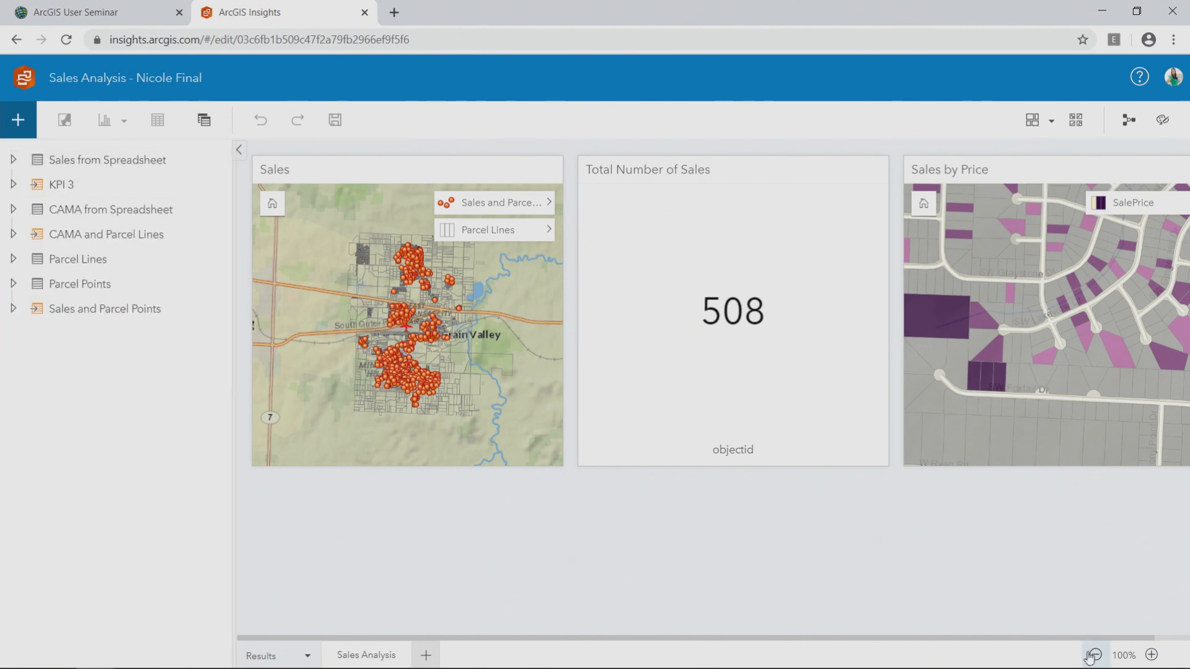
{"action": "left_click", "coordinate": [1093, 655]}
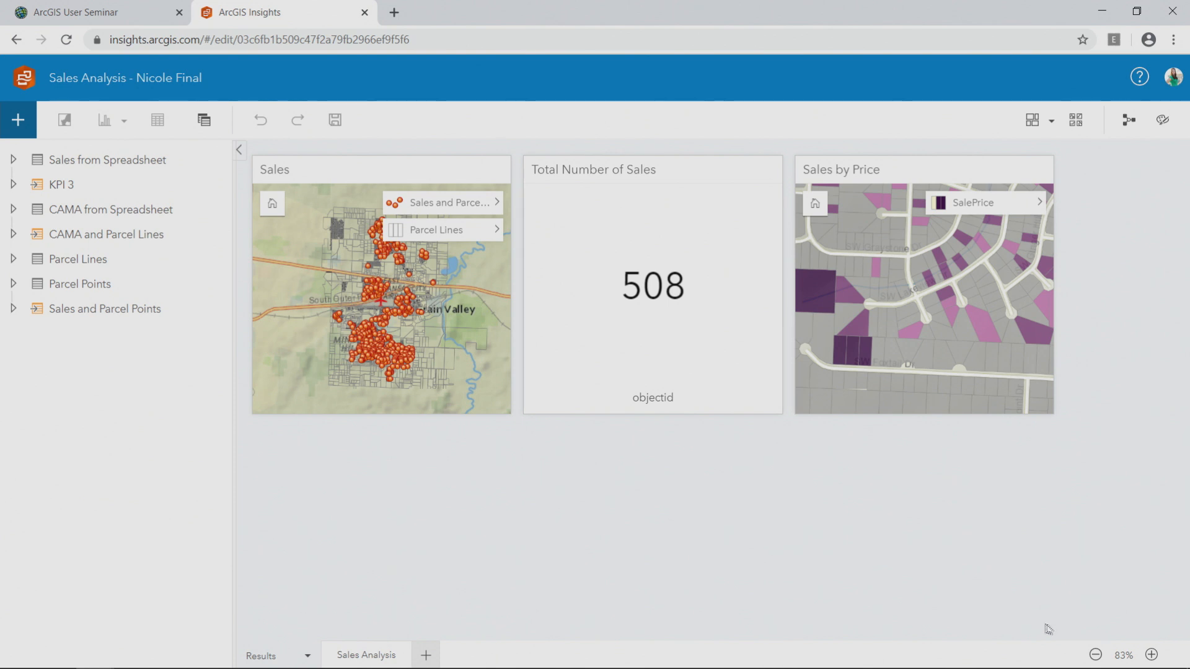
{"action": "mouse_move", "coordinate": [372, 160]}
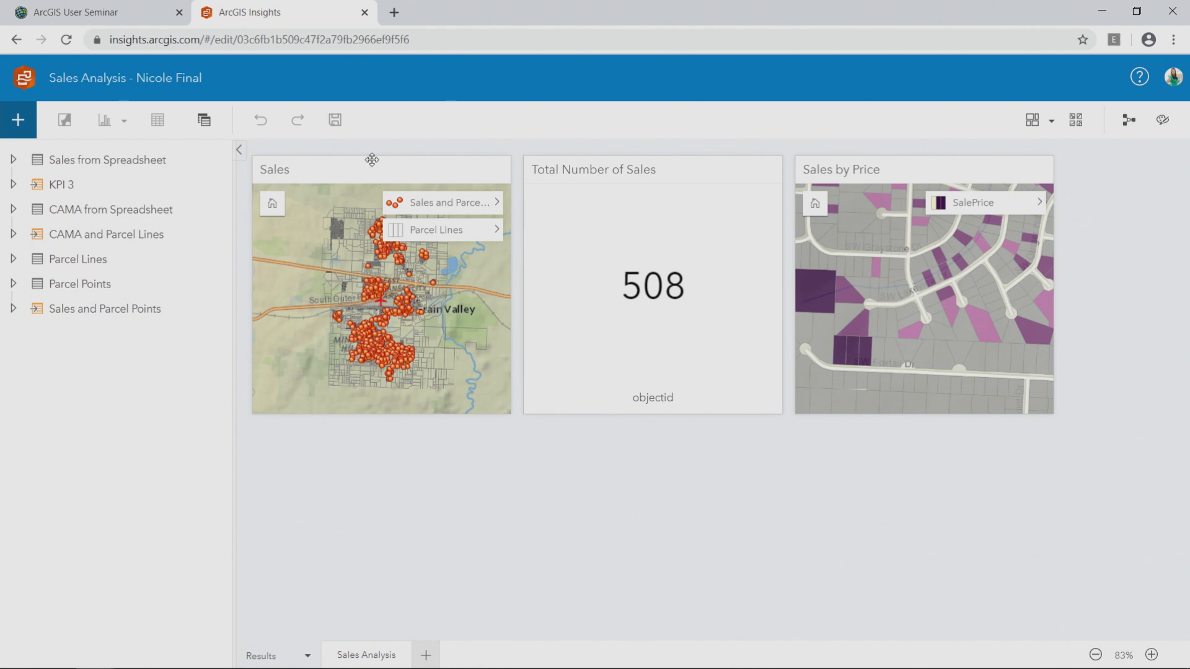
Set the Sales and Parcel Points layer's symbol type to Heat Map on the Sales map card.
{"action": "left_click", "coordinate": [372, 160]}
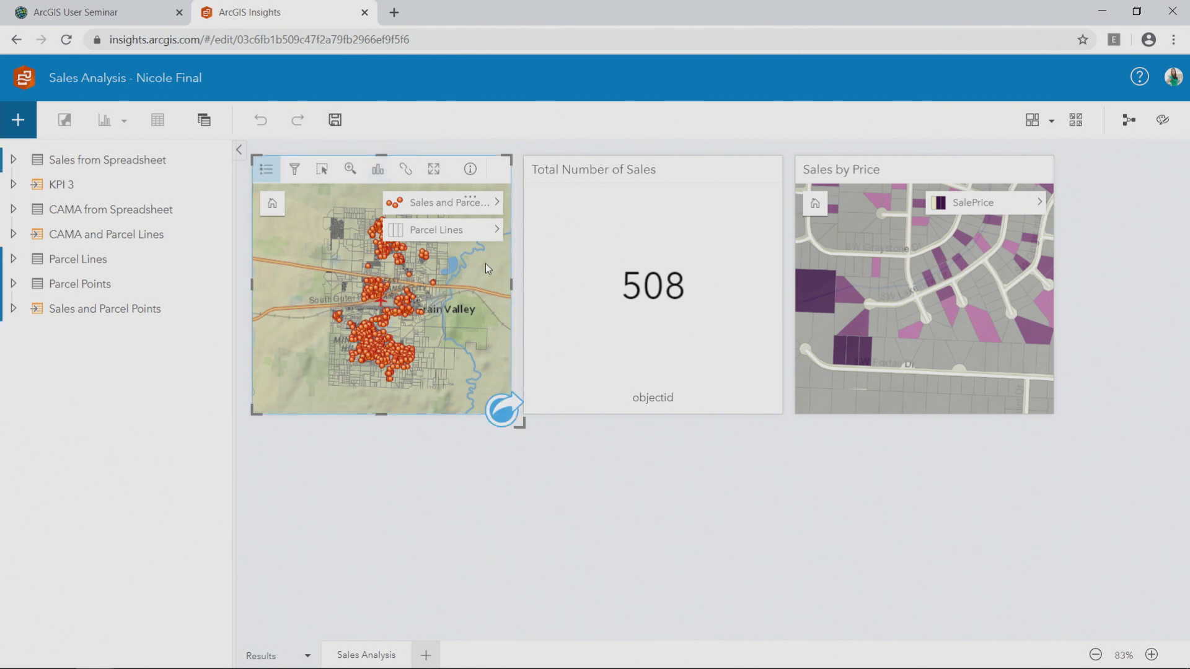
{"action": "mouse_move", "coordinate": [516, 222]}
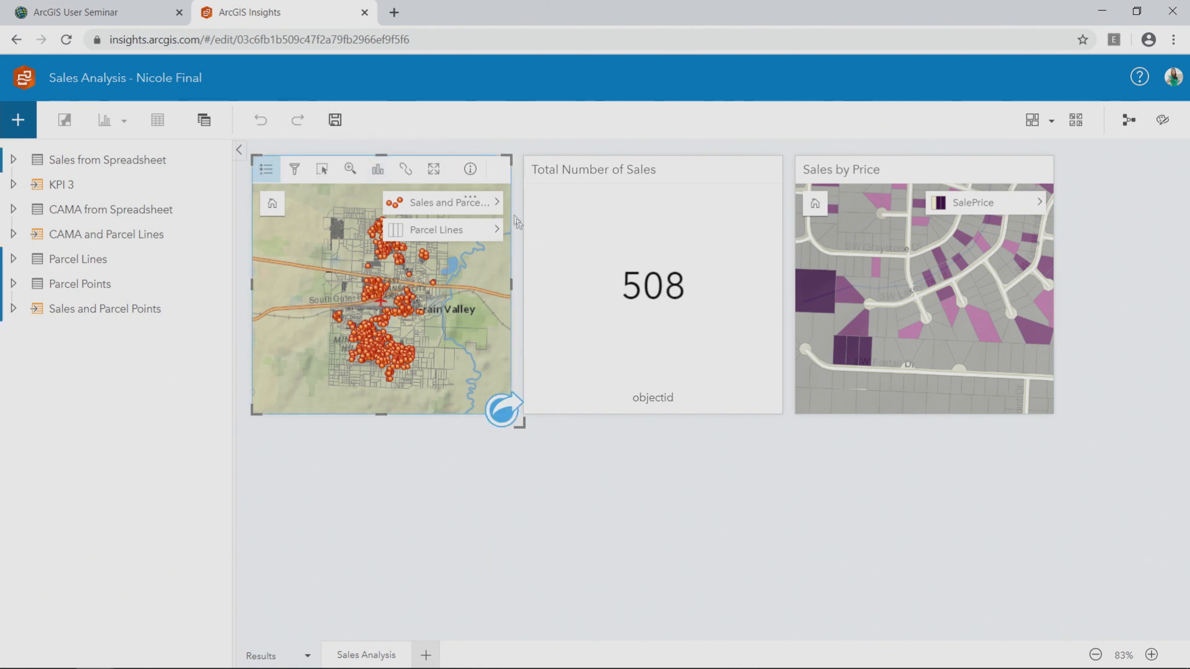
{"action": "left_click", "coordinate": [496, 202]}
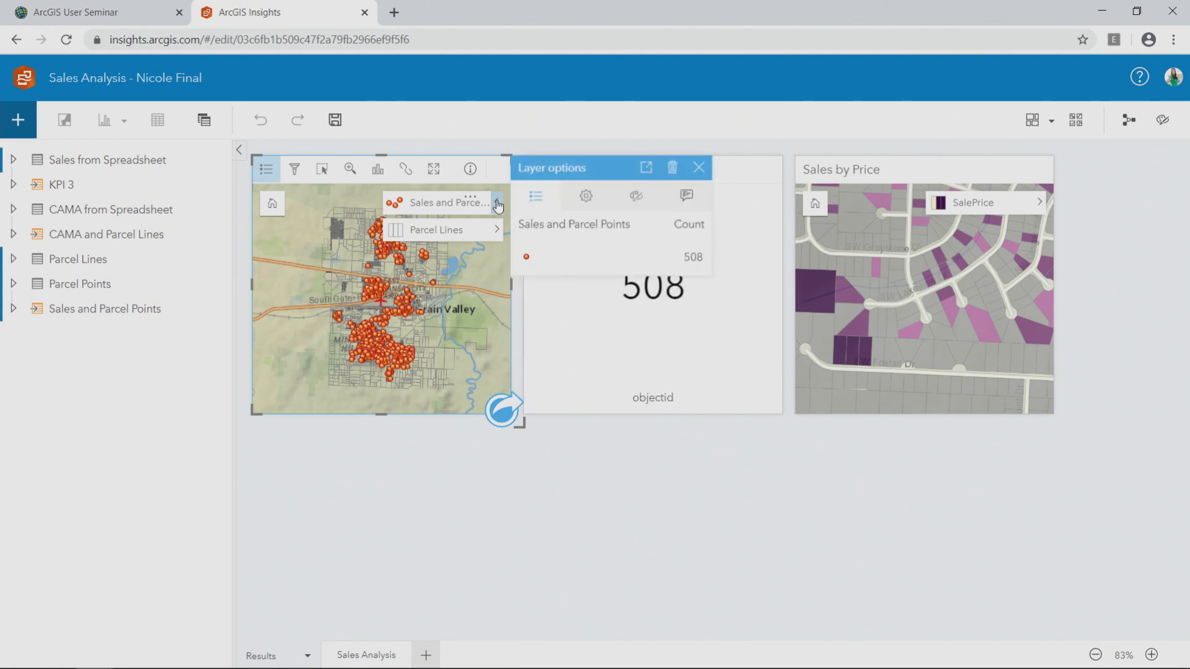
{"action": "left_click", "coordinate": [585, 196]}
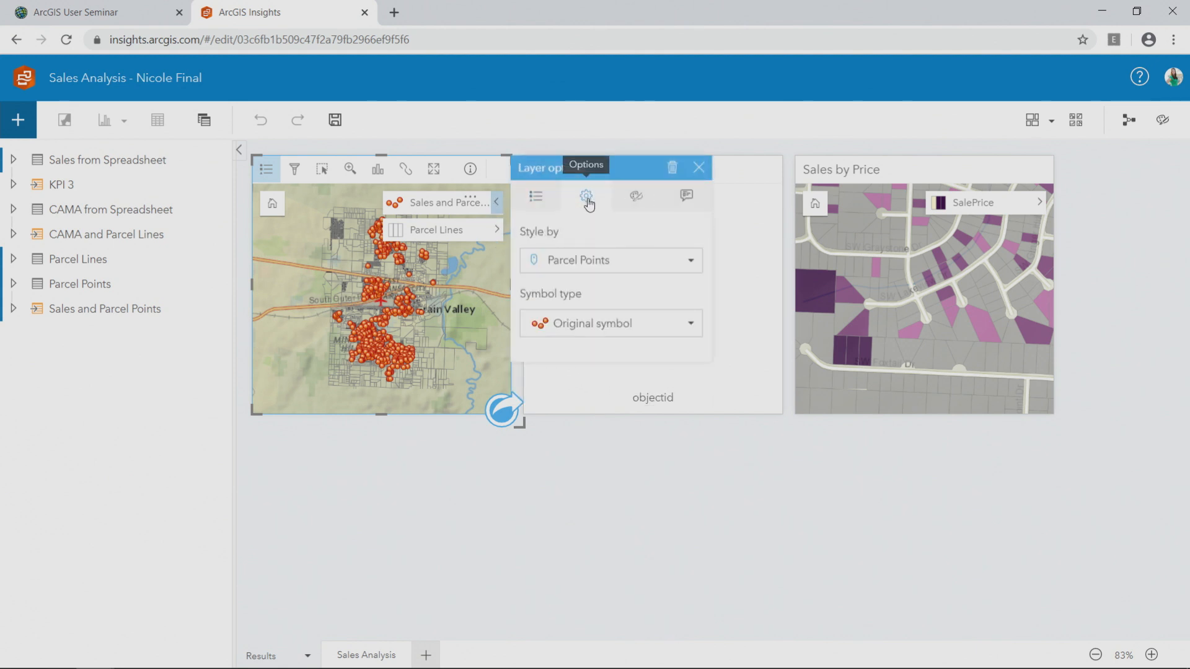
{"action": "left_click", "coordinate": [610, 322]}
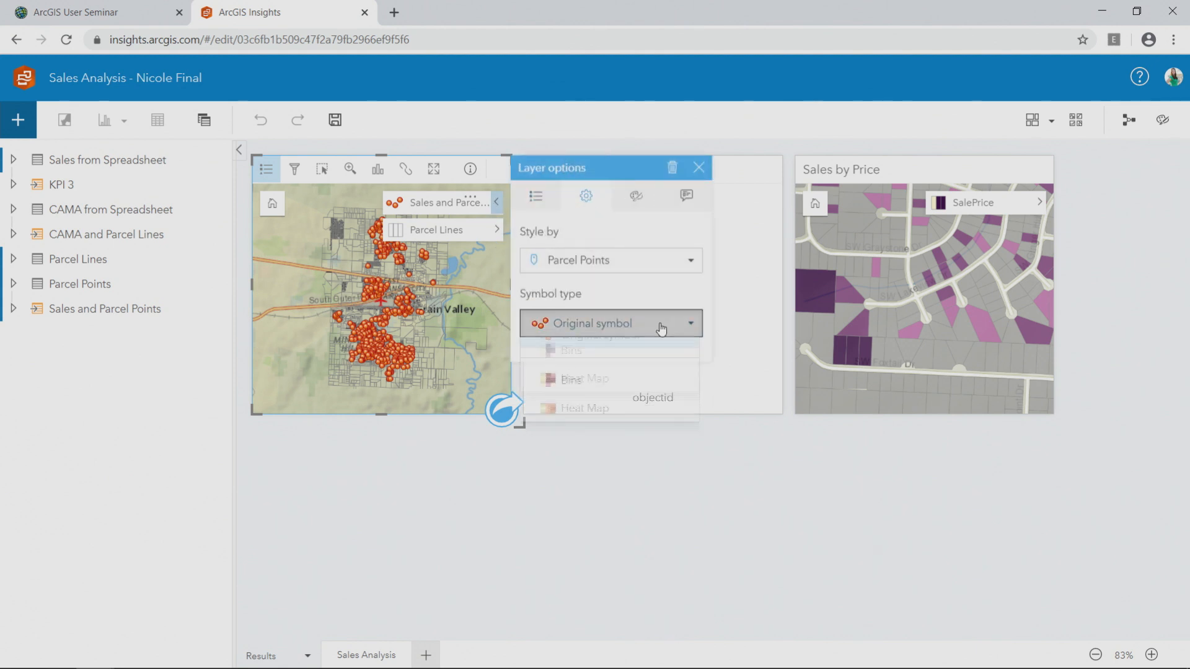
{"action": "left_click", "coordinate": [584, 408]}
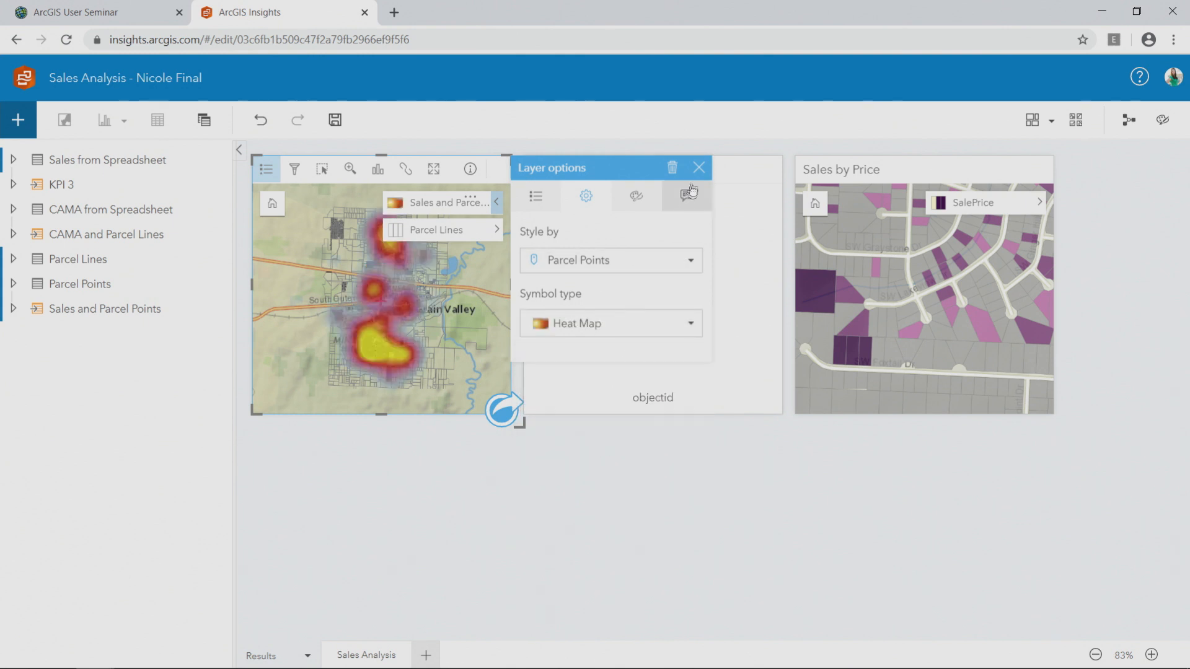
{"action": "left_click", "coordinate": [698, 167]}
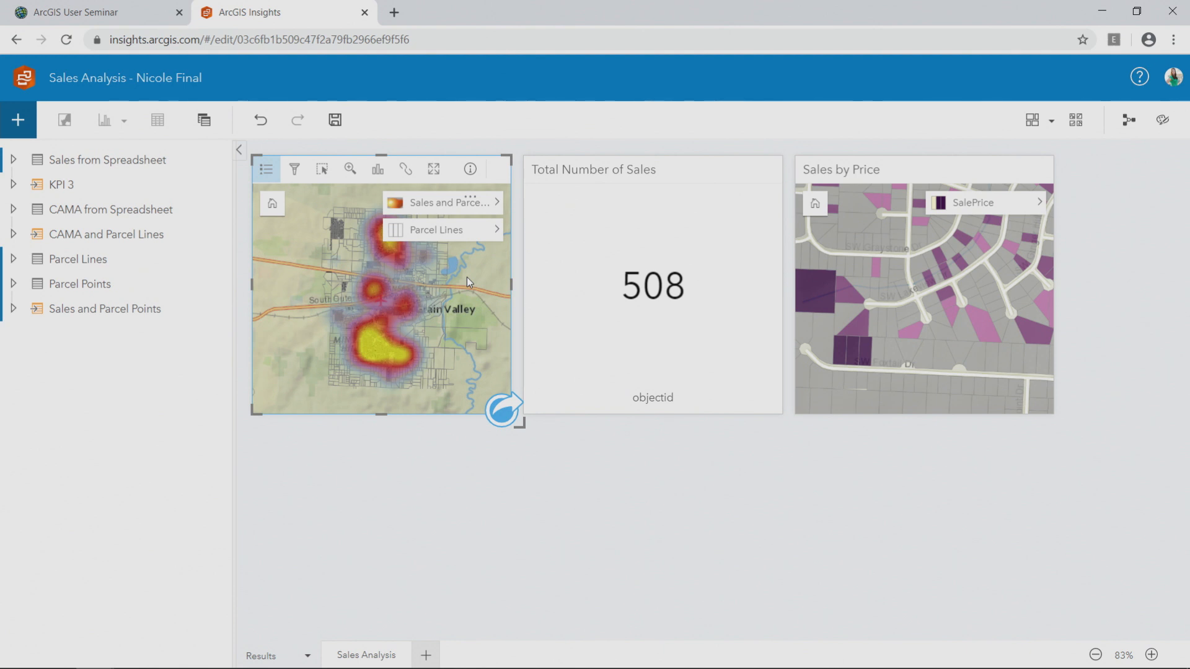
{"action": "mouse_move", "coordinate": [11, 161]}
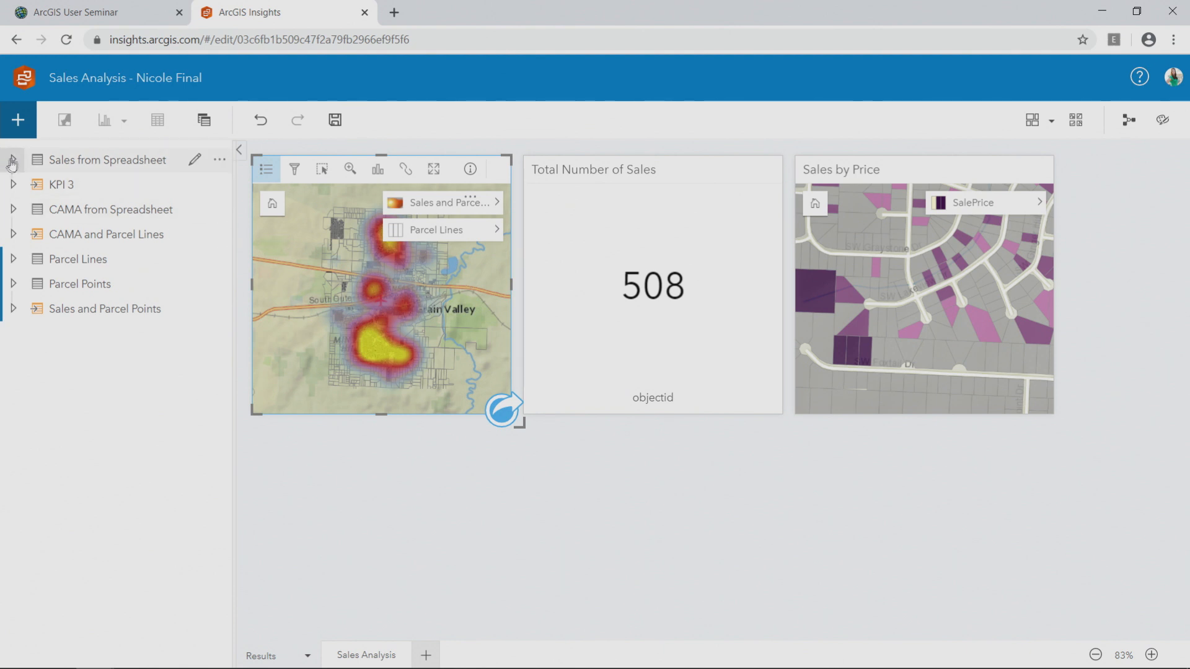
Expand the Sales from Spreadsheet dataset to reveal its fields, including SalesRatio.
{"action": "left_click", "coordinate": [12, 160]}
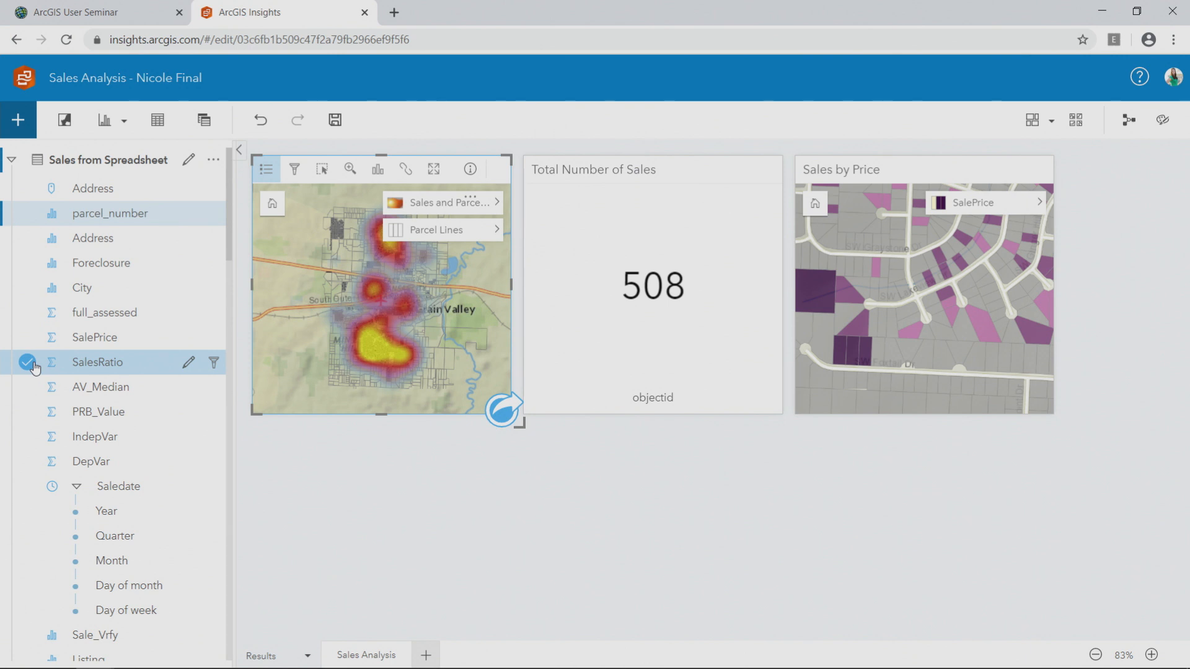
{"action": "mouse_move", "coordinate": [94, 368]}
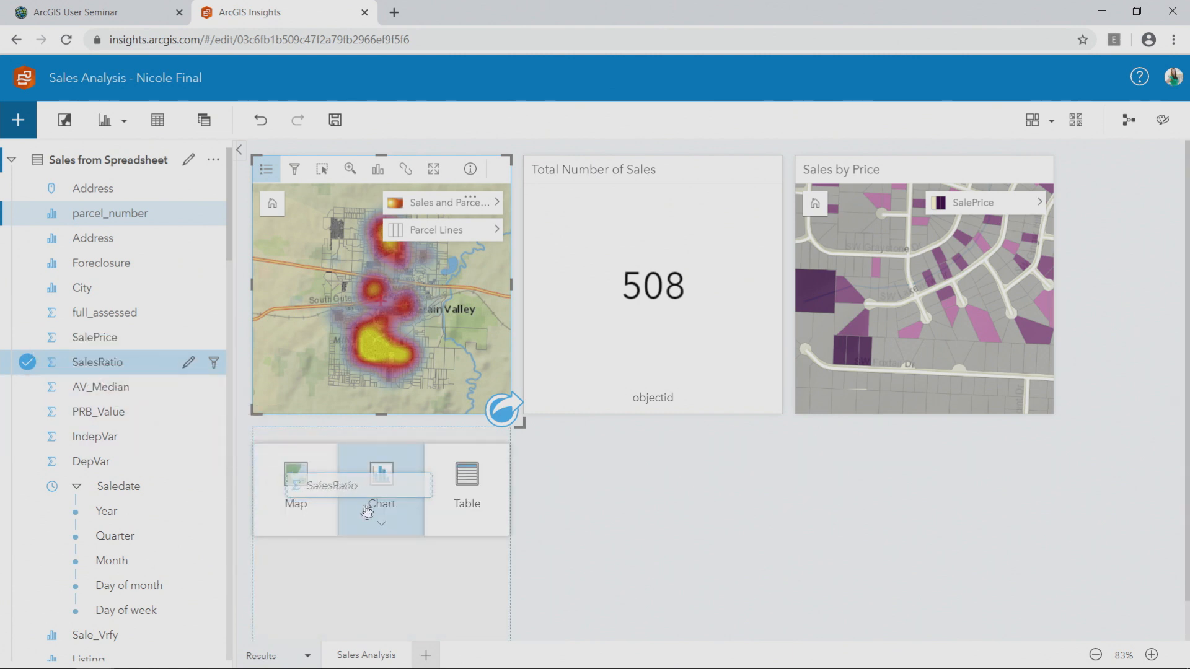
Create a Box Plot card of SalesRatio below the sales heat map.
{"action": "left_click", "coordinate": [380, 504]}
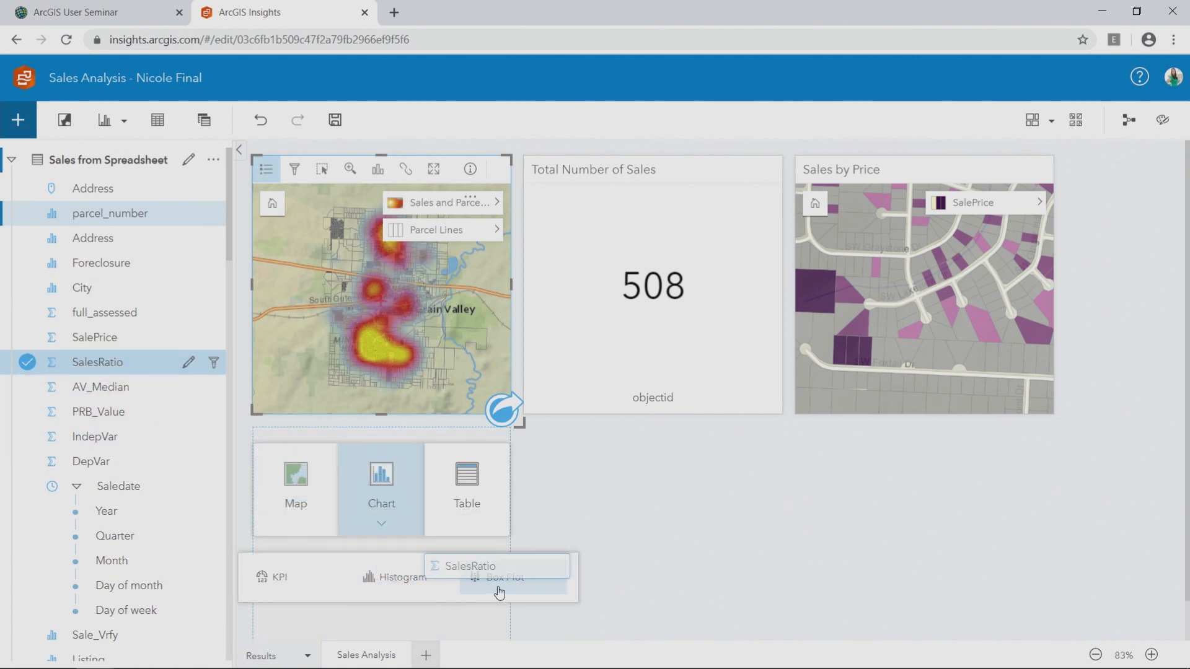
{"action": "left_click", "coordinate": [504, 578]}
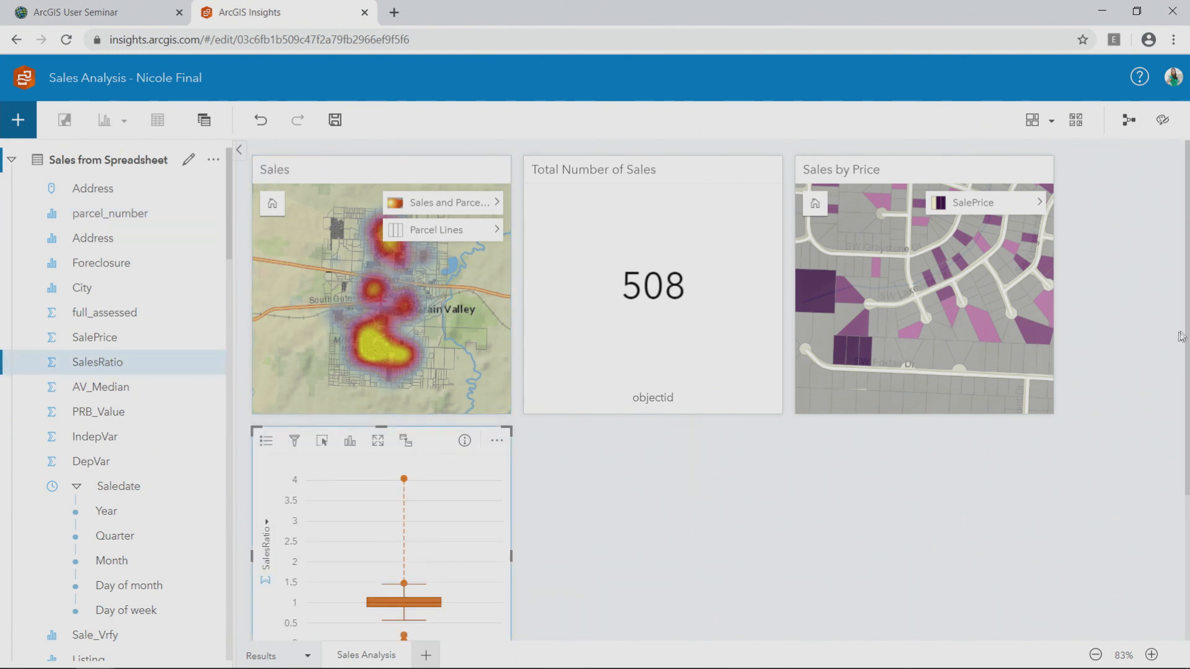
{"action": "scroll", "scroll_direction": "down", "scroll_amount": 3}
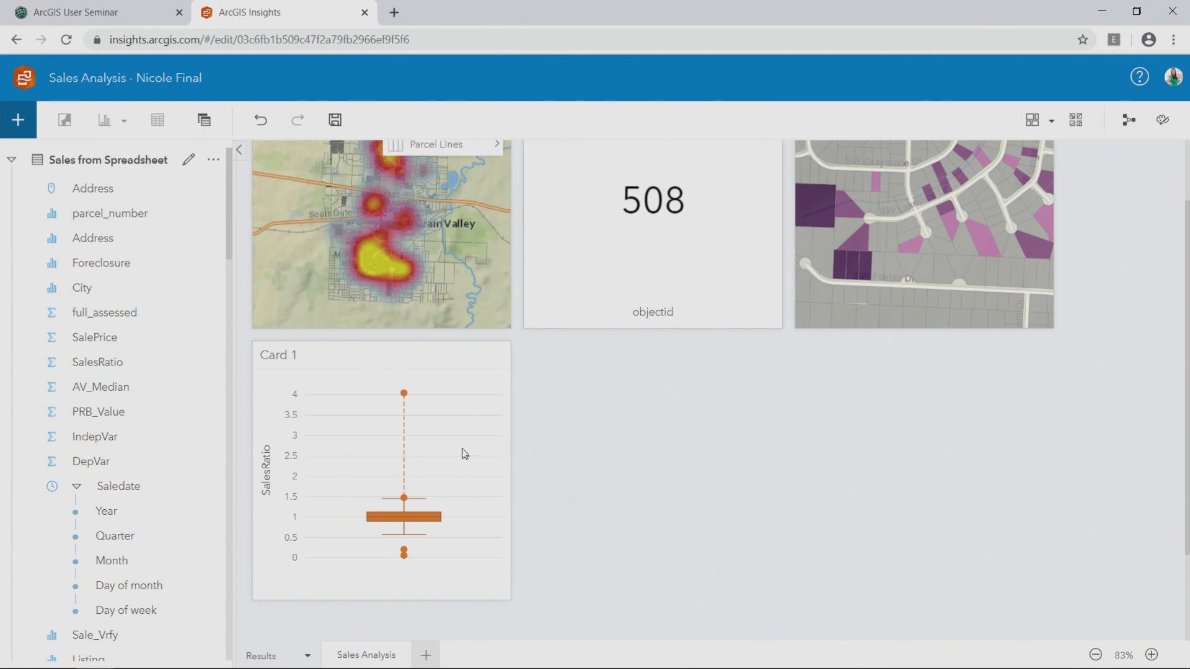
{"action": "mouse_move", "coordinate": [406, 466]}
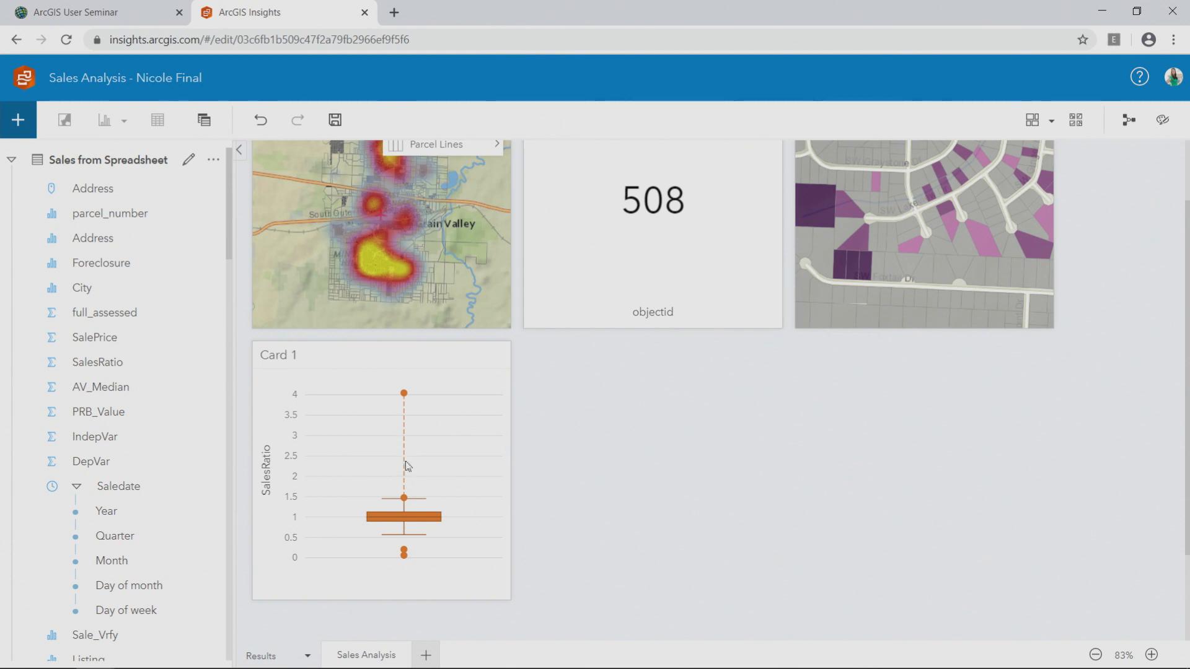
{"action": "mouse_move", "coordinate": [421, 408]}
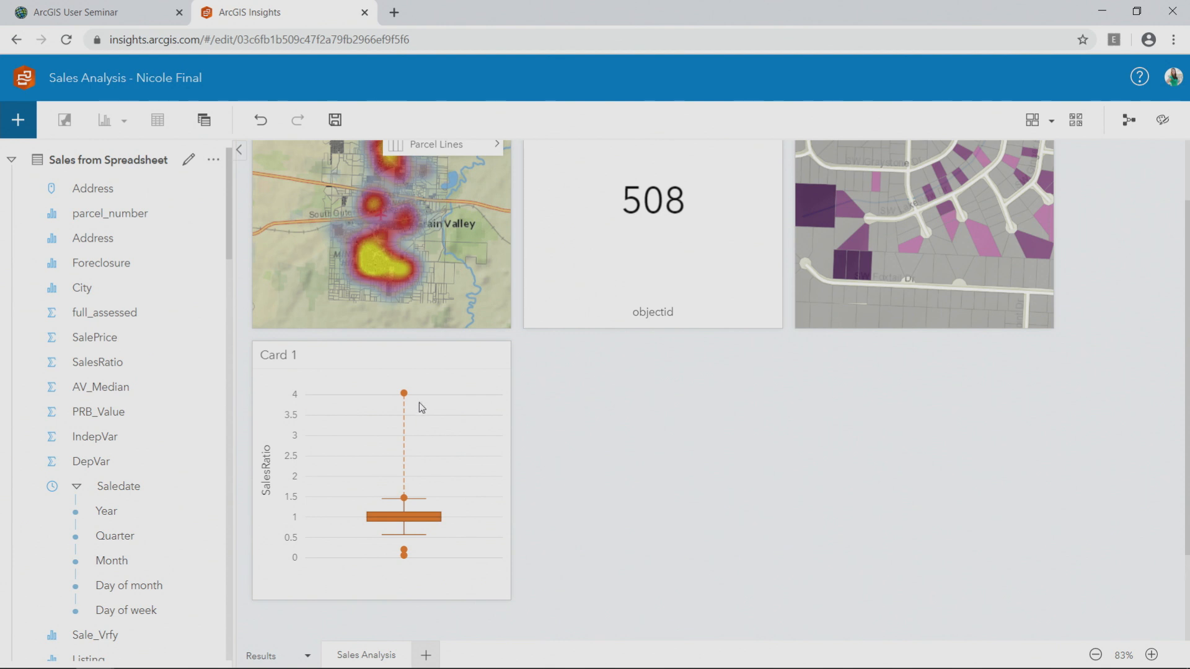
{"action": "mouse_move", "coordinate": [551, 433]}
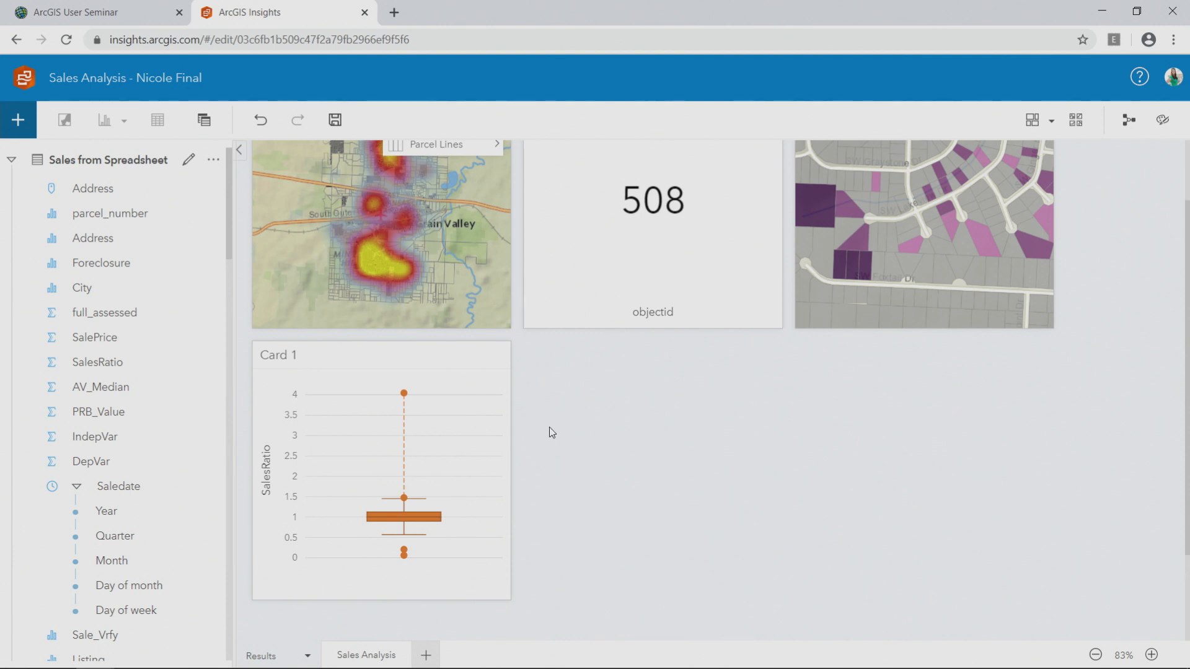
{"action": "left_click", "coordinate": [12, 160]}
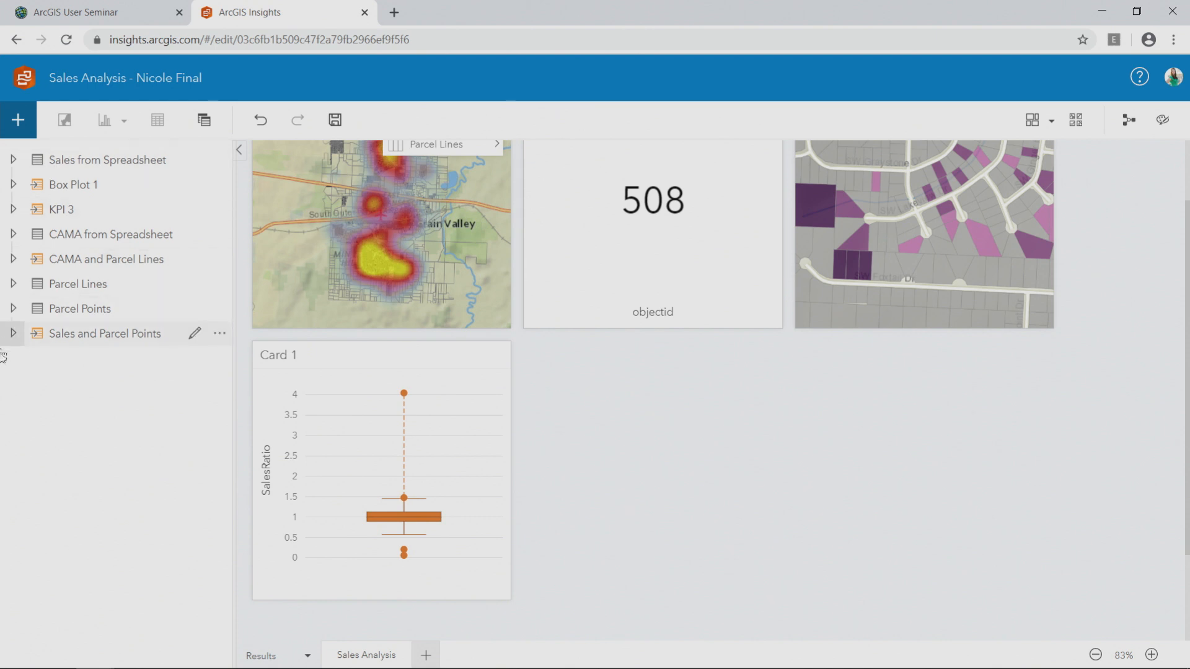
Select the Foreclosure field in the Sales and Parcel Points dataset for a new card.
{"action": "left_click", "coordinate": [13, 333]}
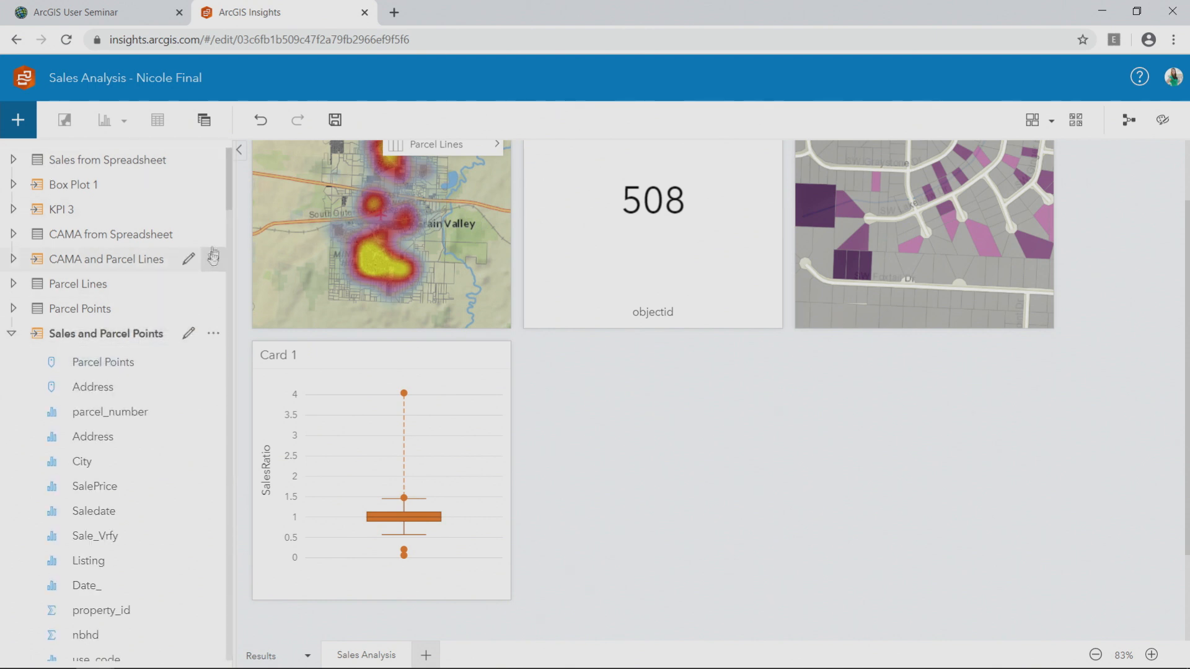
{"action": "scroll", "scroll_direction": "down", "scroll_amount": 3}
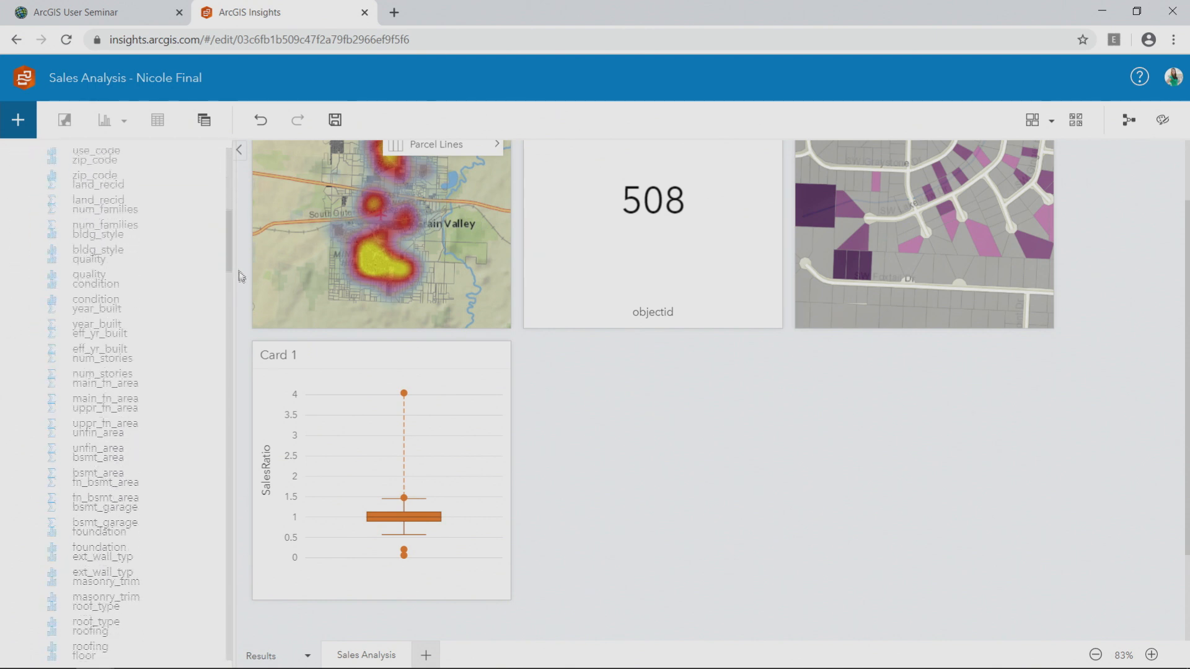
{"action": "scroll", "scroll_direction": "down", "scroll_amount": 3}
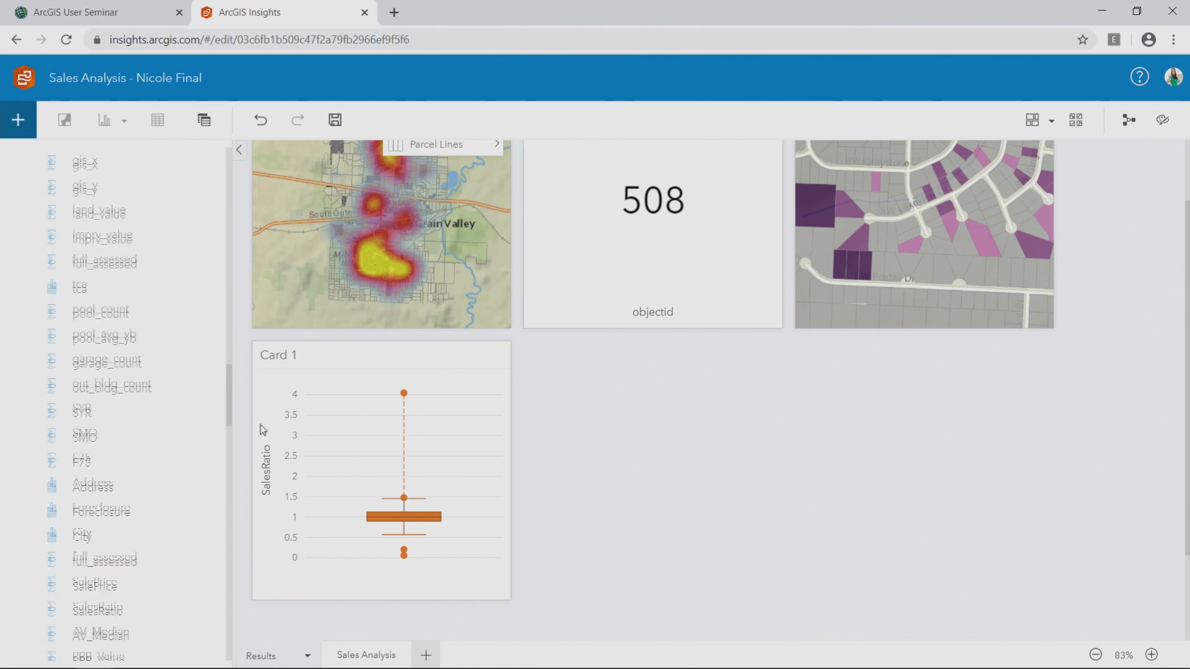
{"action": "scroll", "scroll_direction": "up", "scroll_amount": 3}
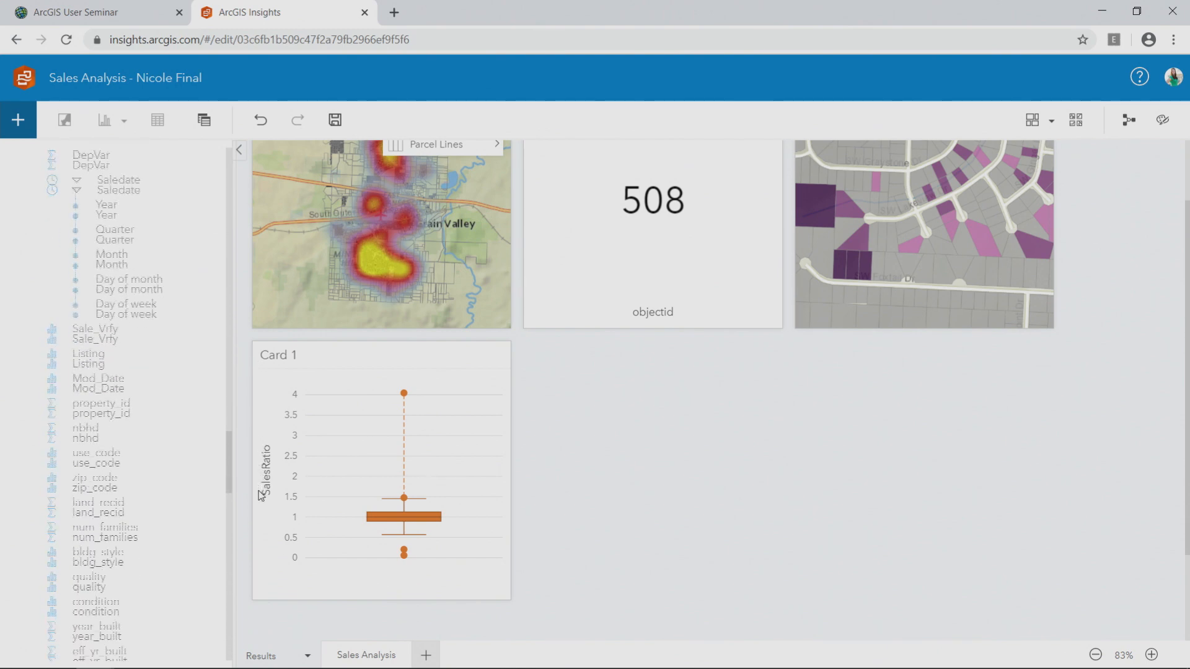
{"action": "scroll", "scroll_direction": "down", "scroll_amount": 3}
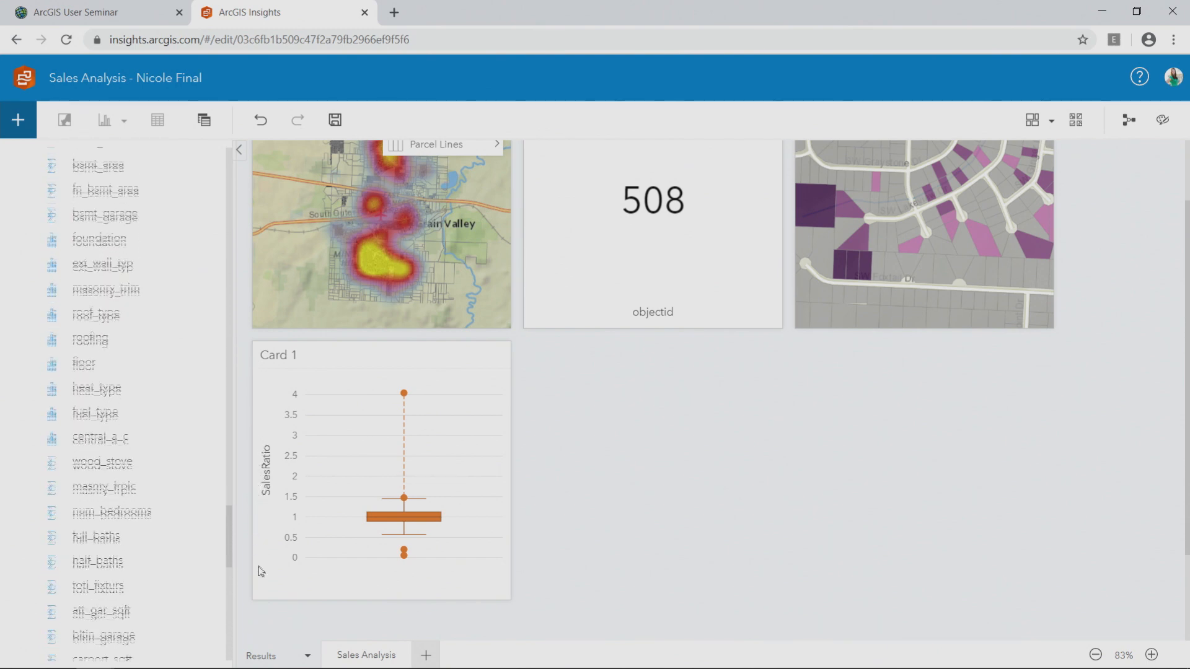
{"action": "scroll", "scroll_direction": "down", "scroll_amount": 3}
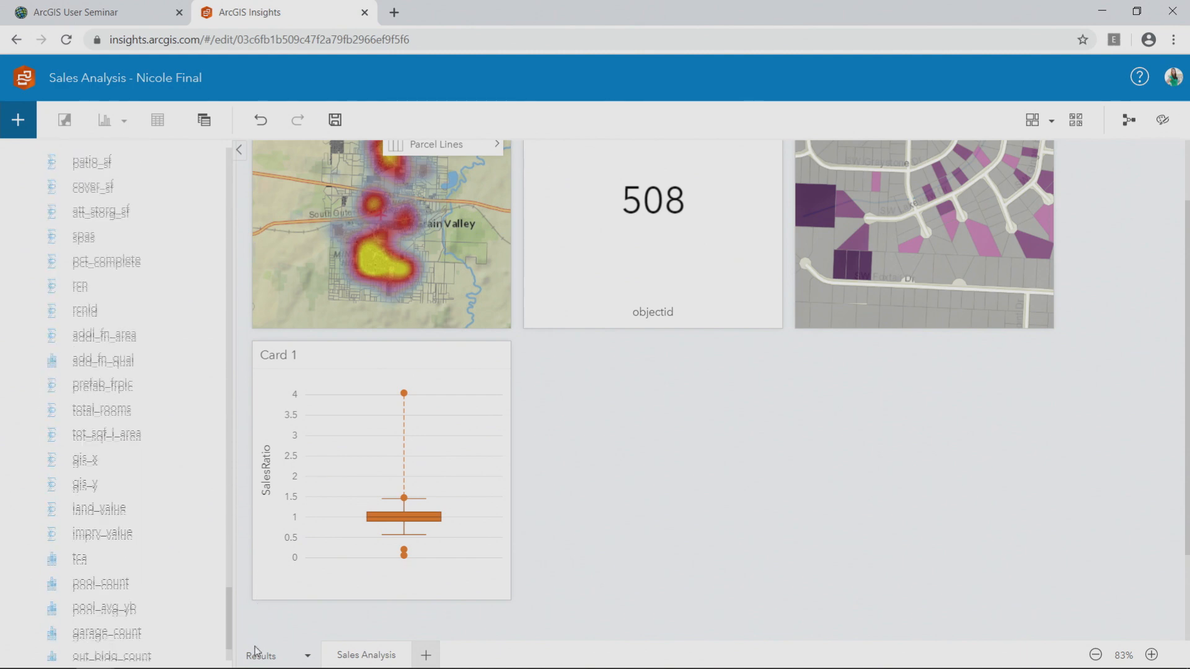
{"action": "scroll", "scroll_direction": "down", "scroll_amount": 3}
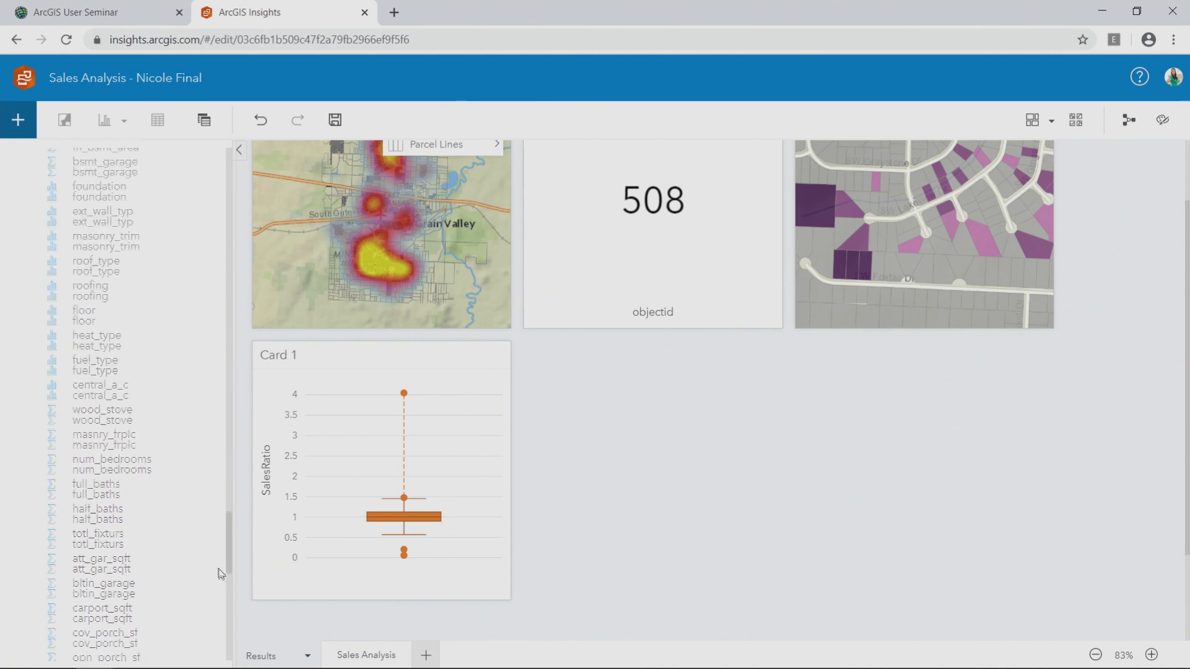
{"action": "scroll", "scroll_direction": "up", "scroll_amount": 3}
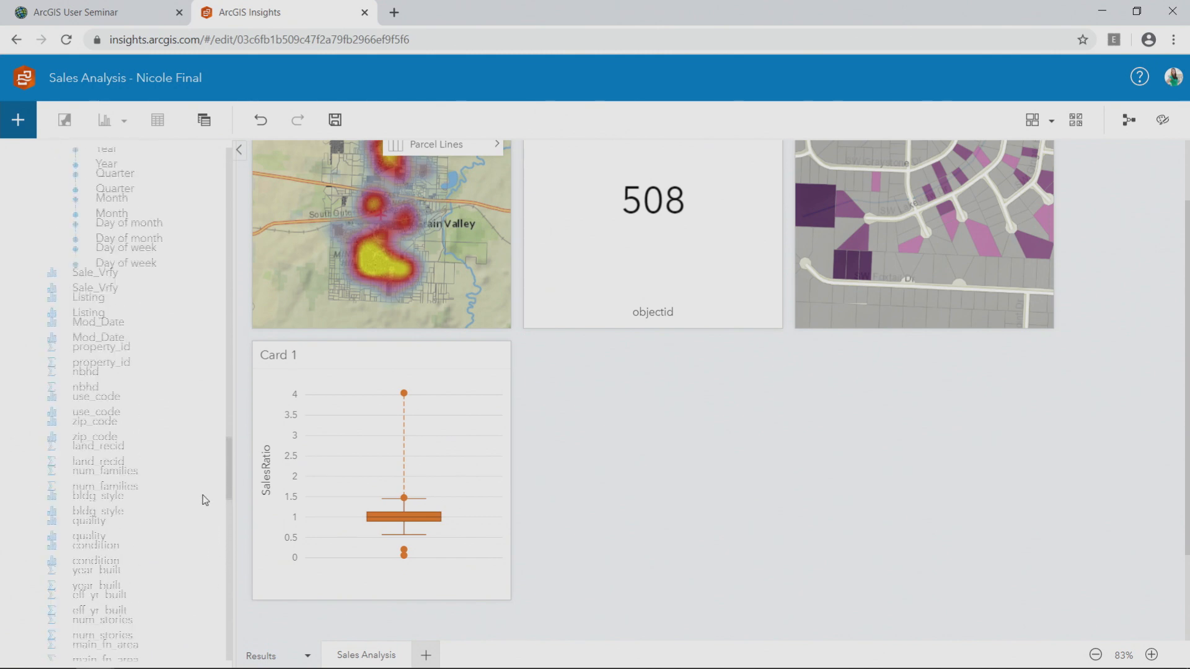
{"action": "scroll", "scroll_direction": "up", "scroll_amount": 3}
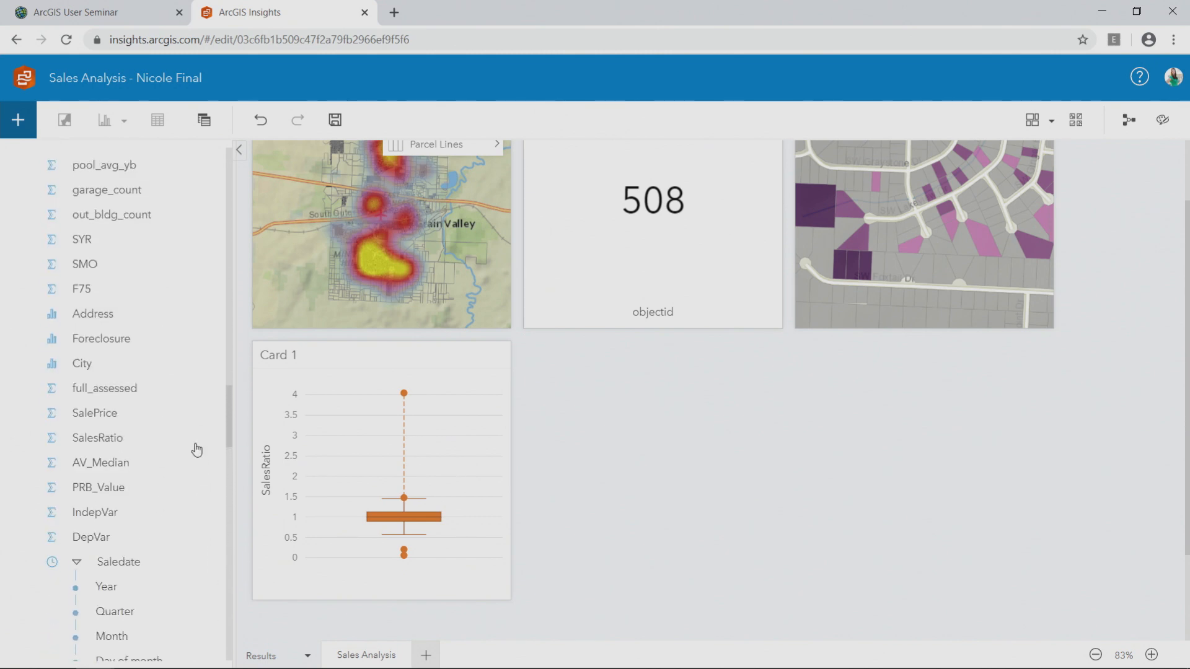
{"action": "left_click", "coordinate": [100, 338]}
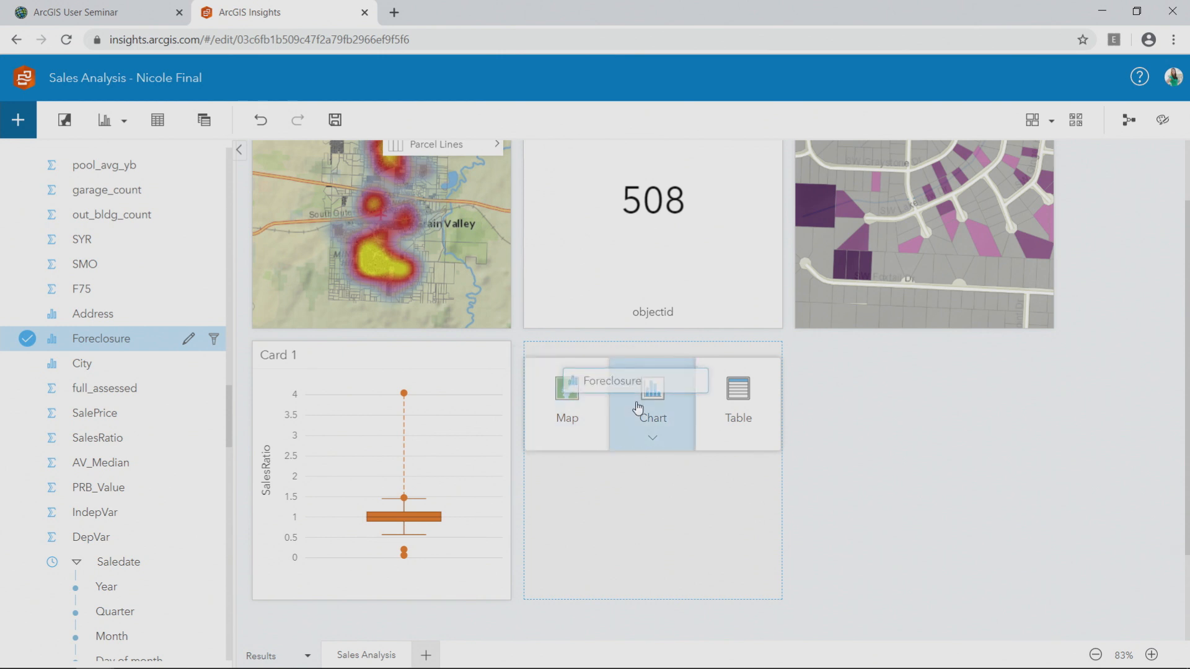
Create a Card 2 map of Foreclosure points beside the SalesRatio box plot.
{"action": "left_click", "coordinate": [652, 438]}
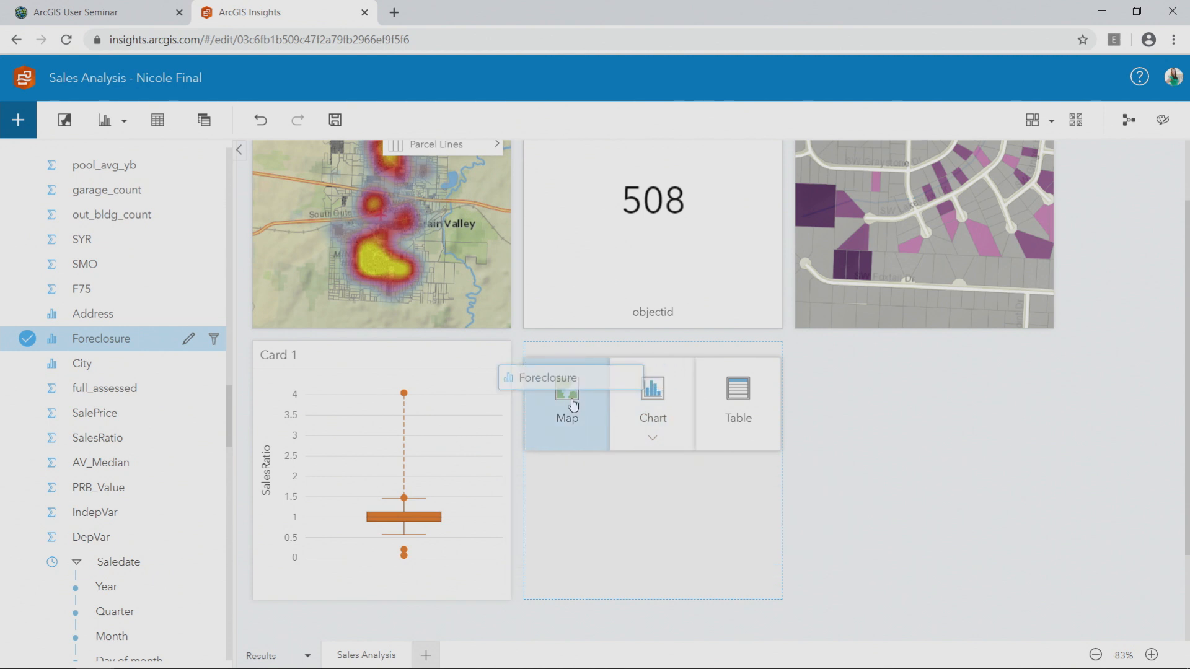
{"action": "left_click", "coordinate": [567, 402]}
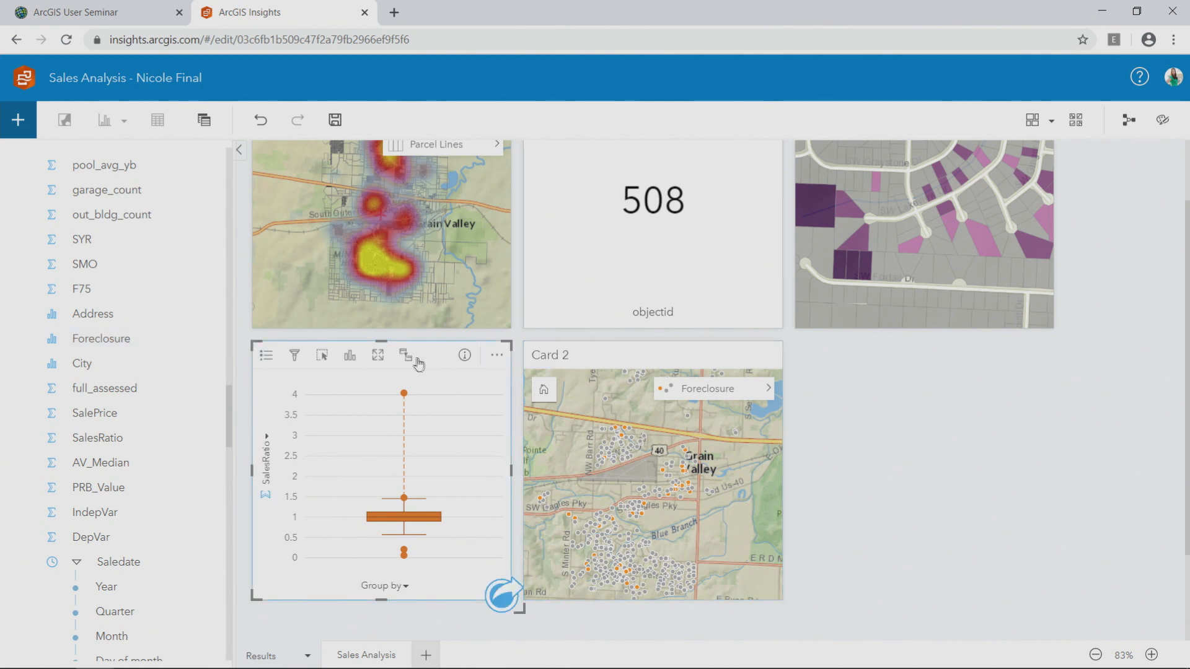
{"action": "mouse_move", "coordinate": [406, 356]}
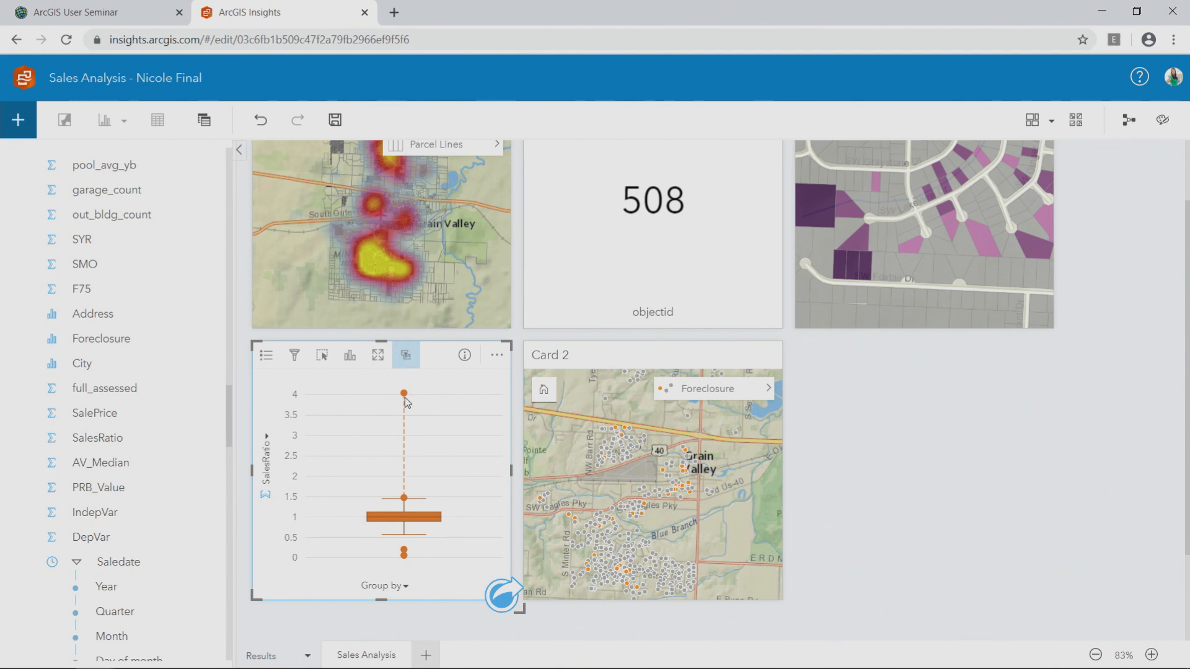
{"action": "mouse_move", "coordinate": [405, 395]}
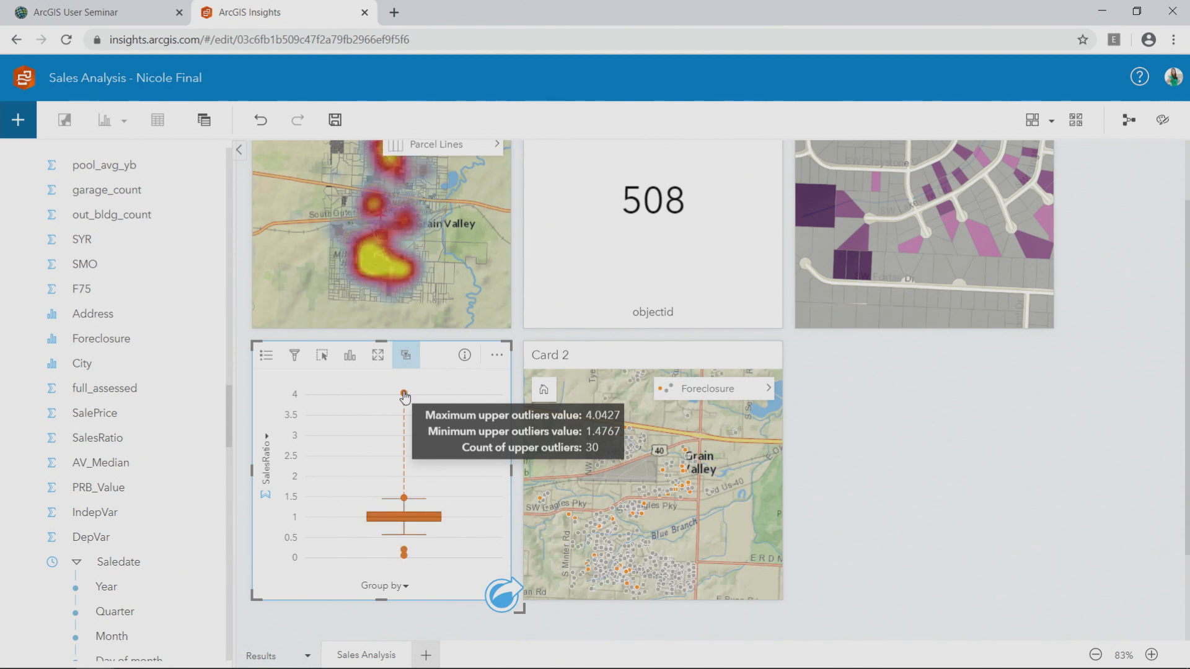
{"action": "mouse_move", "coordinate": [251, 401]}
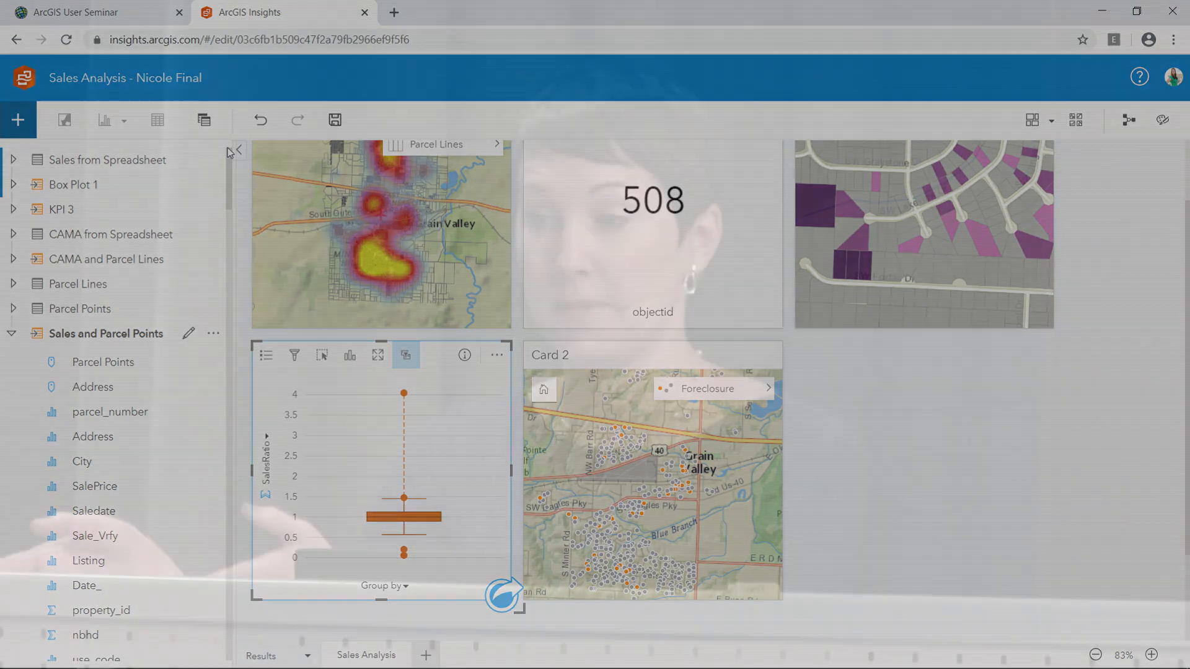
Create a Heat Chart card of sales counts by Saledate Year and Month from Sales from Spreadsheet.
{"action": "left_click", "coordinate": [11, 333]}
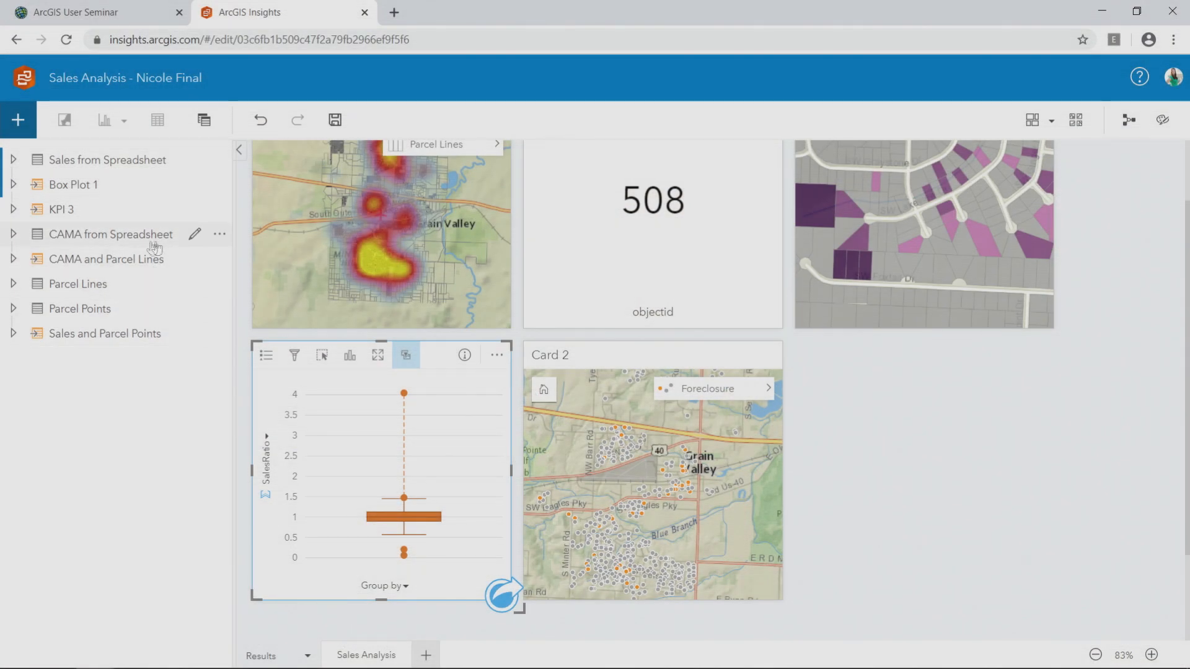
{"action": "left_click", "coordinate": [13, 160]}
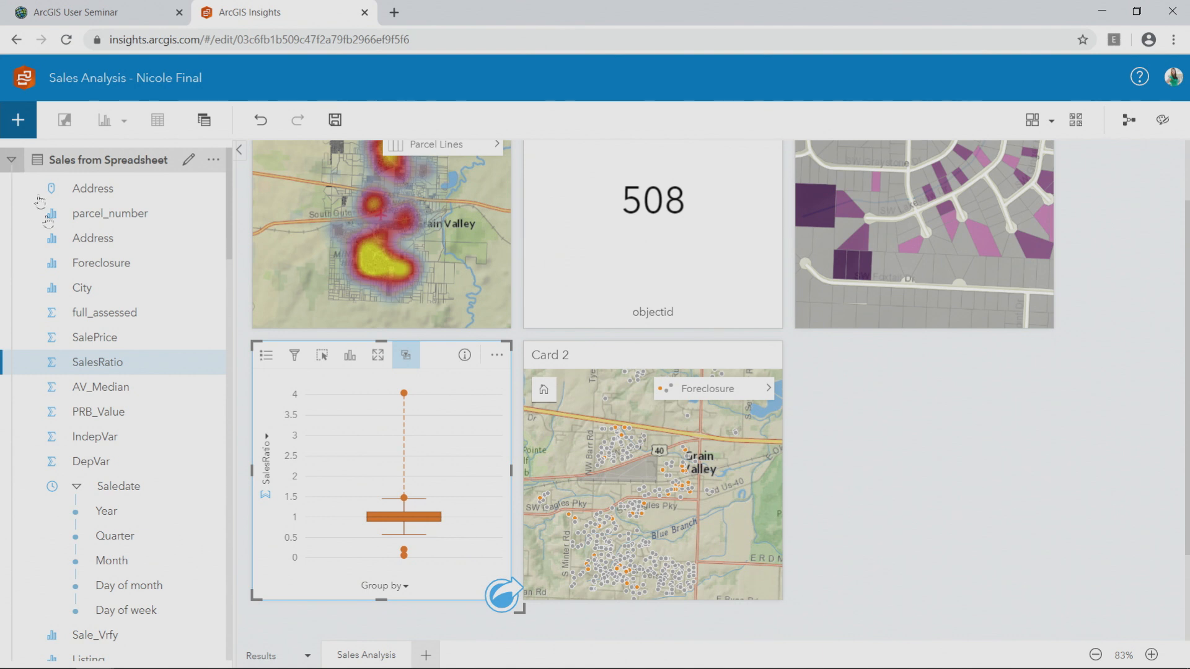
{"action": "left_click", "coordinate": [107, 511]}
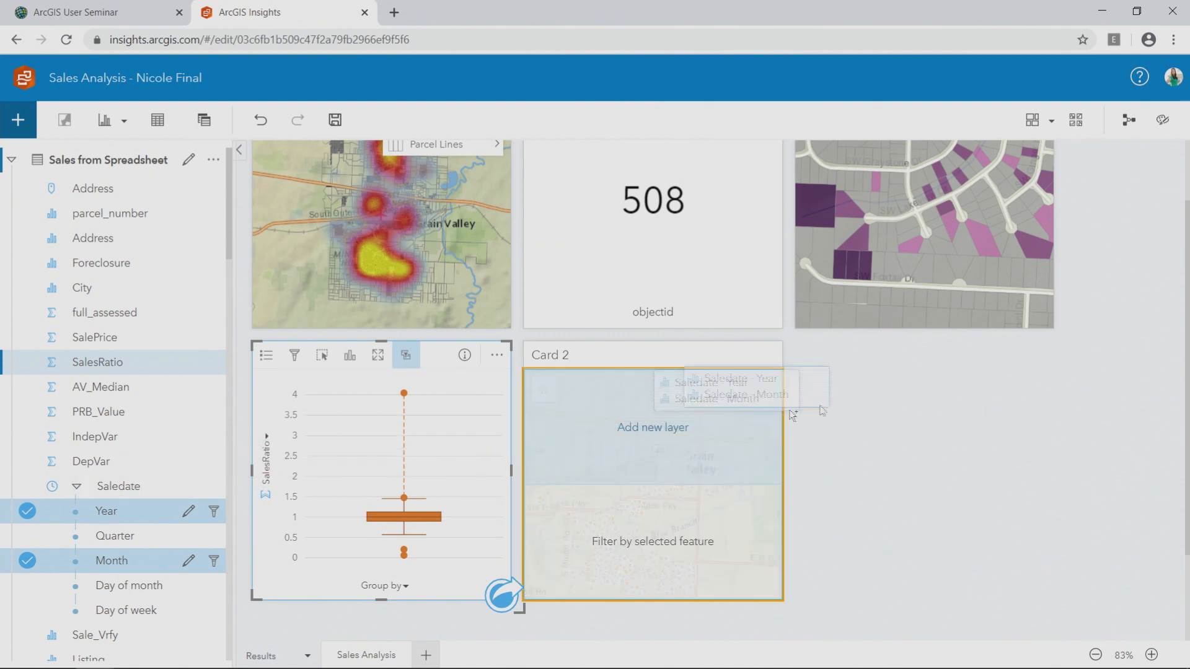
{"action": "left_click", "coordinate": [924, 418]}
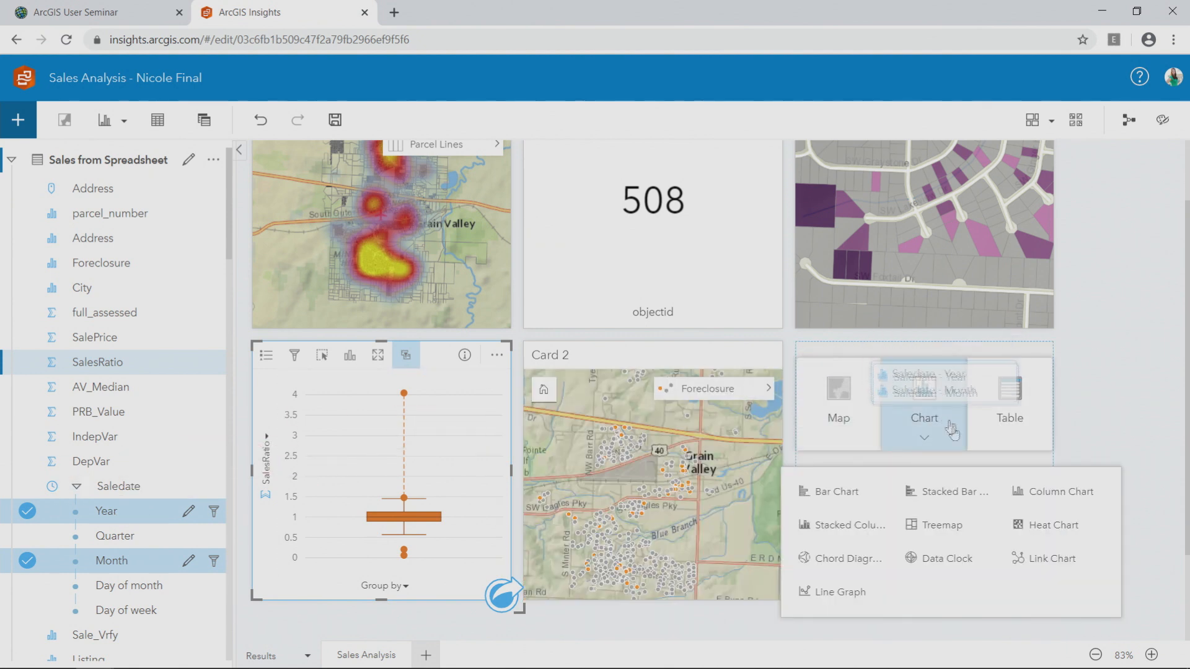
{"action": "left_click", "coordinate": [1052, 524]}
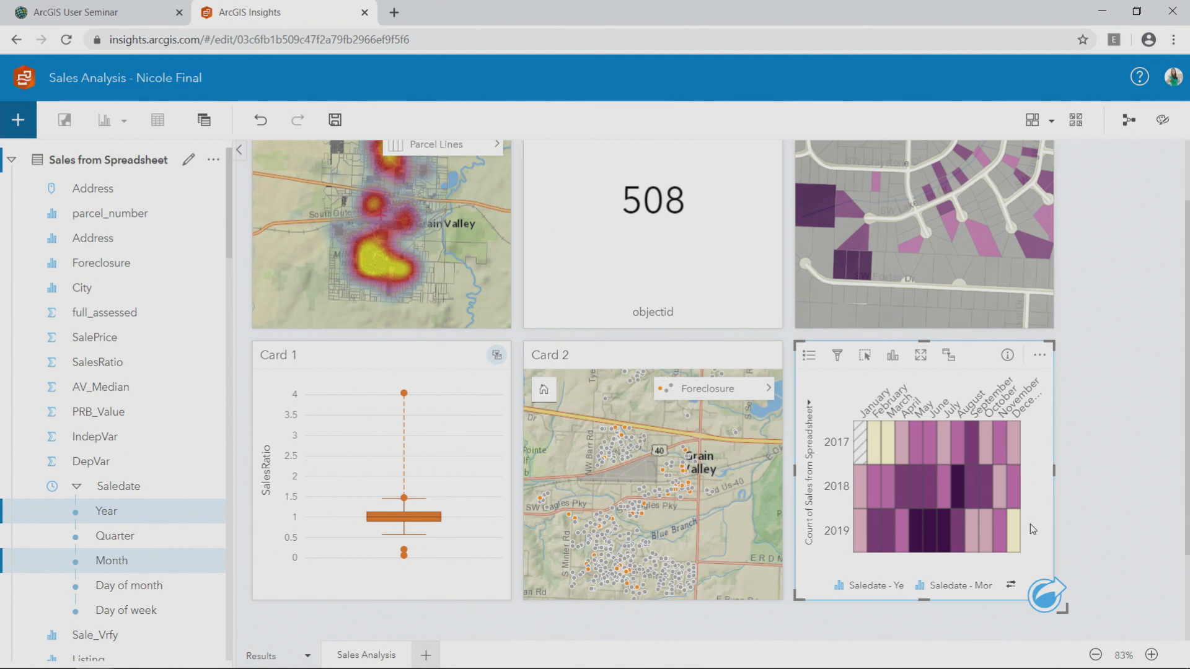
{"action": "mouse_move", "coordinate": [403, 394]}
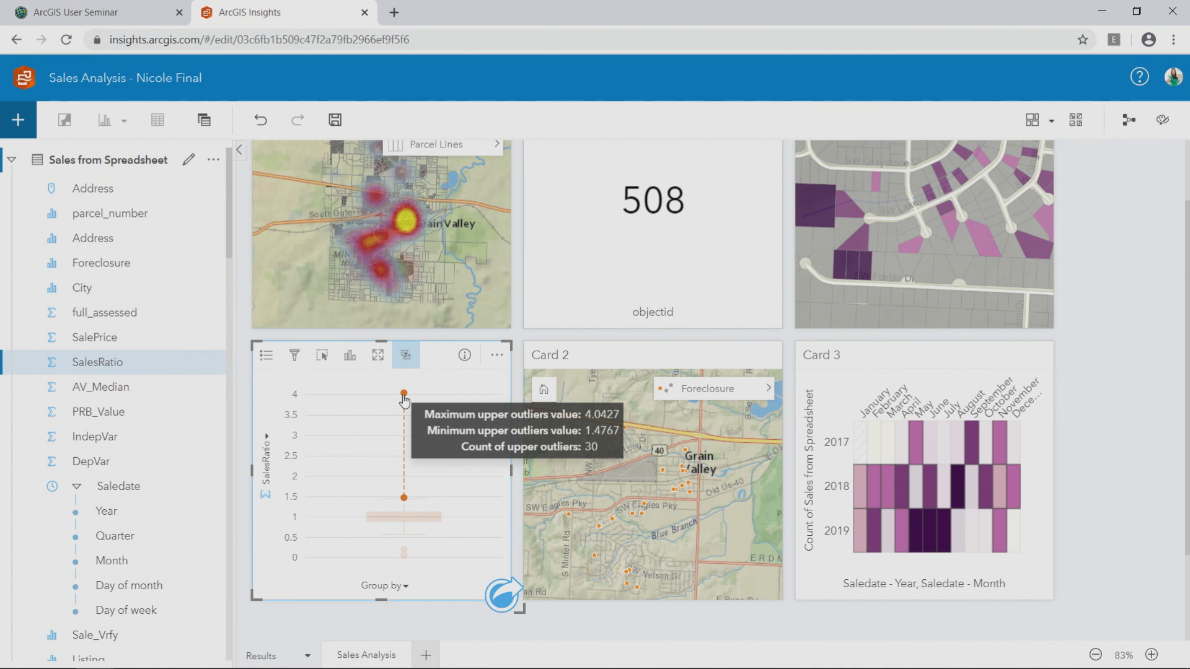
{"action": "mouse_move", "coordinate": [683, 418]}
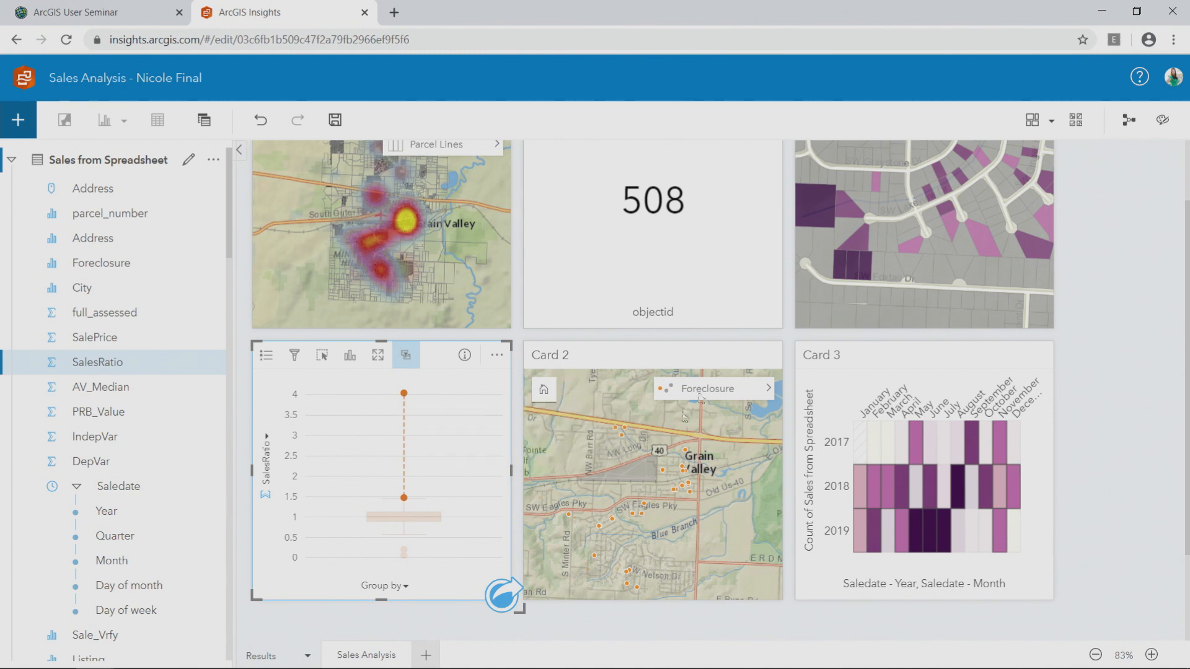
{"action": "mouse_move", "coordinate": [1122, 141]}
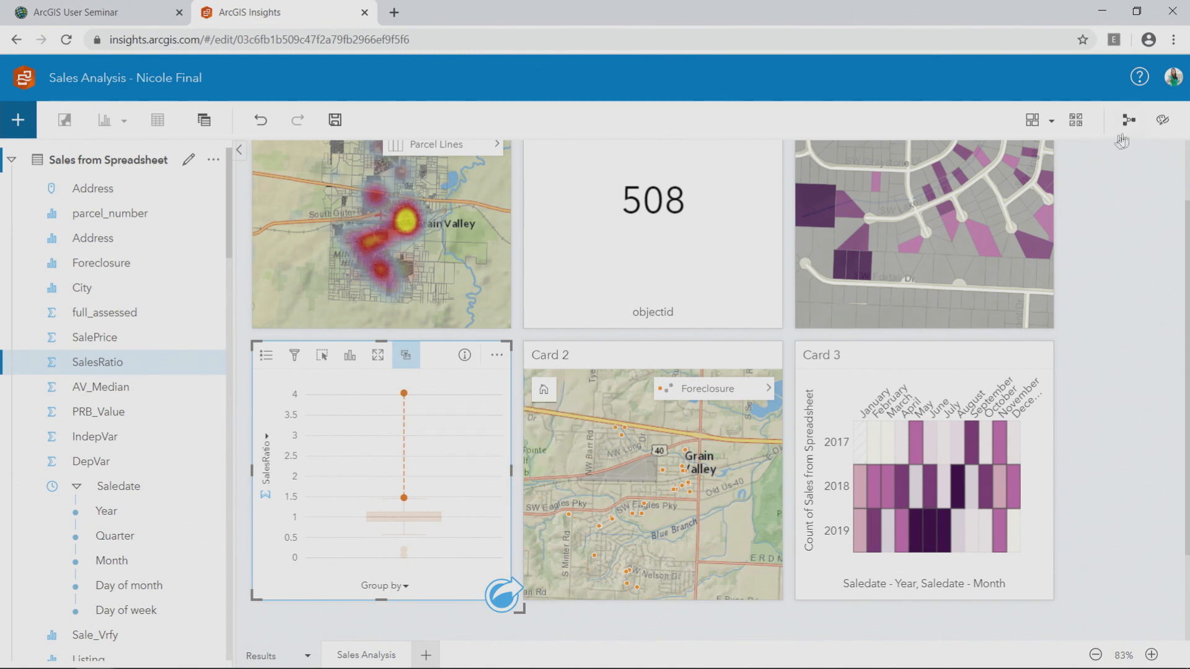
Switch to the Analysis view and scroll through the Join, Style and Aggregate model to Card 2 and Card 3.
{"action": "left_click", "coordinate": [1128, 121]}
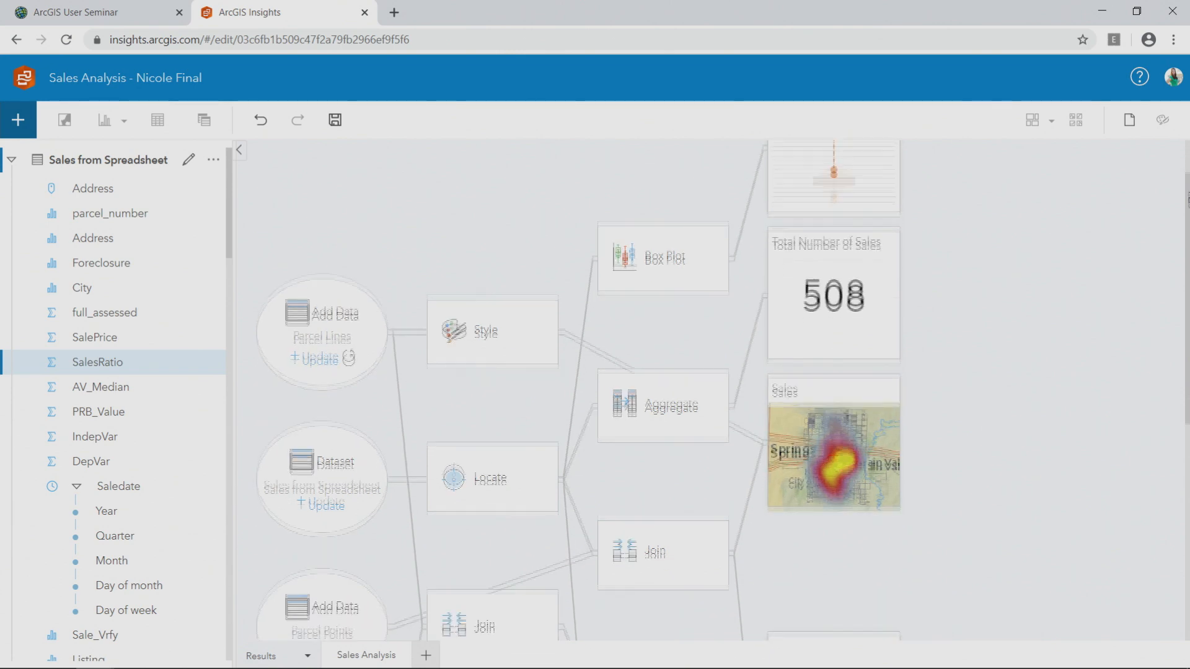
{"action": "scroll", "scroll_direction": "down", "scroll_amount": 3}
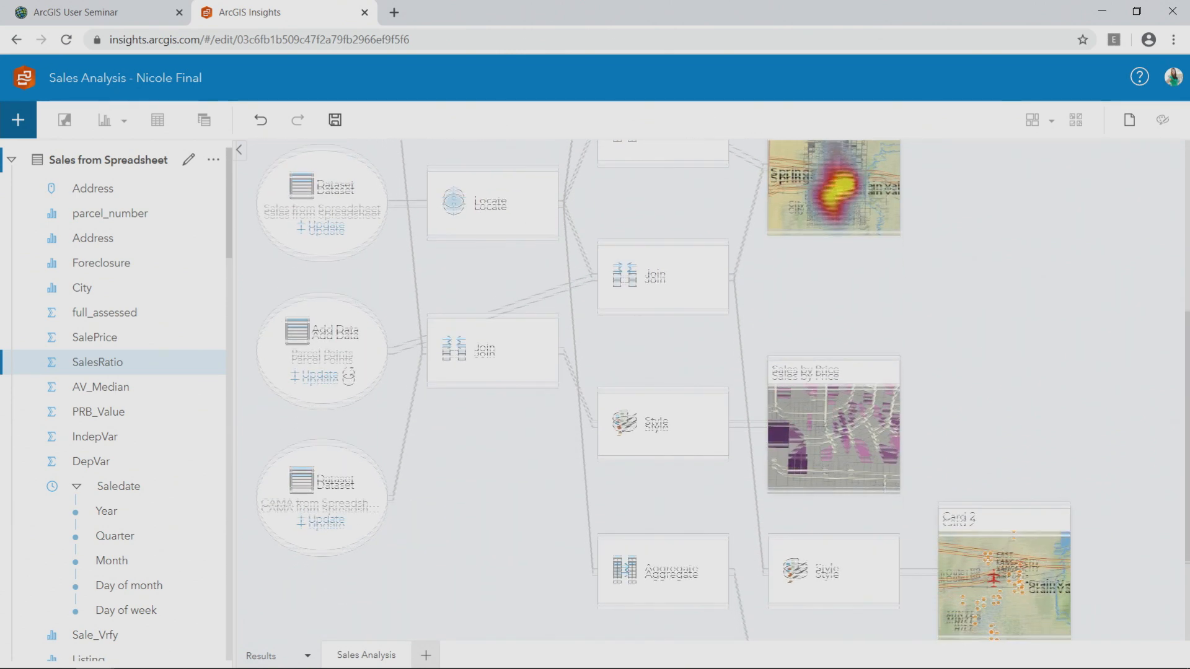
{"action": "scroll", "scroll_direction": "down", "scroll_amount": 3}
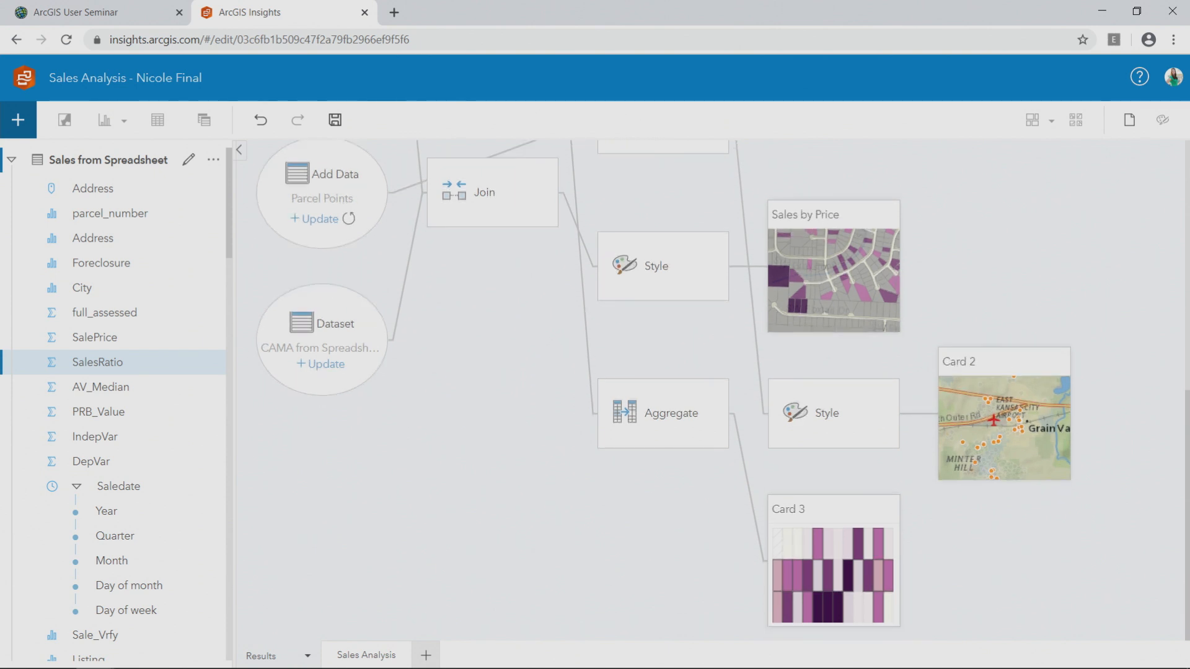
{"action": "scroll", "scroll_direction": "down", "scroll_amount": 3}
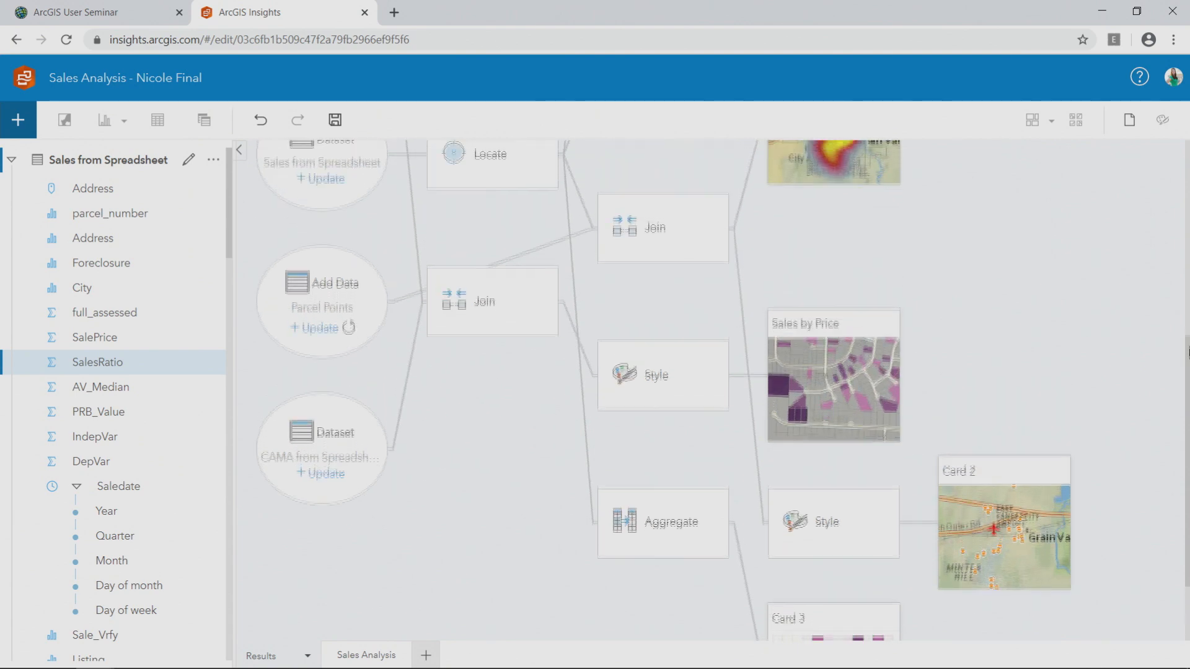